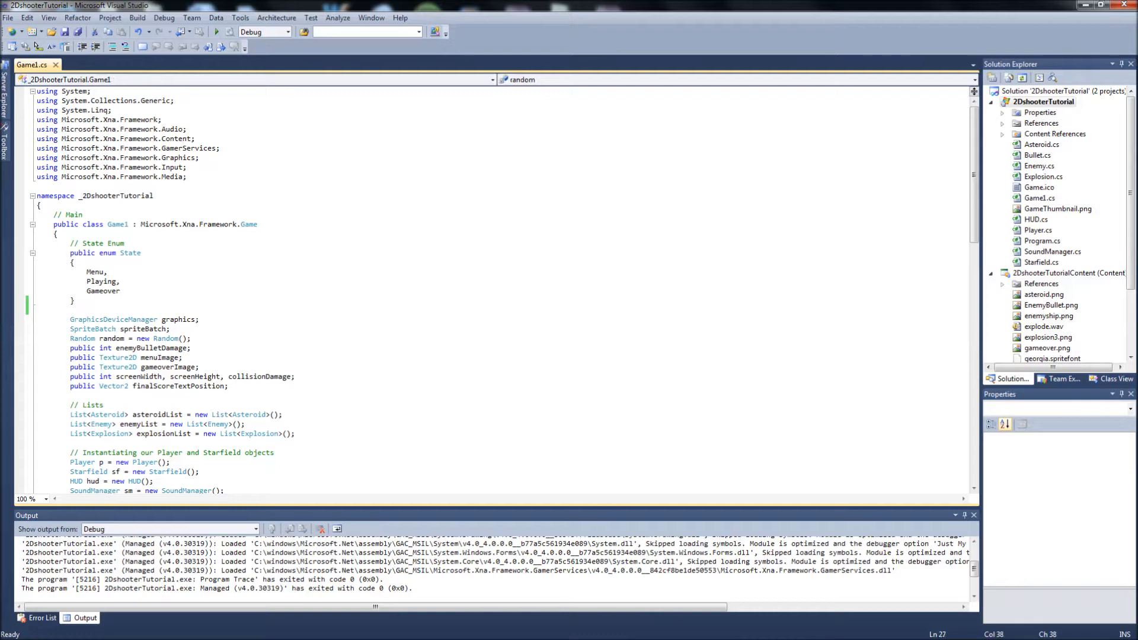
# Select the Gameover state name in the game code
pyautogui.scroll(-3)
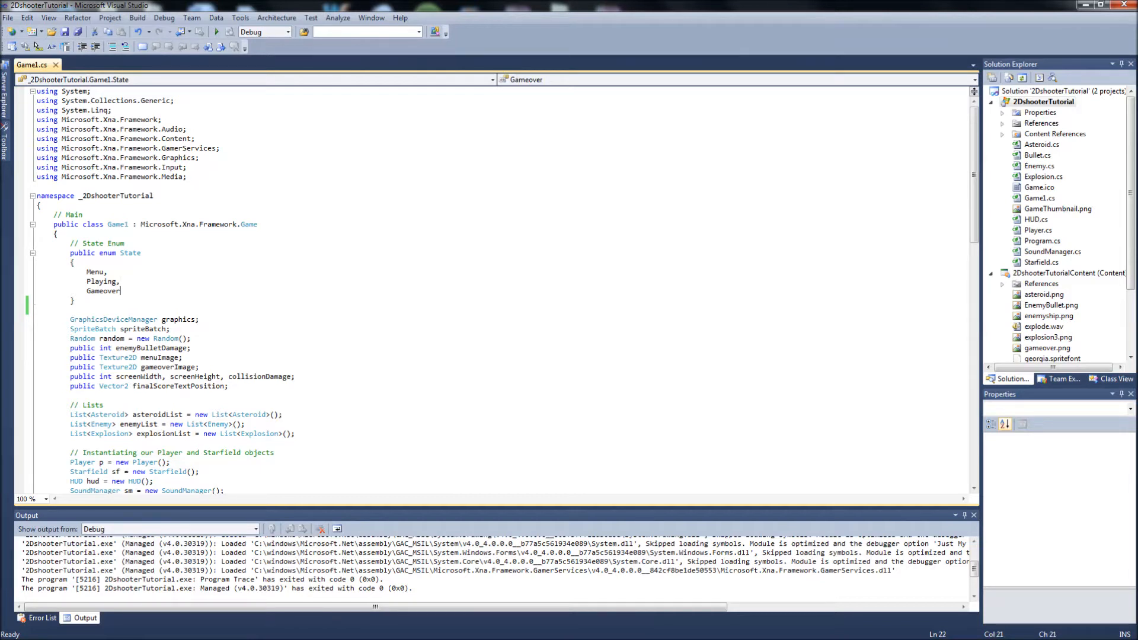
pyautogui.doubleClick(103, 291)
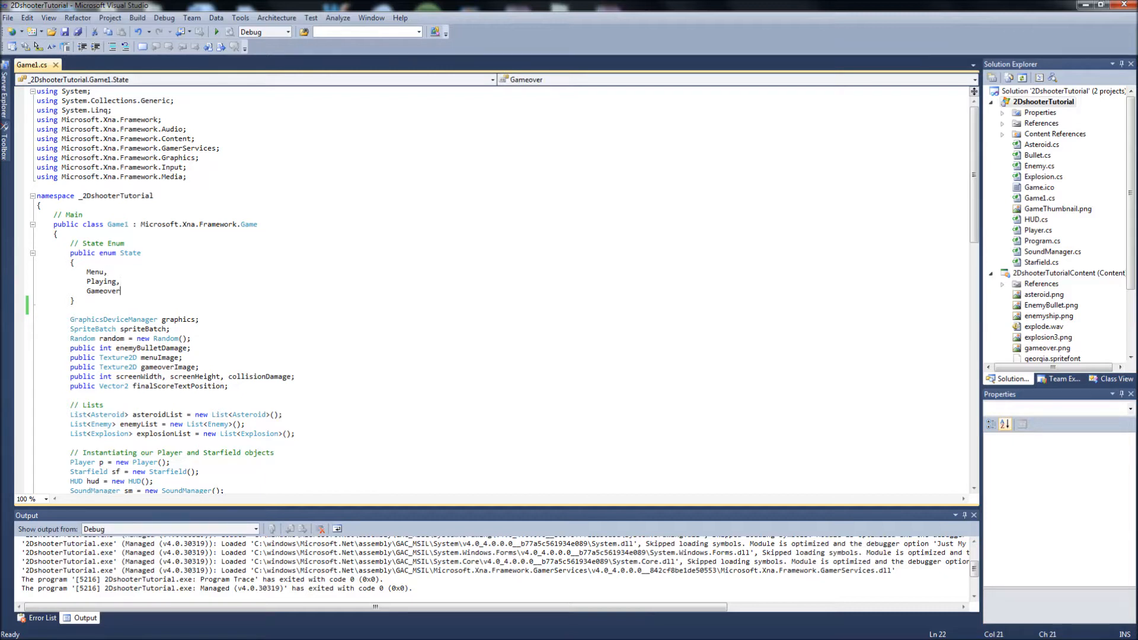
pyautogui.doubleClick(103, 290)
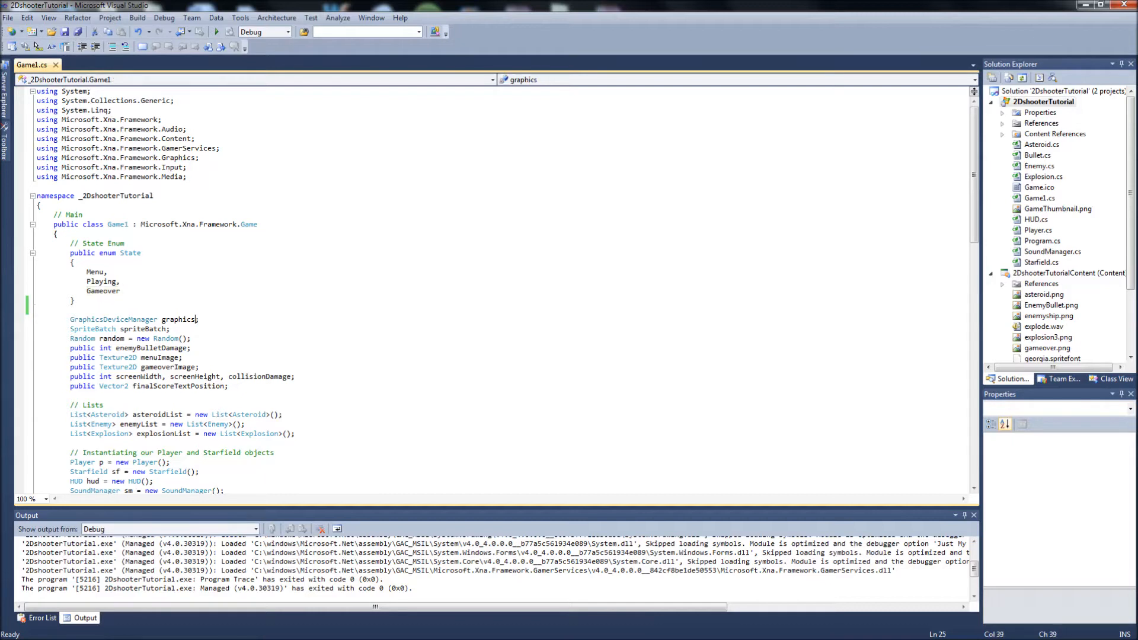
pyautogui.click(123, 281)
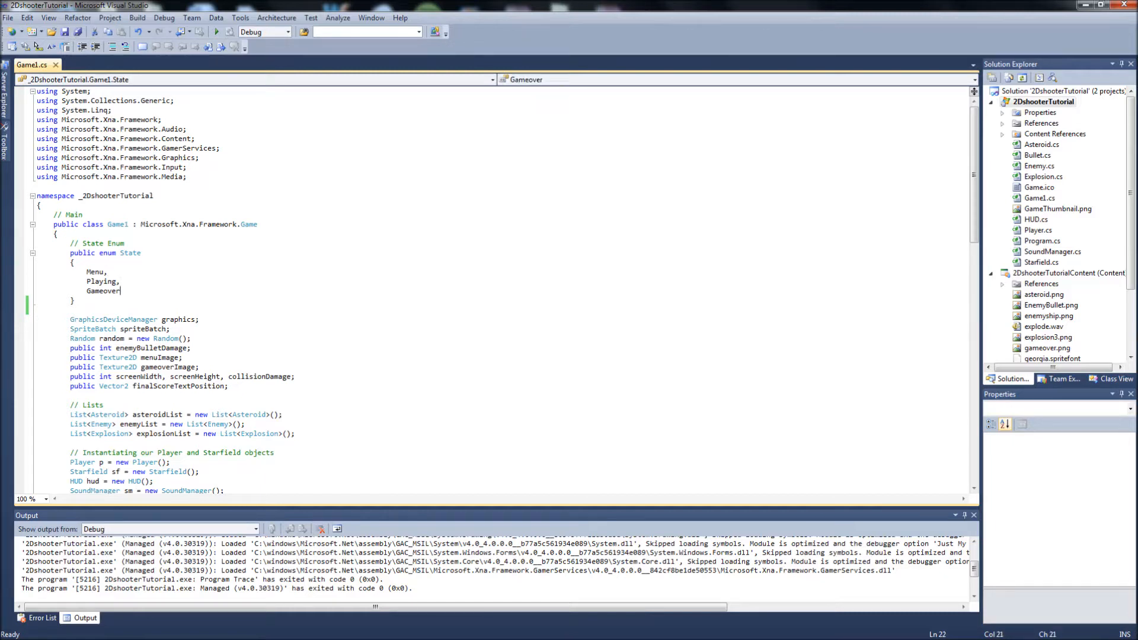
pyautogui.doubleClick(104, 290)
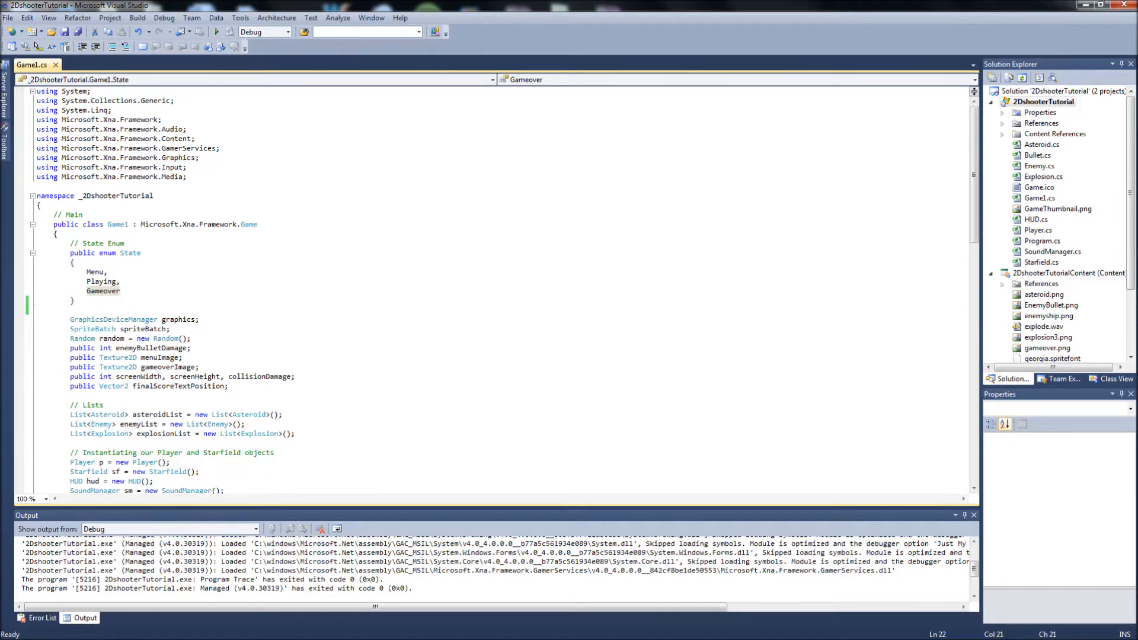
# Open Player.cs and declare 'public static Player player;' below the fields
pyautogui.click(1038, 230)
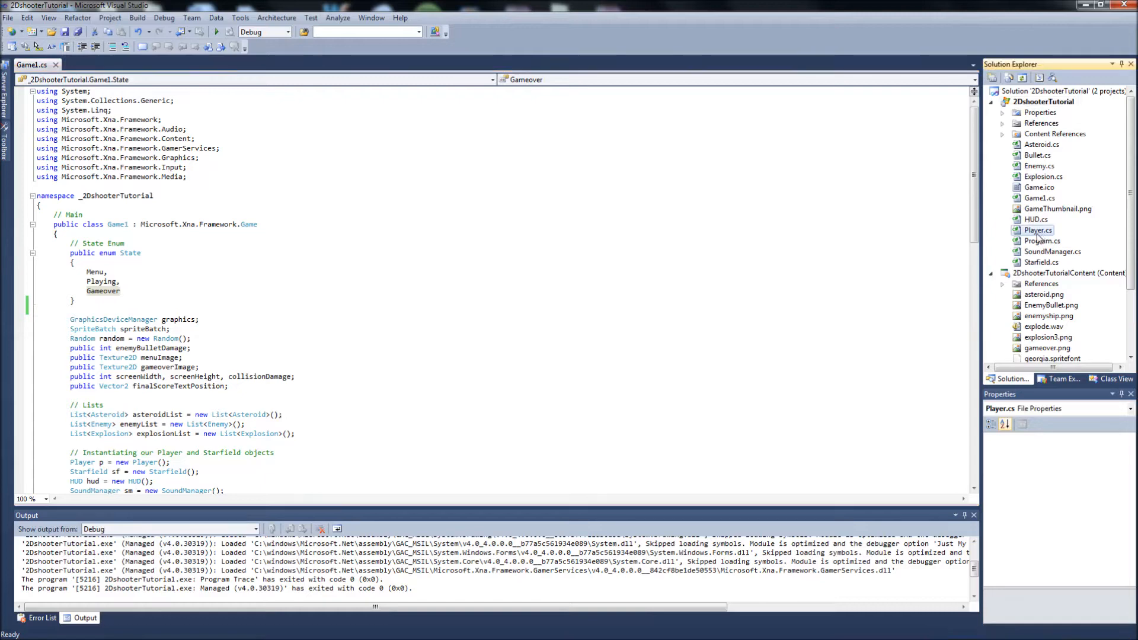
pyautogui.doubleClick(1038, 230)
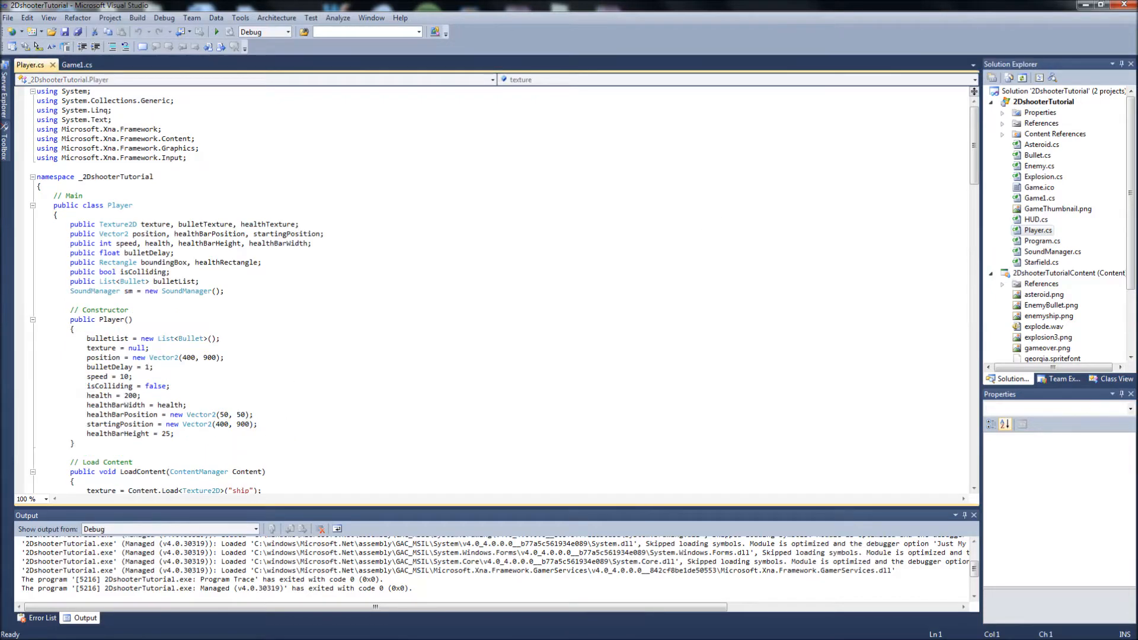
pyautogui.scroll(-3)
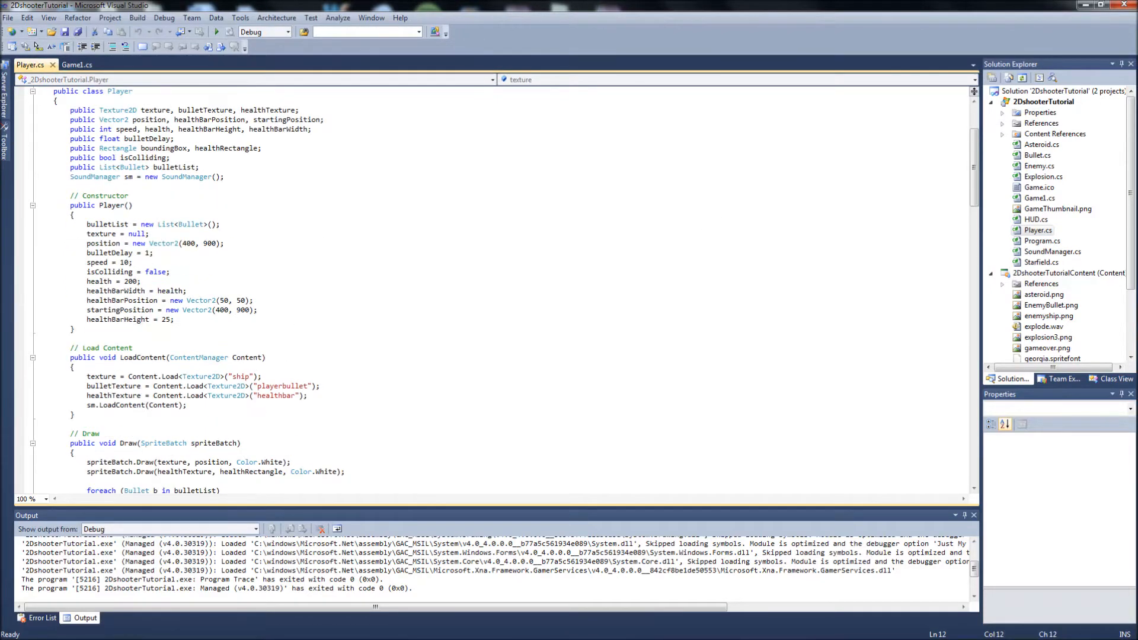
pyautogui.scroll(-3)
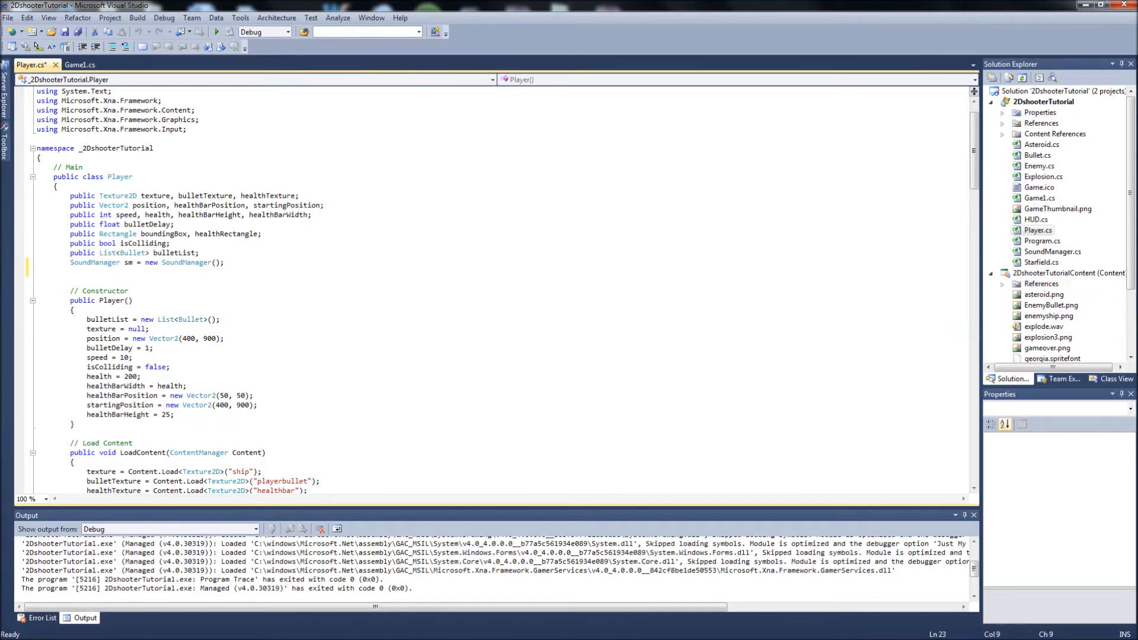
pyautogui.write('public')
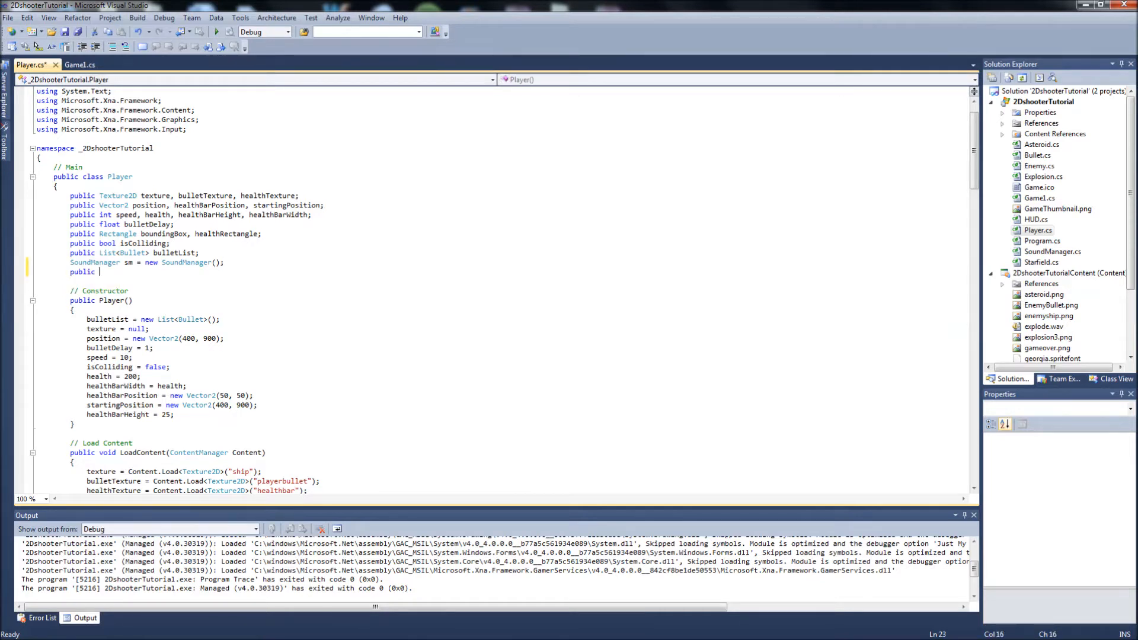
pyautogui.write('static Player player;')
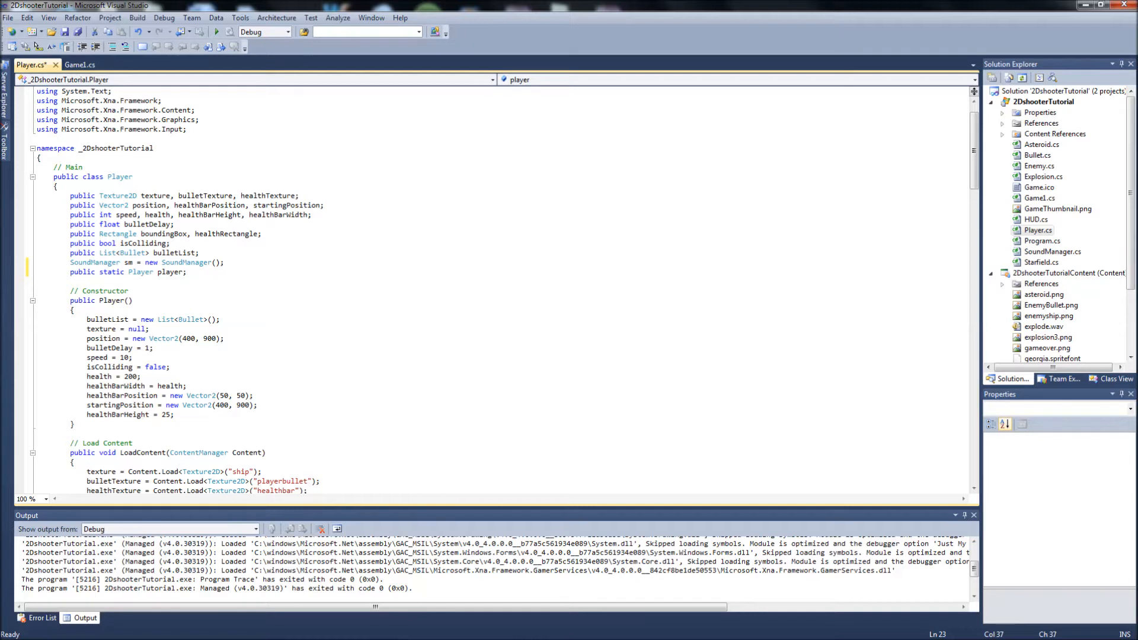
# Add 'player = this;' at the end of the Player constructor
pyautogui.click(186, 272)
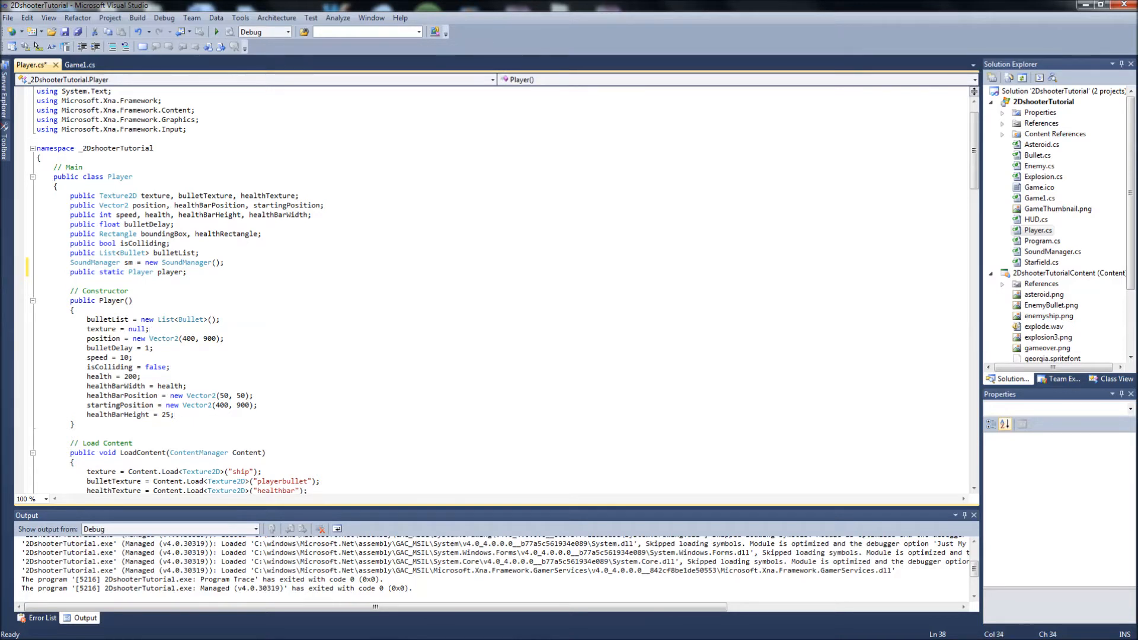
pyautogui.write('player =')
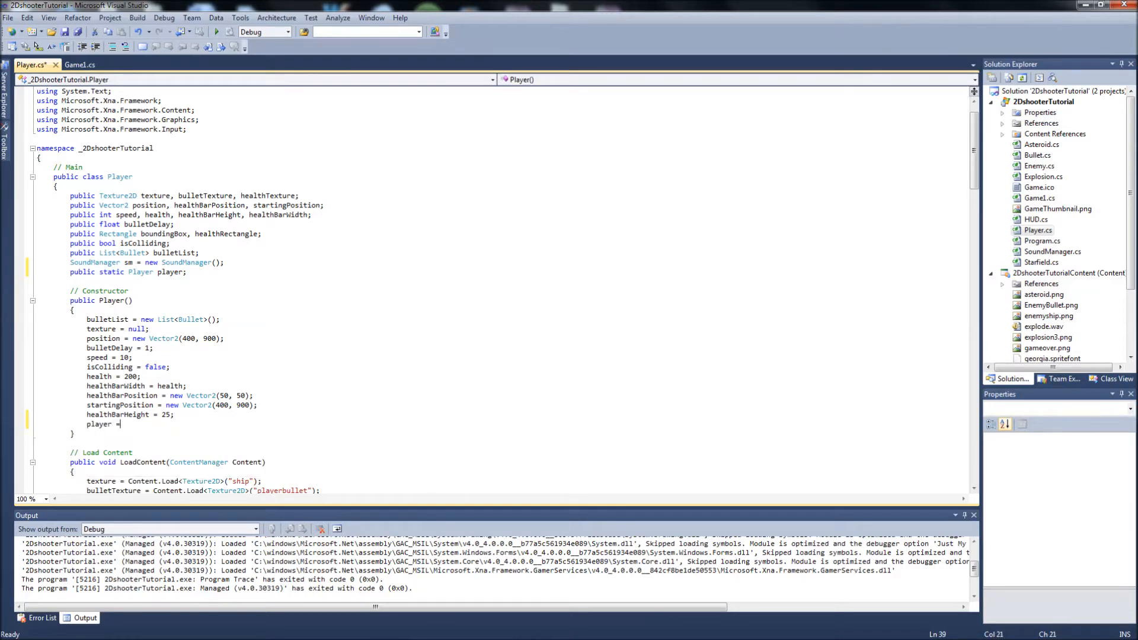
pyautogui.write('this;')
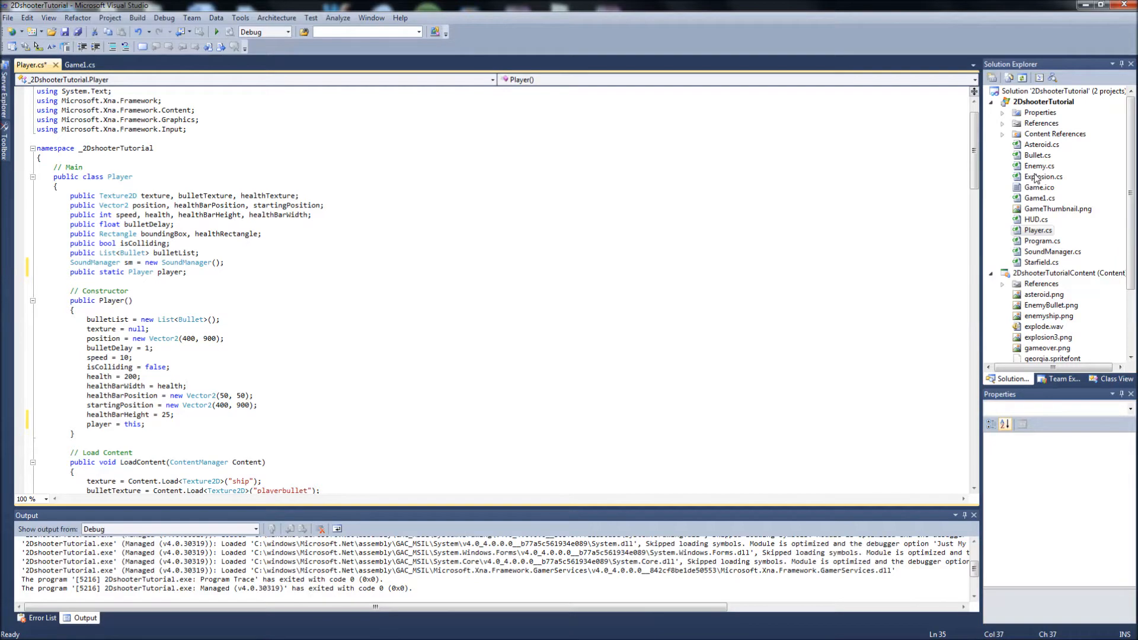
# Try Player.player access in Explosion.cs's Update, then save Player.cs
pyautogui.doubleClick(1044, 176)
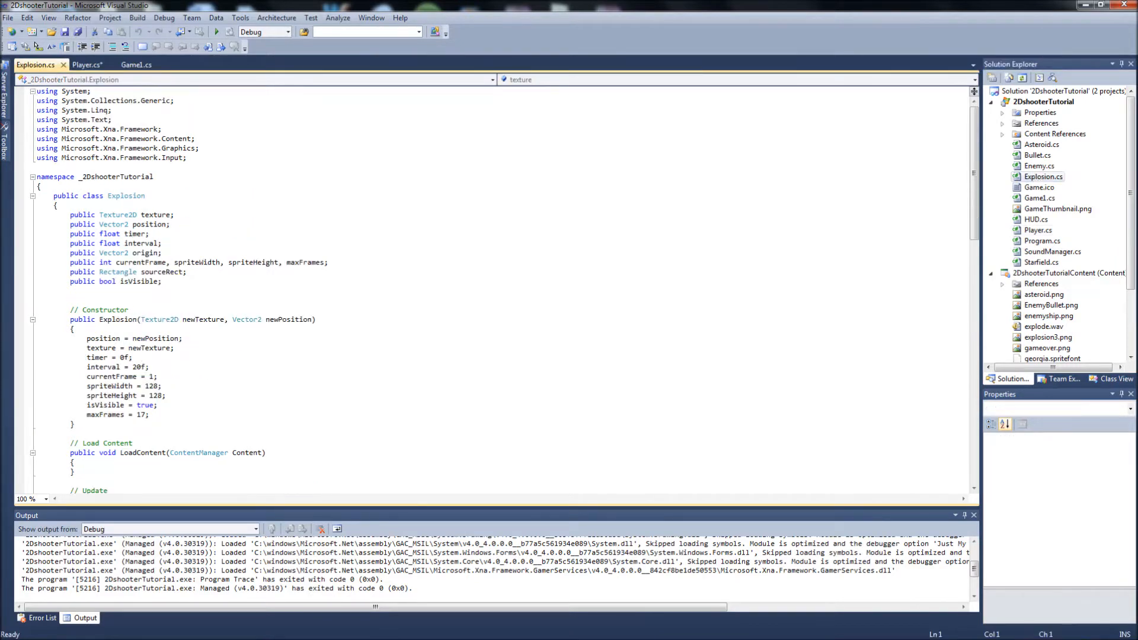
pyautogui.scroll(-3)
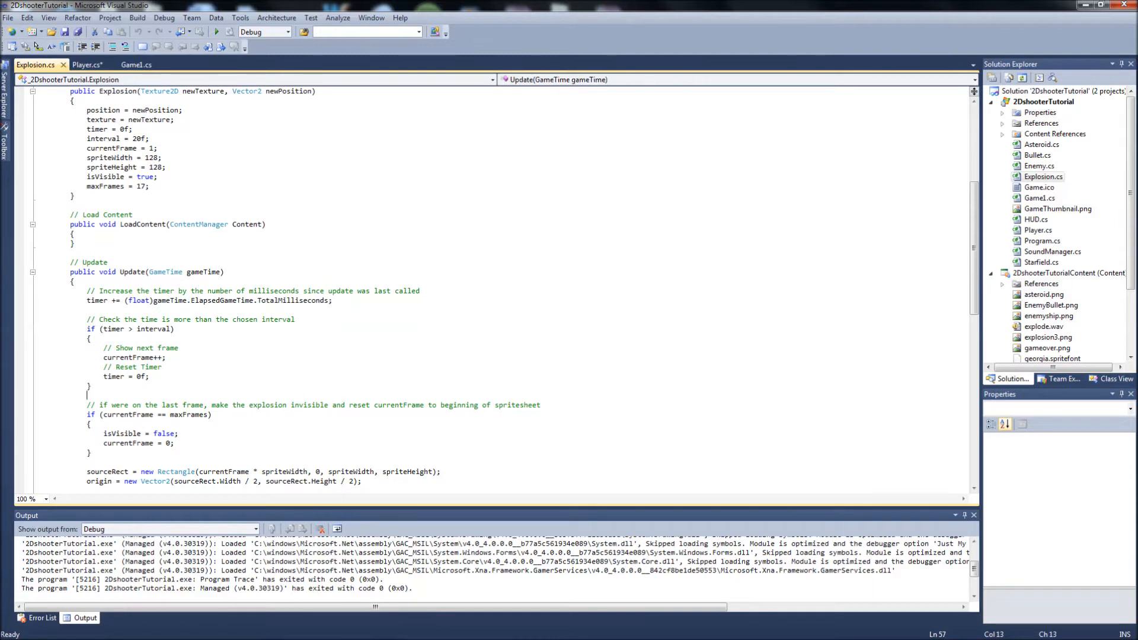
pyautogui.press('enter')
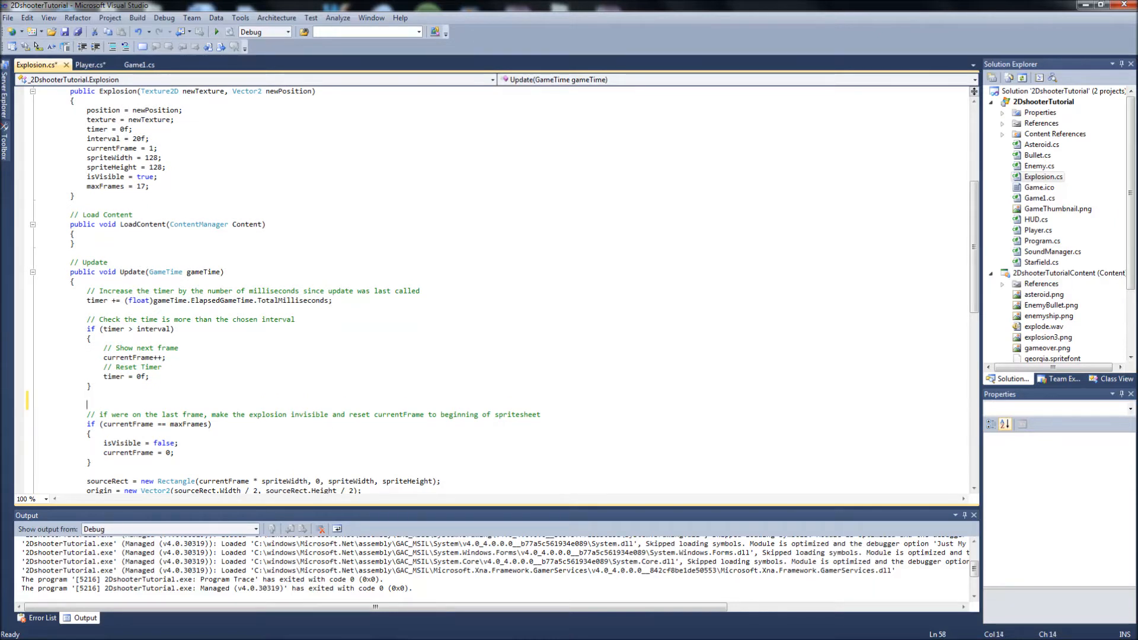
pyautogui.write('Player.play')
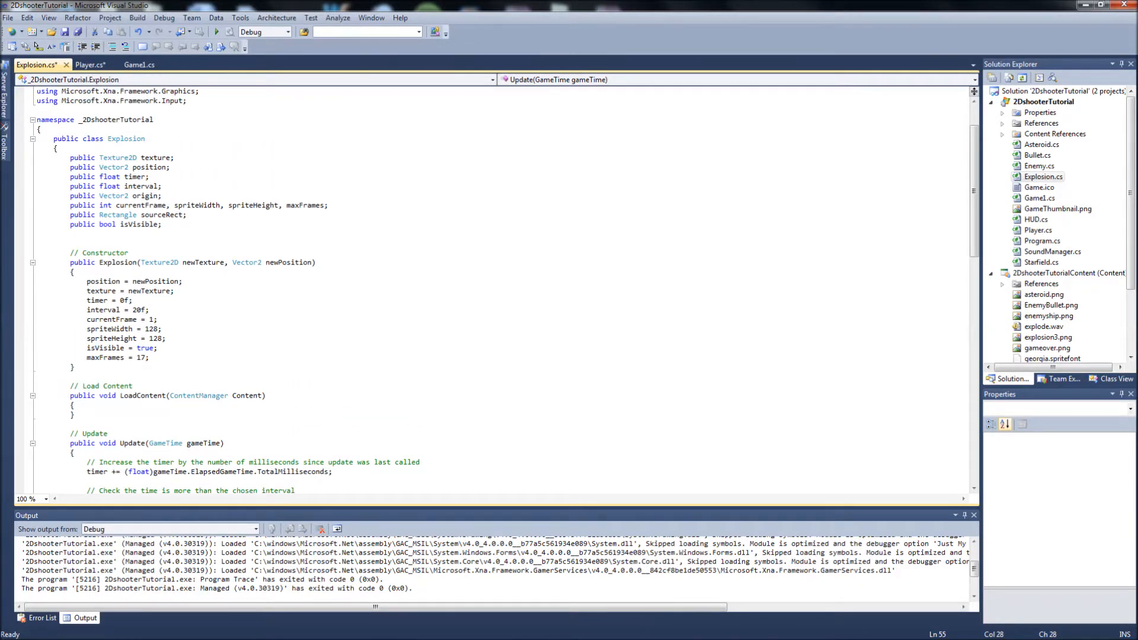
pyautogui.write('Player.player.')
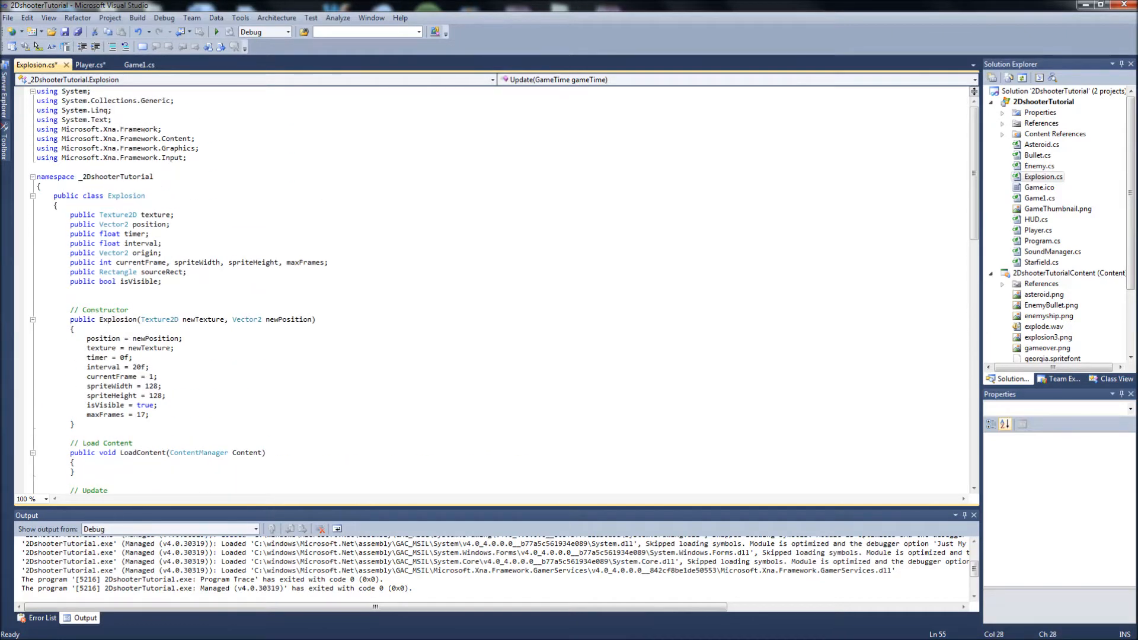
pyautogui.click(88, 64)
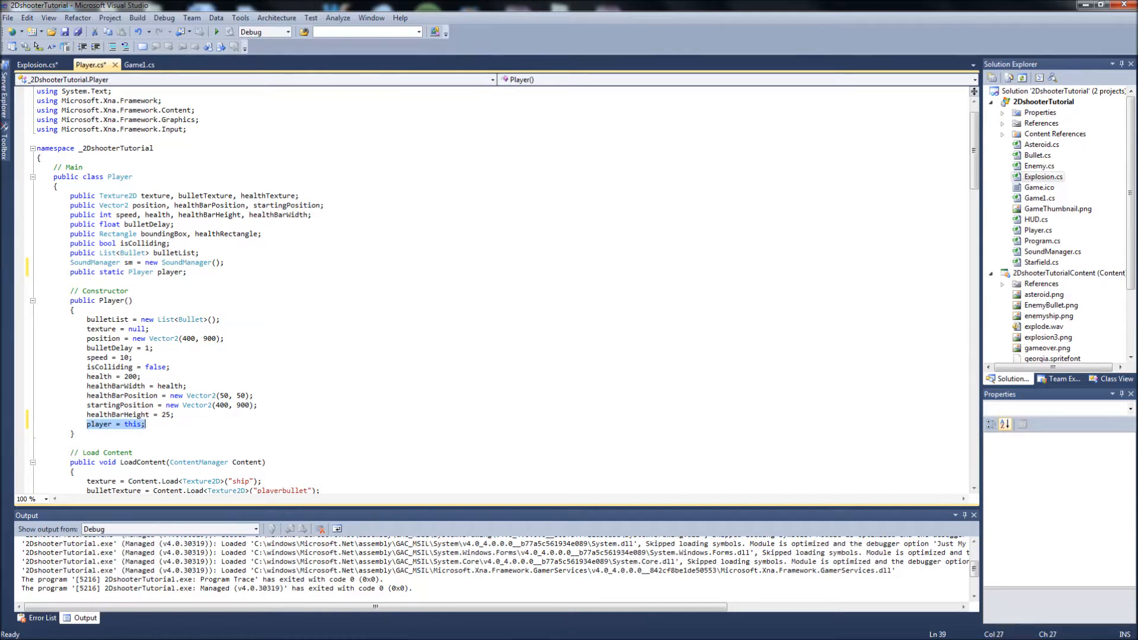
pyautogui.press('ctrl+s')
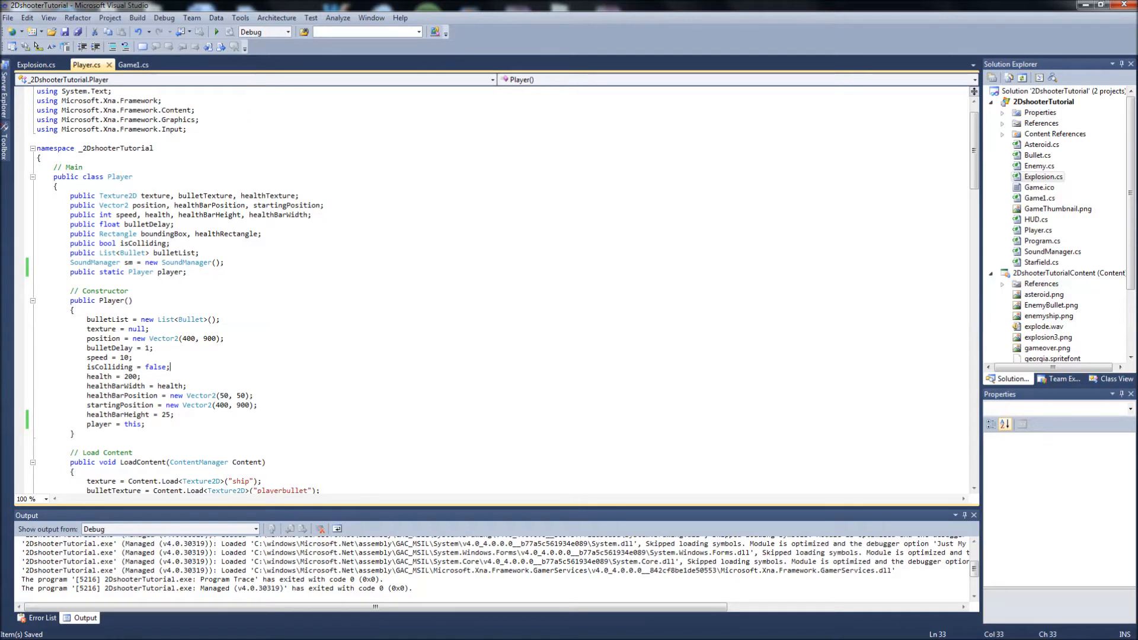
pyautogui.moveTo(35, 65)
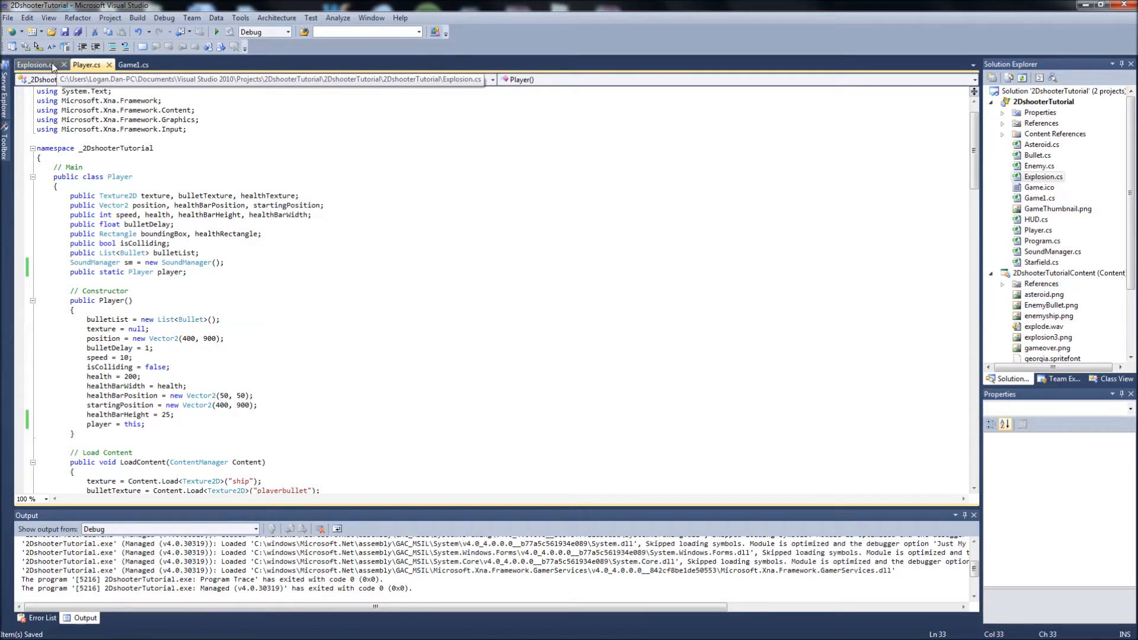
pyautogui.click(85, 65)
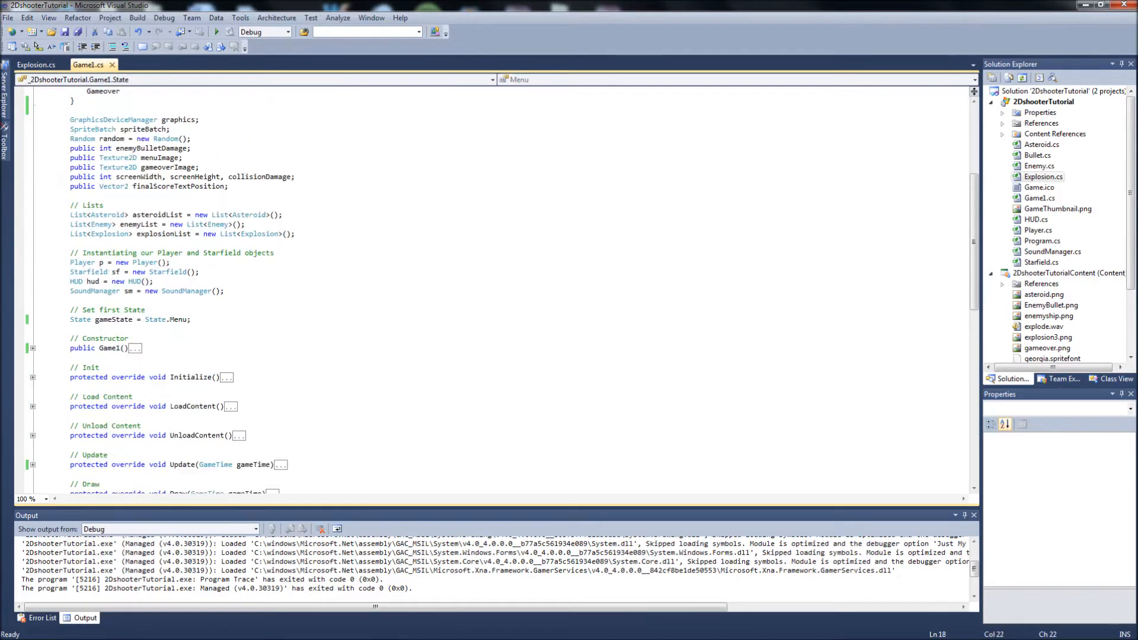
pyautogui.scroll(-3)
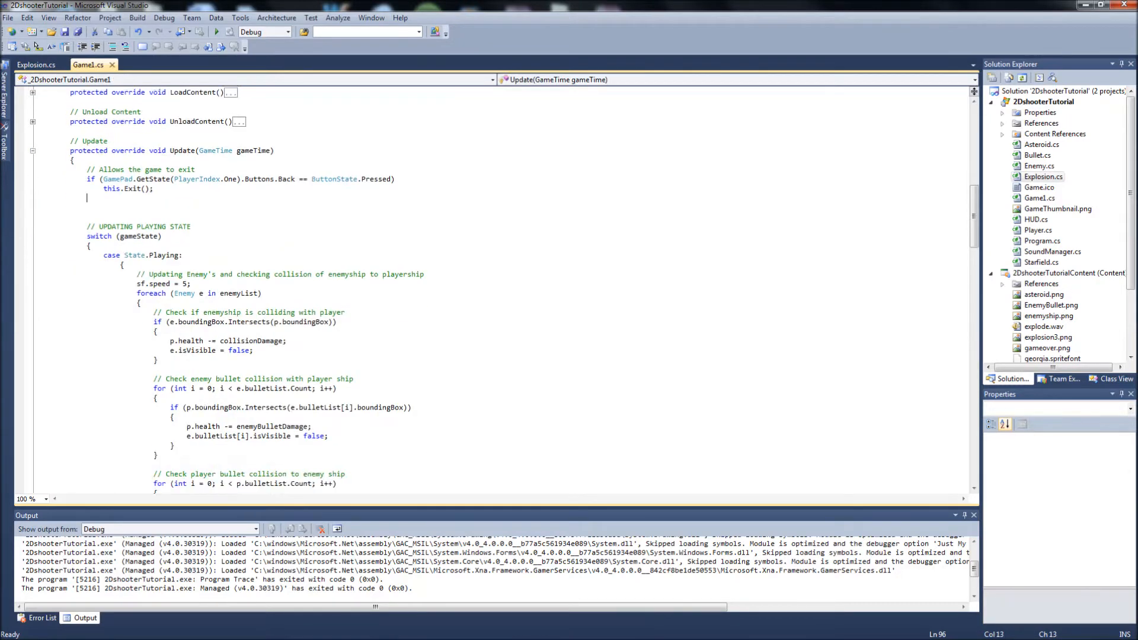
pyautogui.scroll(-3)
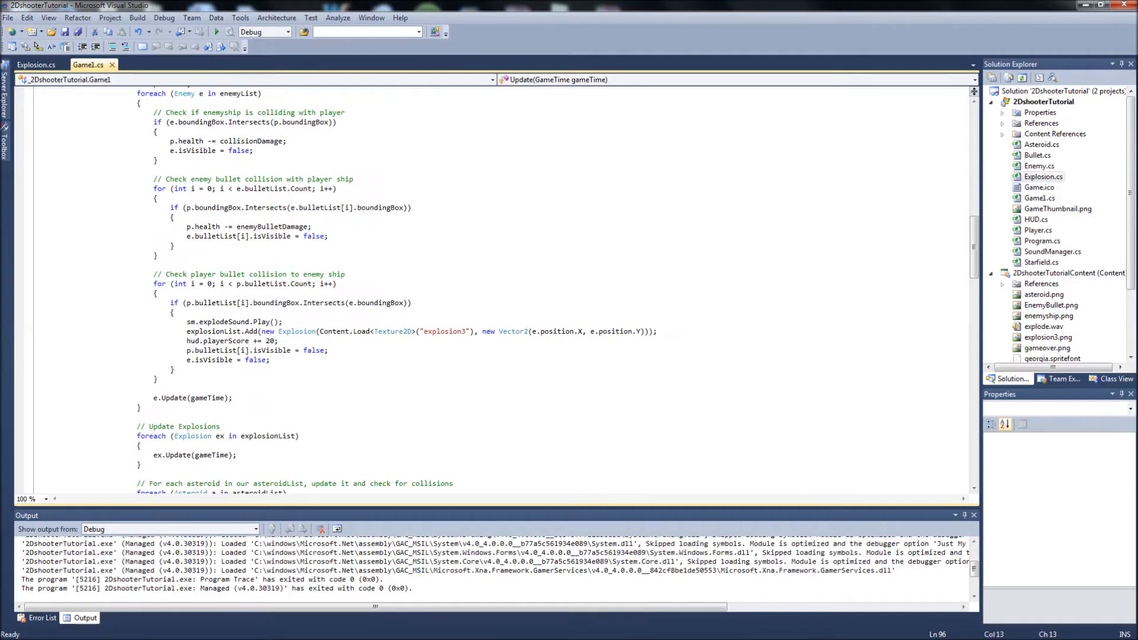
pyautogui.scroll(-3)
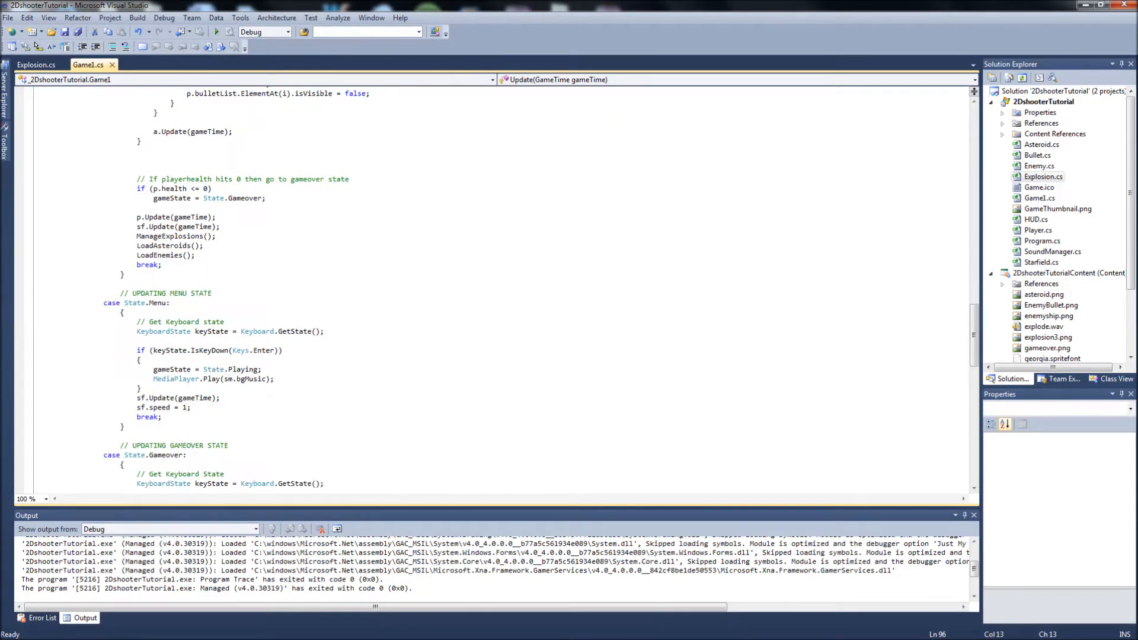
pyautogui.scroll(-3)
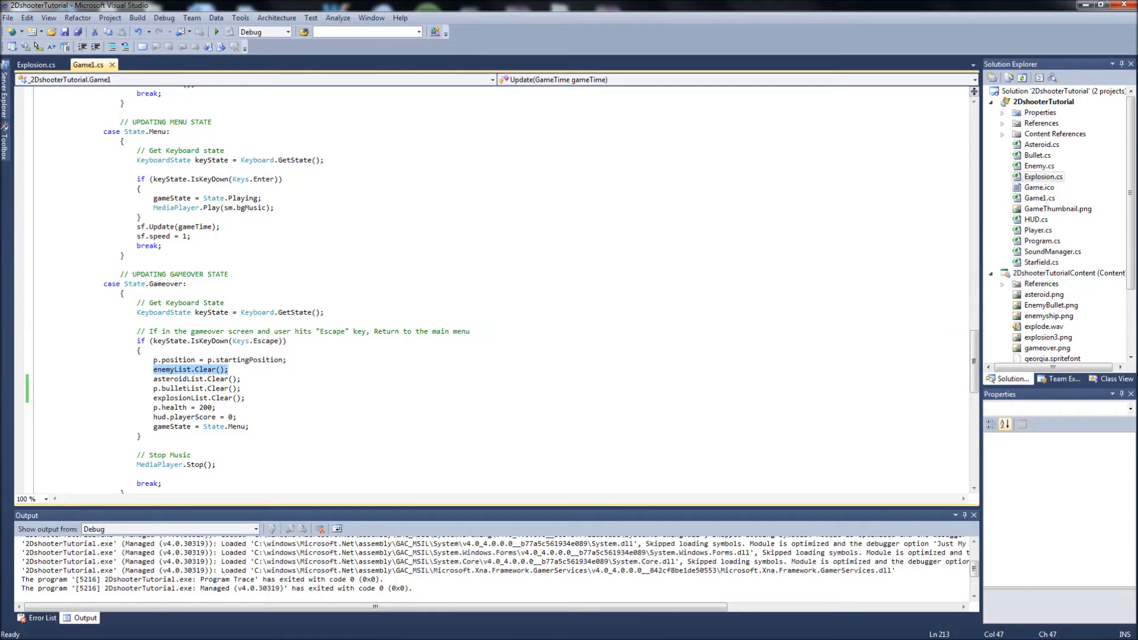
pyautogui.click(188, 370)
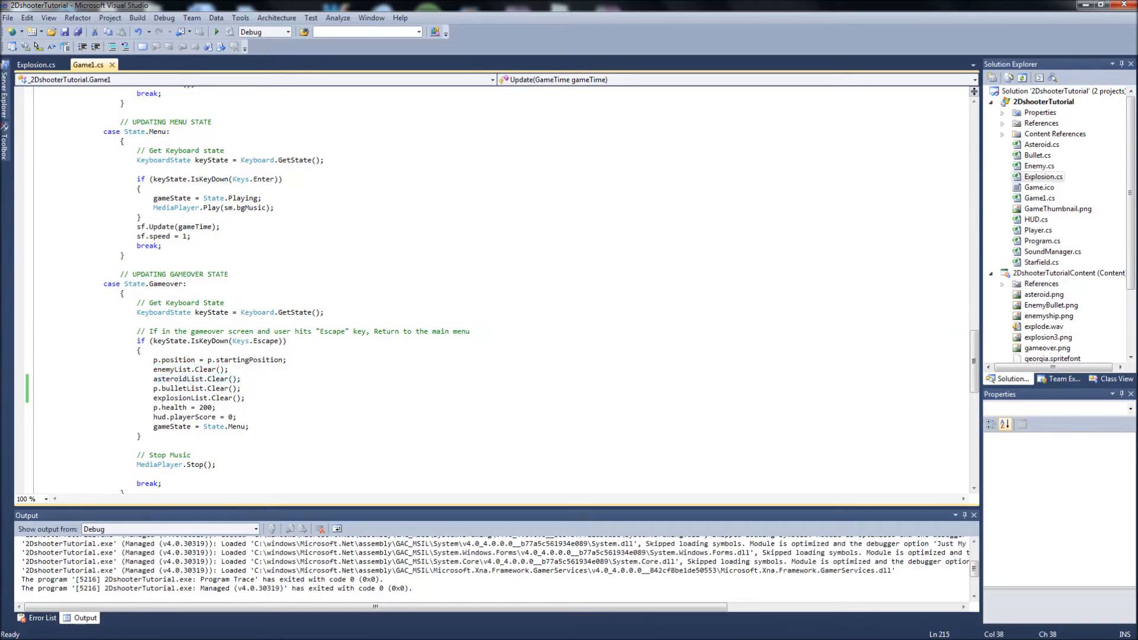
pyautogui.doubleClick(194, 388)
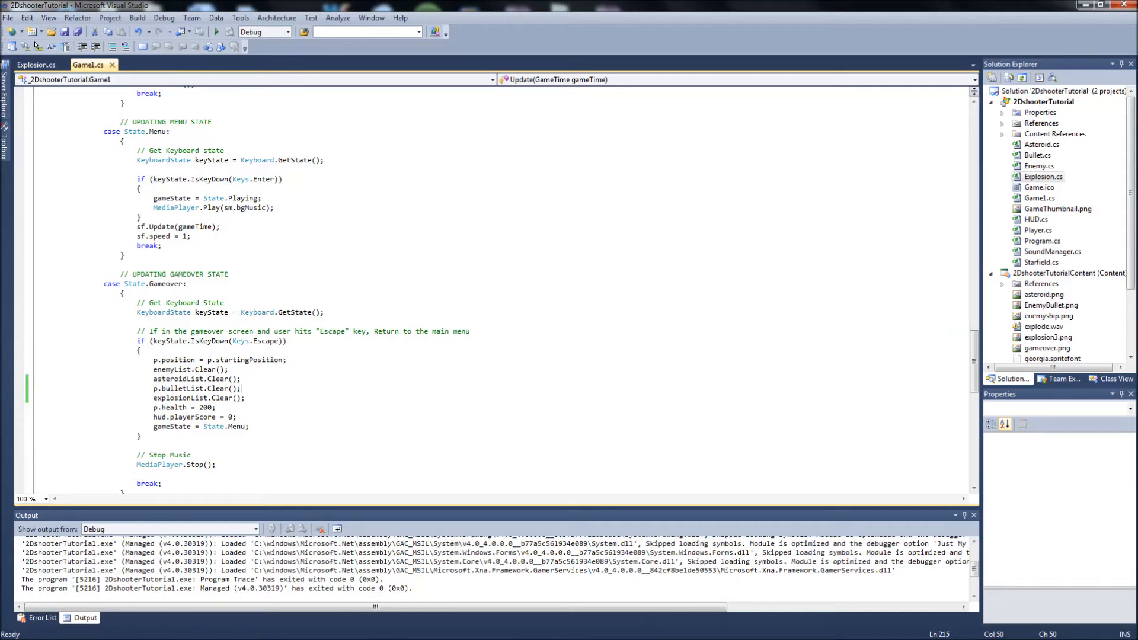
pyautogui.click(155, 388)
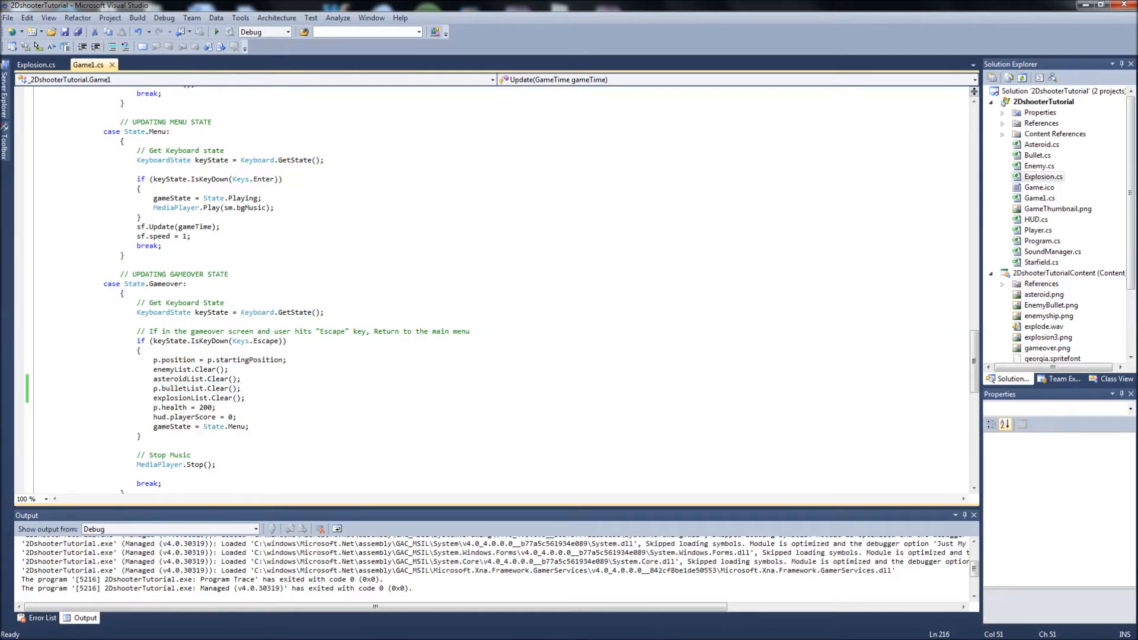
pyautogui.doubleClick(193, 398)
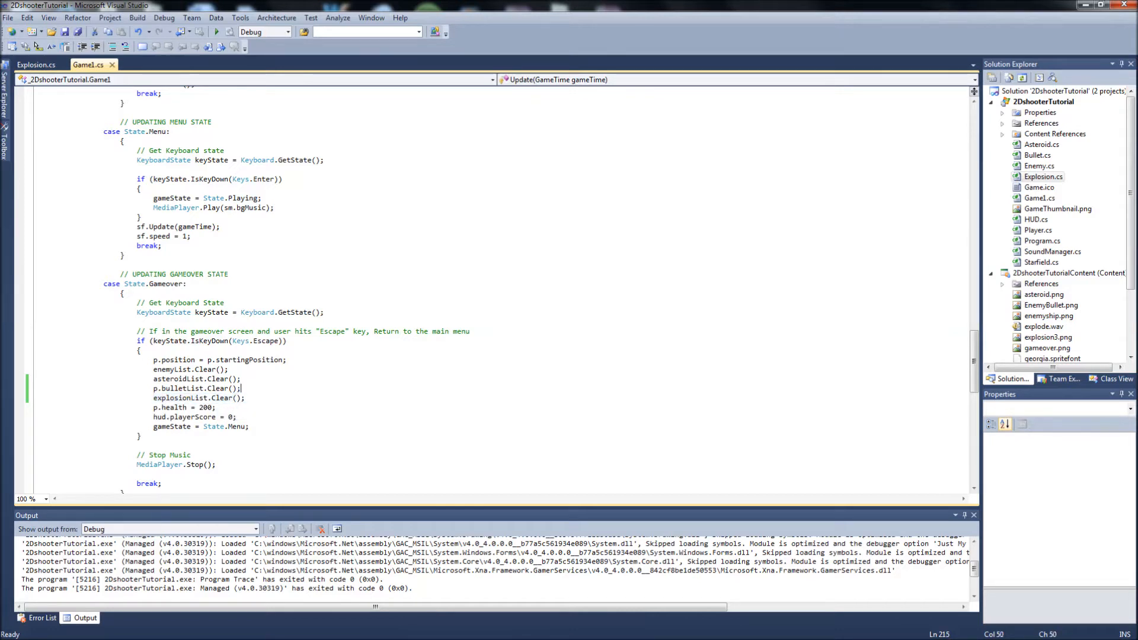
pyautogui.doubleClick(197, 398)
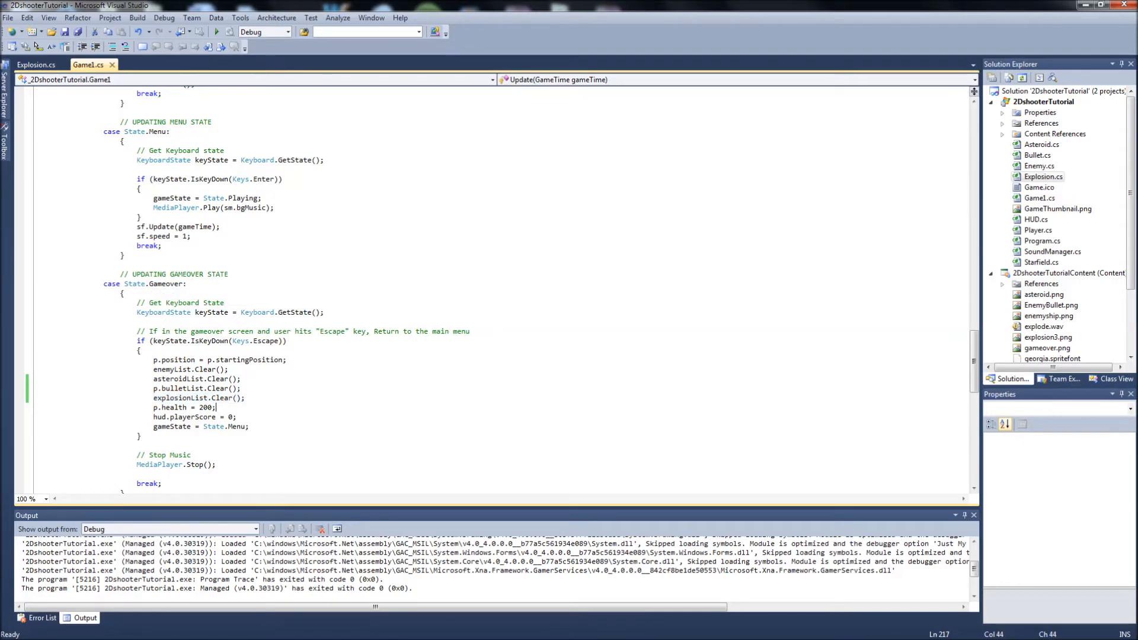
pyautogui.click(180, 398)
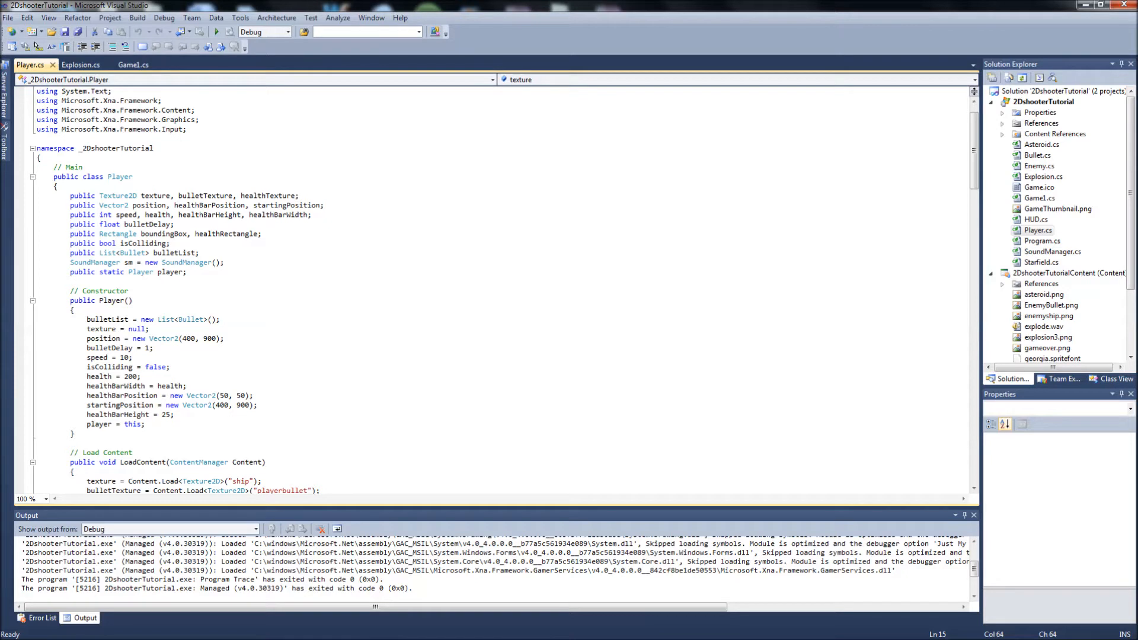
# Move the healthTexture field declaration from Player.cs into HUD.cs
pyautogui.doubleClick(269, 195)
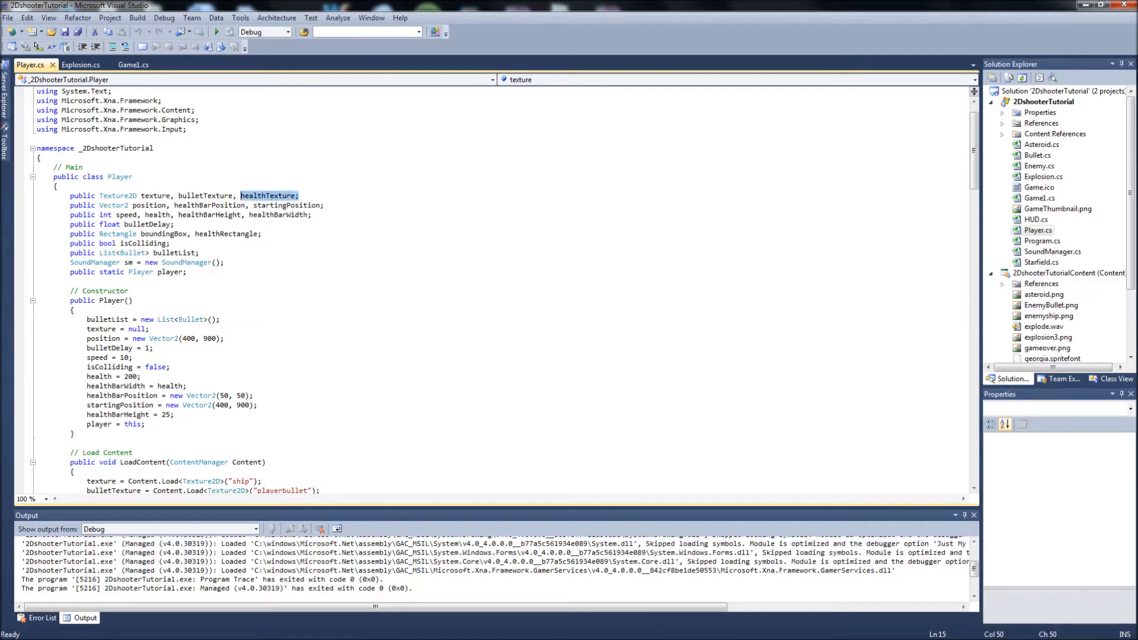
pyautogui.click(1037, 220)
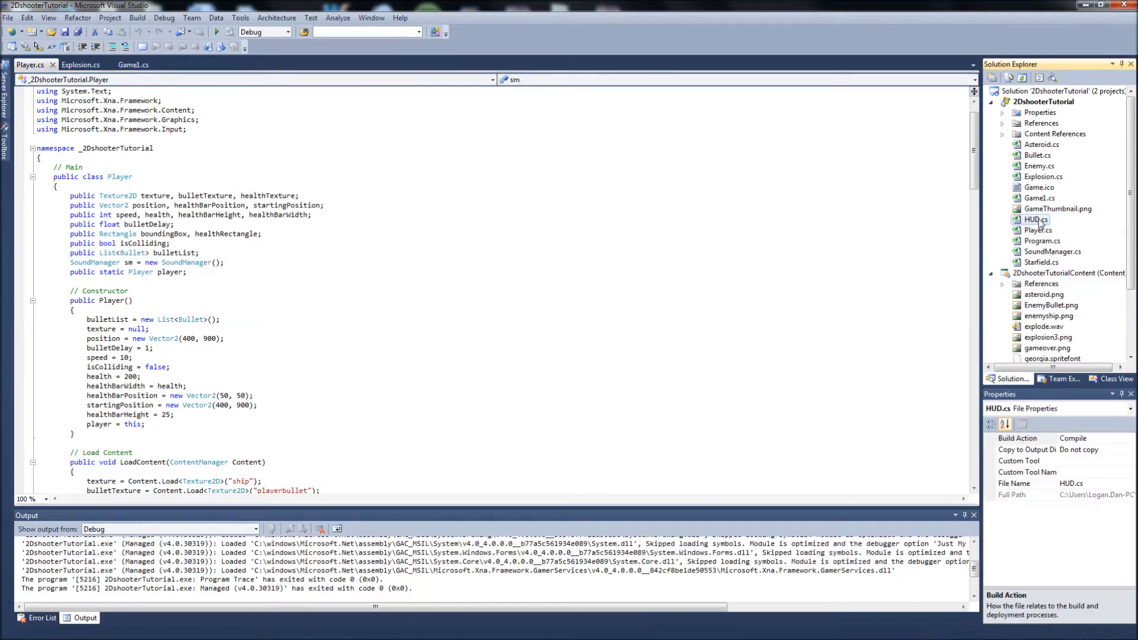
pyautogui.doubleClick(1037, 219)
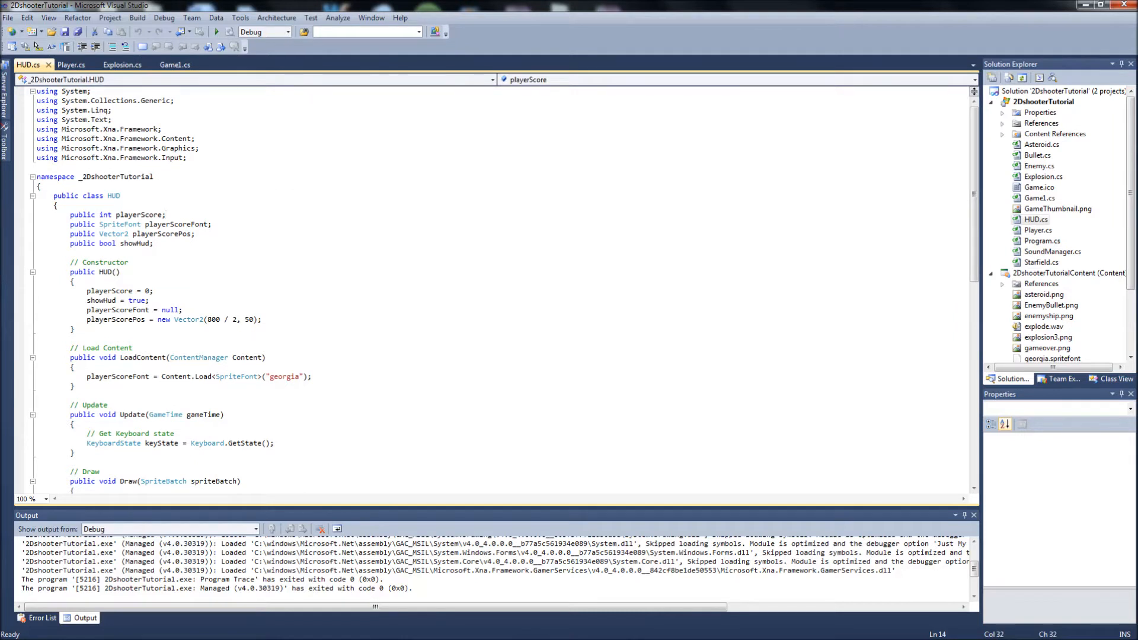
pyautogui.click(146, 243)
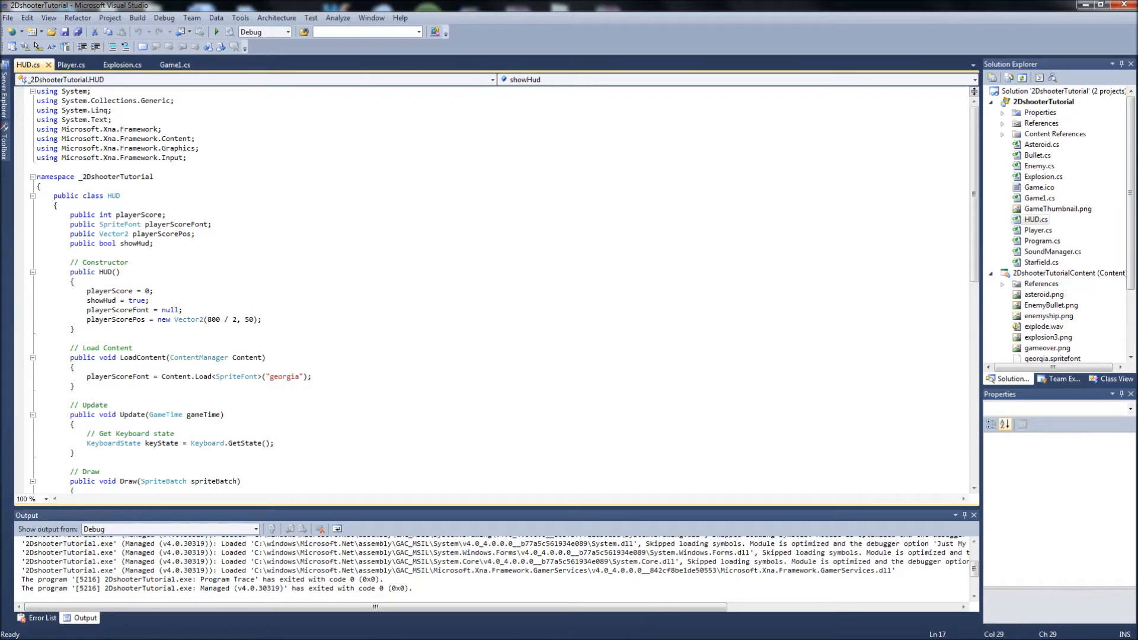
pyautogui.click(71, 65)
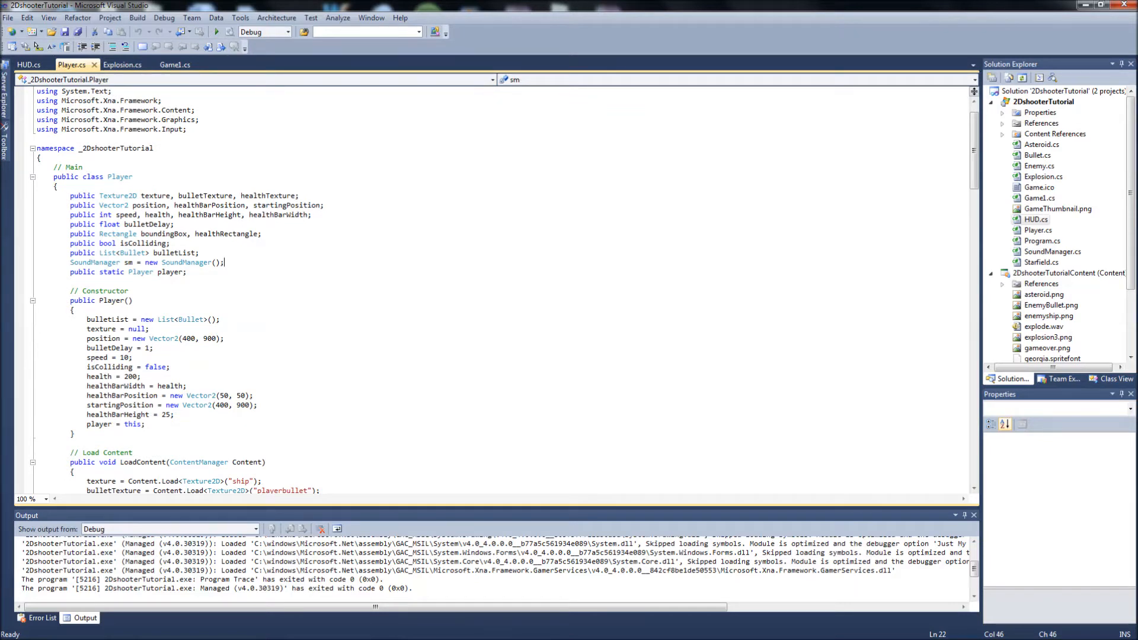
pyautogui.doubleClick(268, 195)
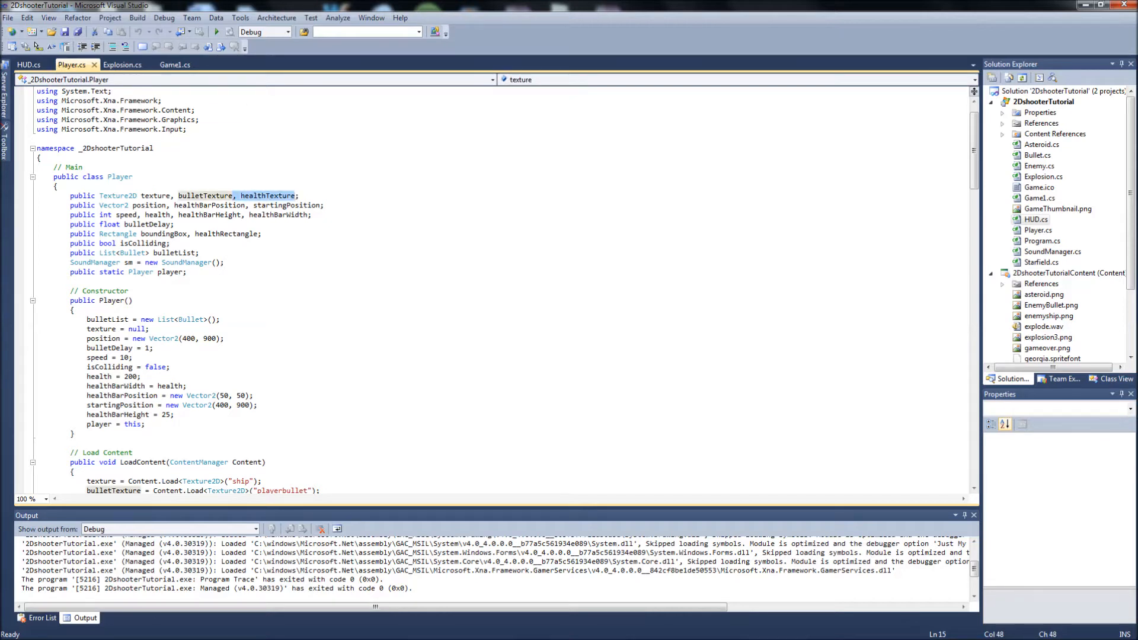
pyautogui.press('Delete')
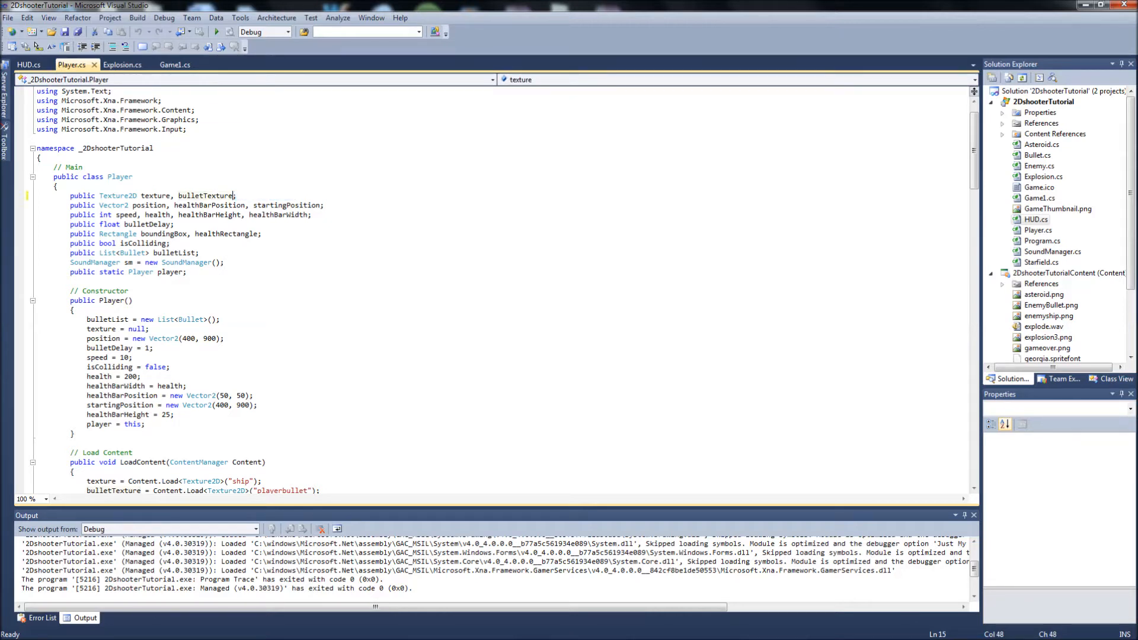
pyautogui.click(28, 65)
pyautogui.write('public')
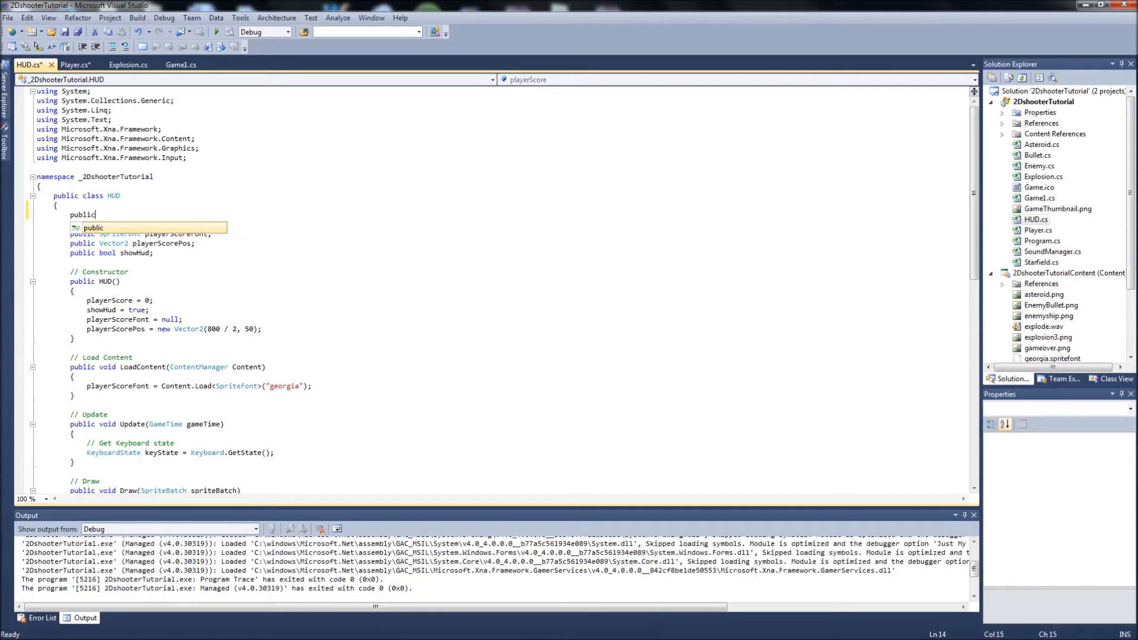
pyautogui.write('tex')
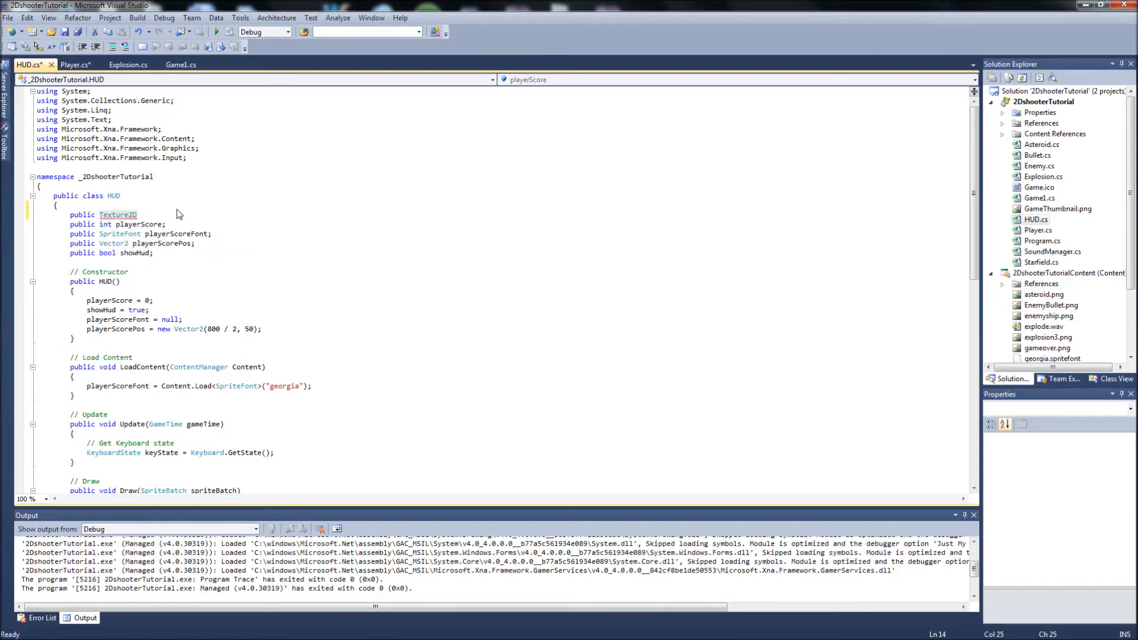
pyautogui.write('health')
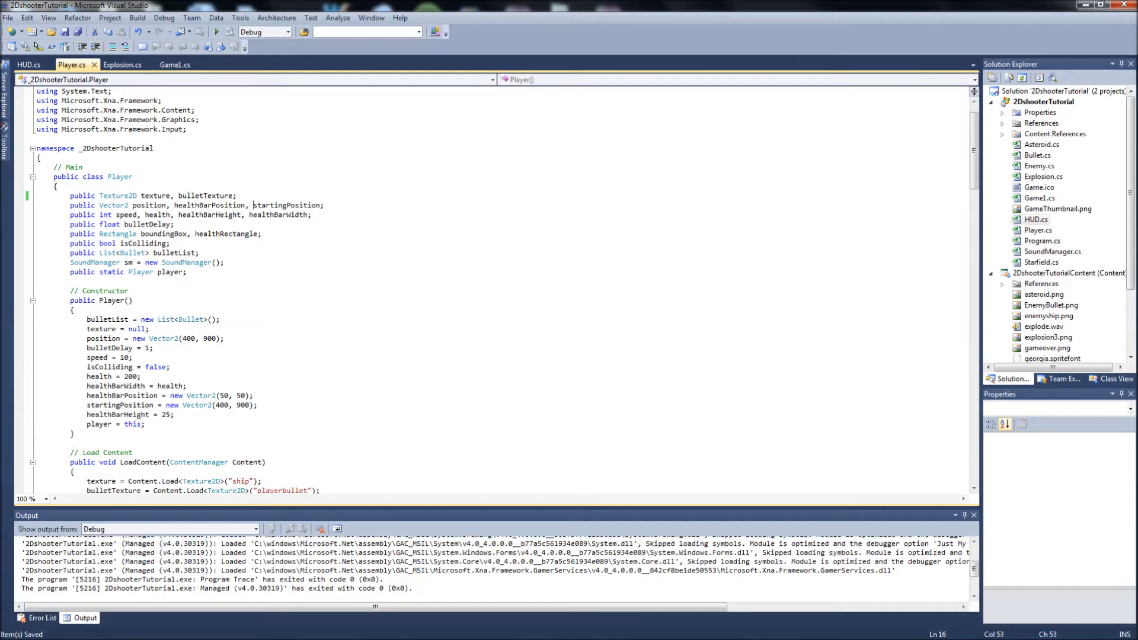
# Delete the healthBarPosition field from Player's Vector2 declarations
pyautogui.doubleClick(211, 204)
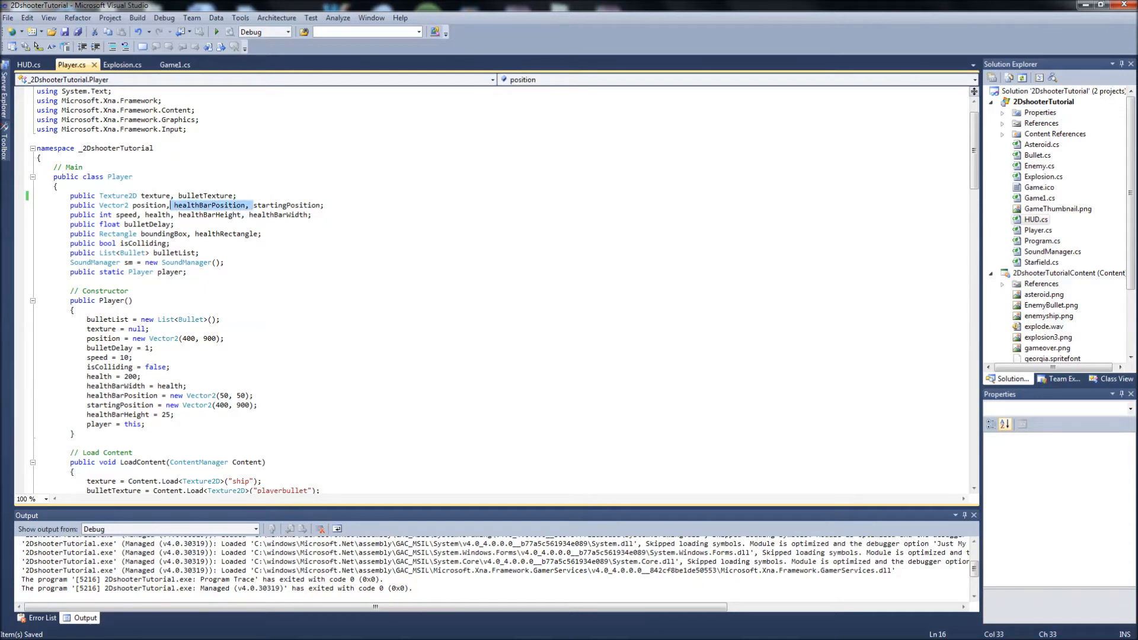
pyautogui.press('Delete')
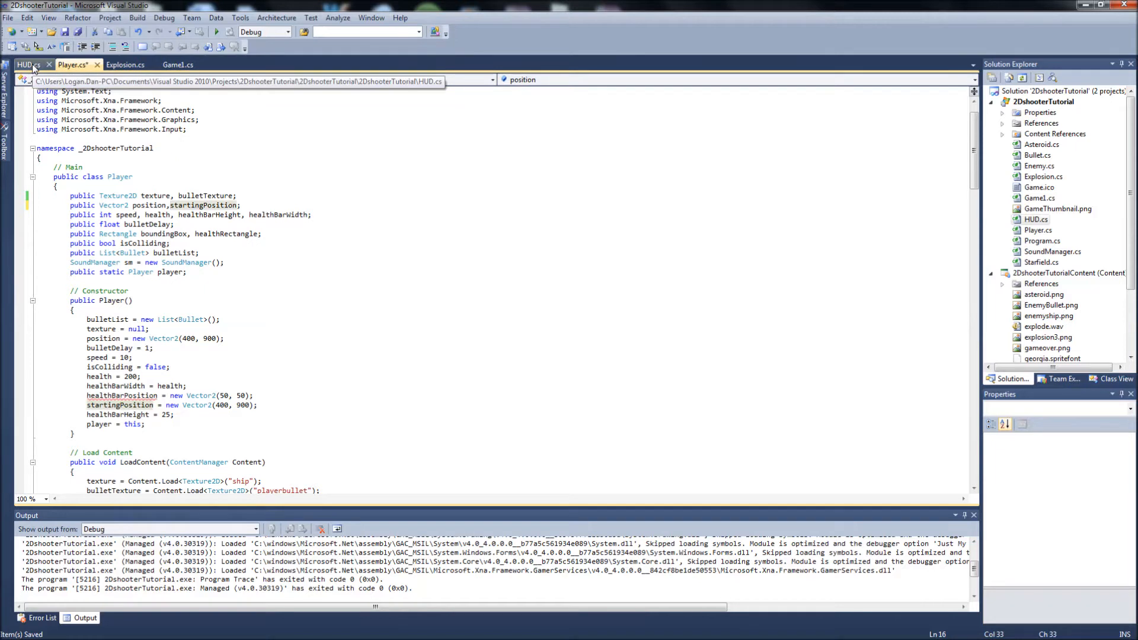
pyautogui.click(26, 64)
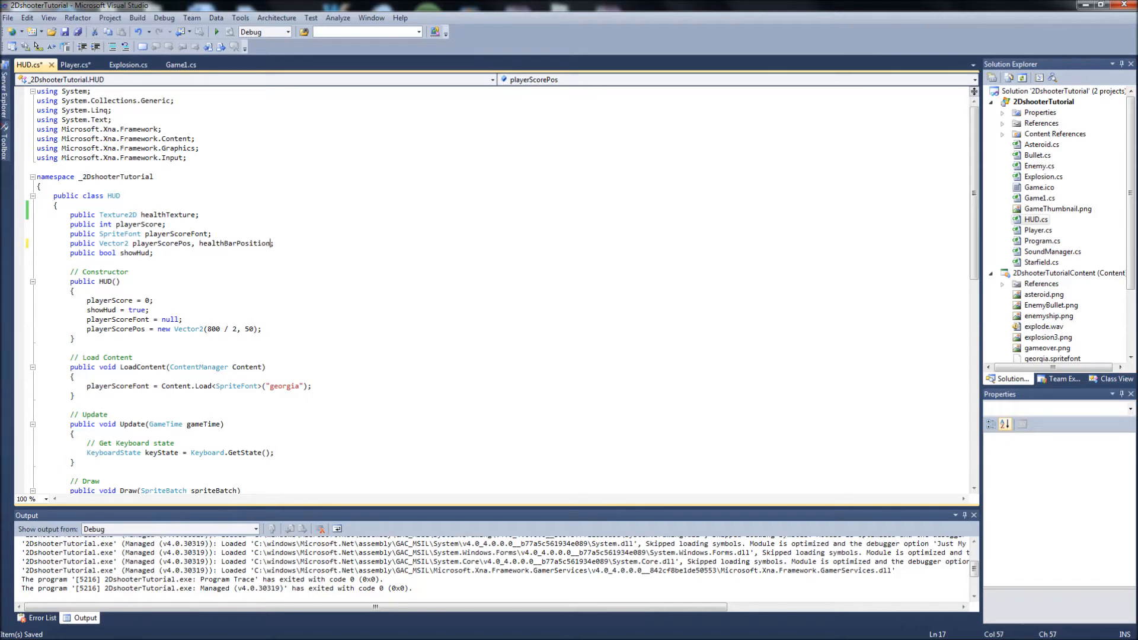
pyautogui.moveTo(75, 64)
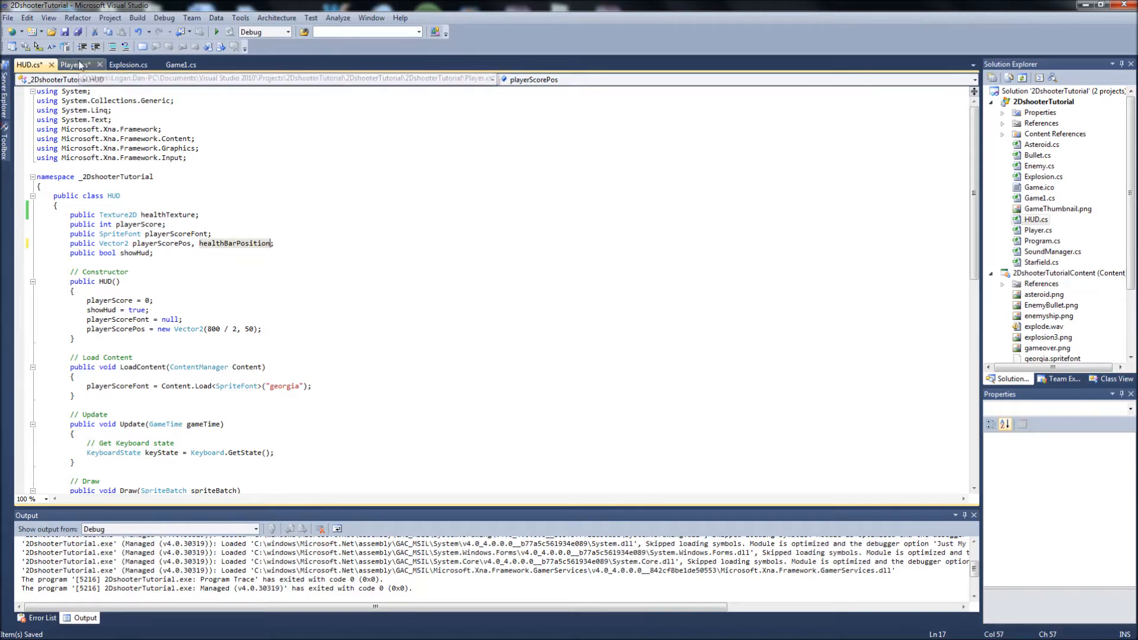
pyautogui.click(74, 65)
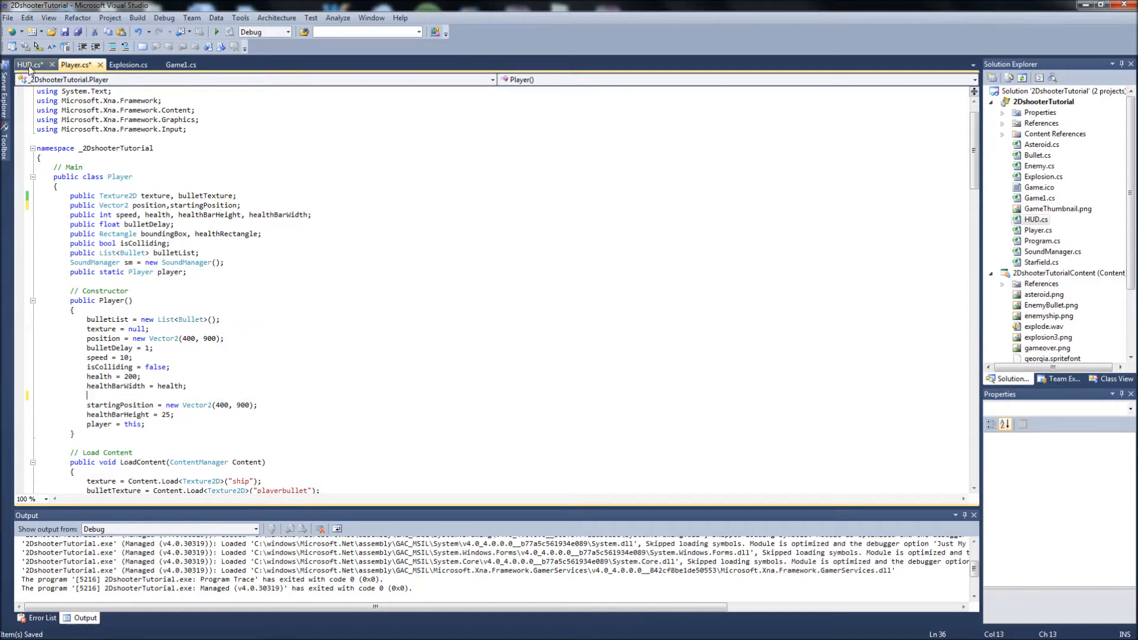
# Set 'healthBarPosition = new Vector2(50, 50);' in the HUD constructor
pyautogui.click(29, 64)
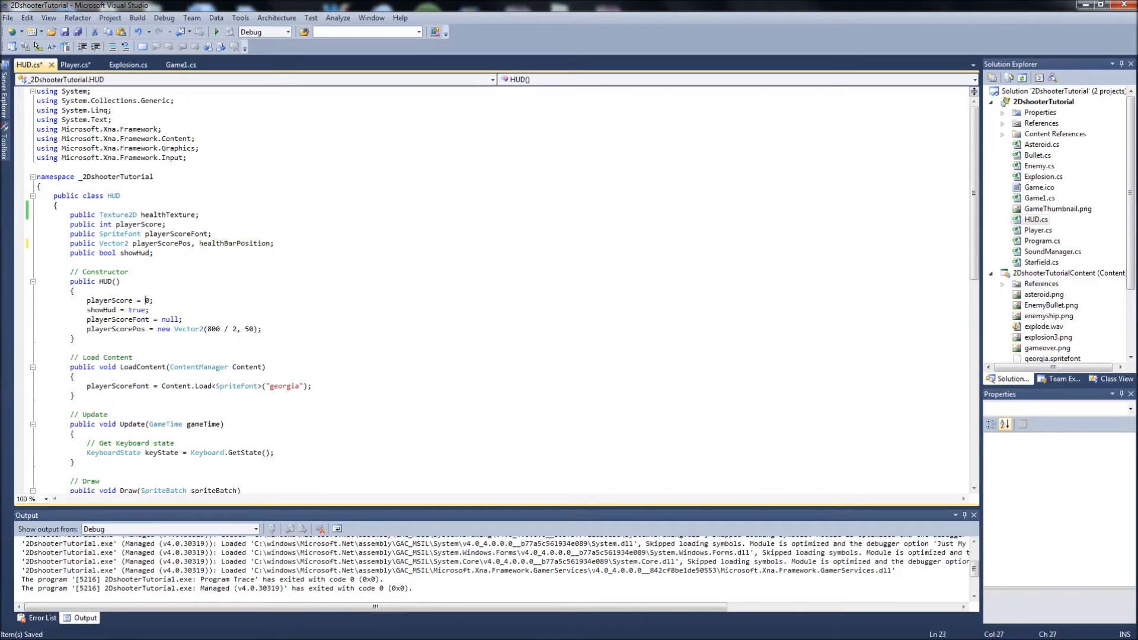
pyautogui.write('healthBarPosition = new Vector2(50, 50);')
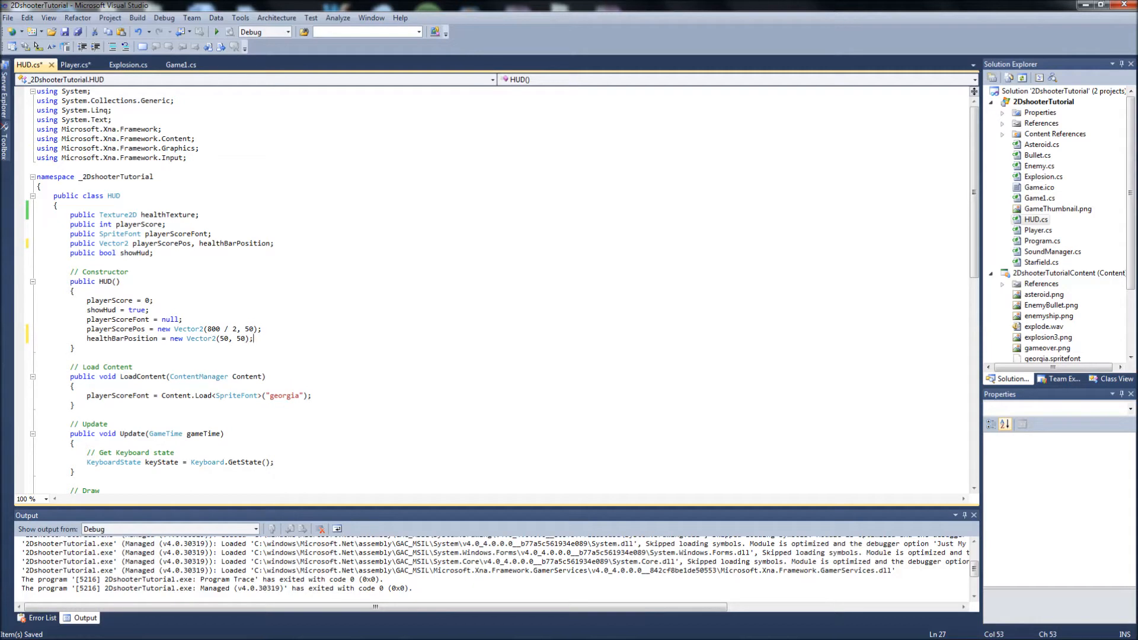
pyautogui.click(74, 64)
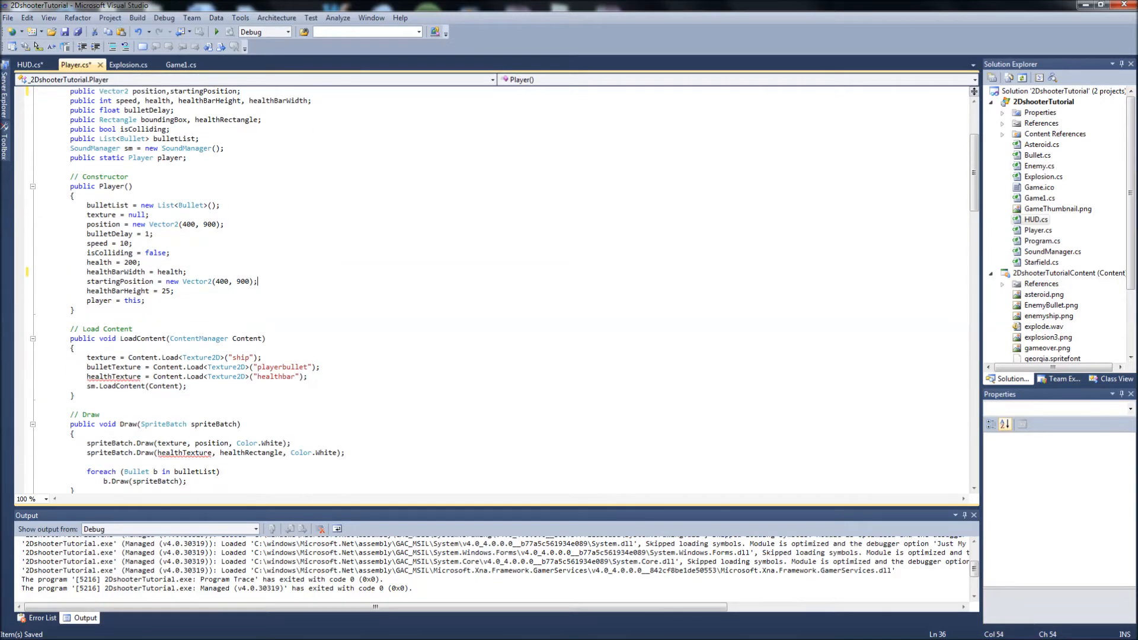
# Load the "healthbar" texture into healthTexture in HUD's LoadContent
pyautogui.scroll(-3)
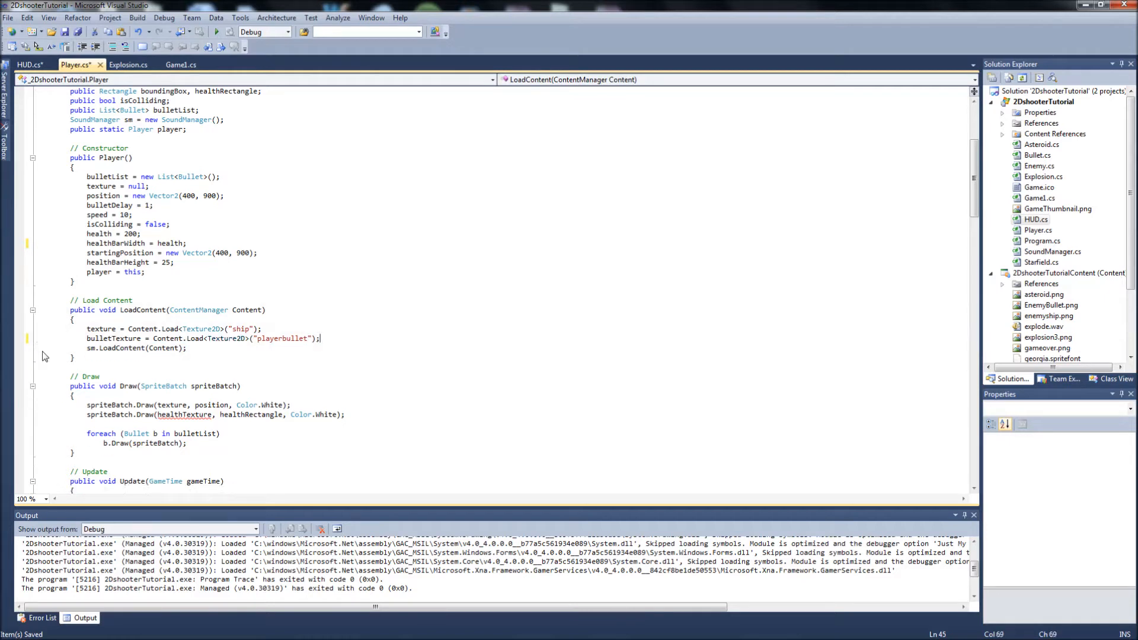
pyautogui.click(28, 65)
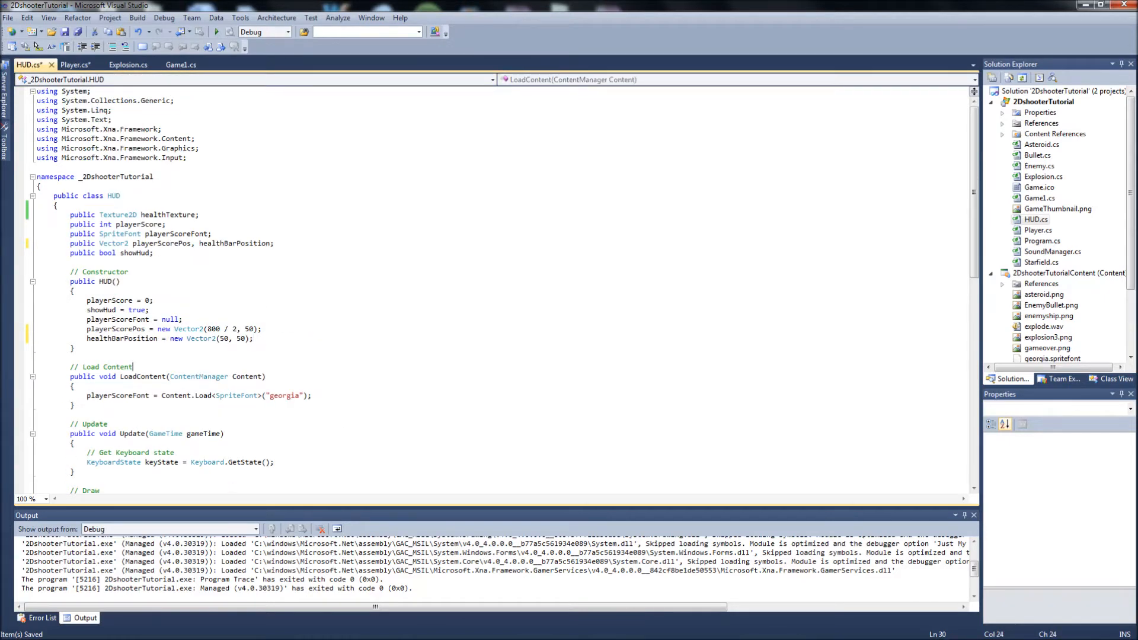
pyautogui.write('healthTexture = Content.Load<Texture2D>("healthbar");')
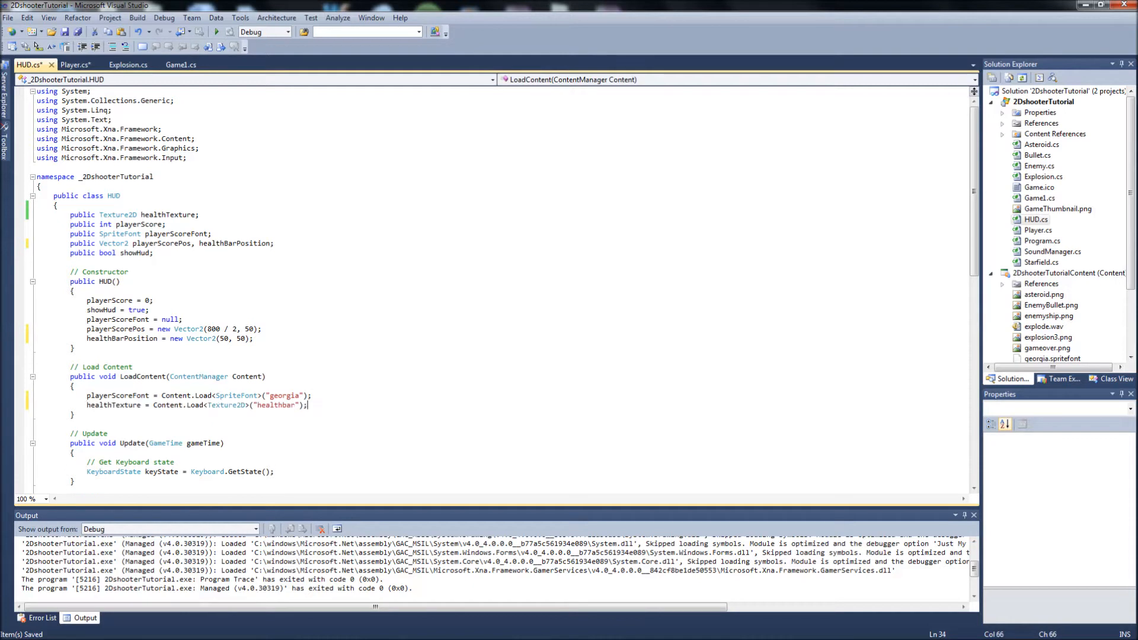
# Move the healthTexture spriteBatch.Draw line from Player's Draw into HUD's Draw
pyautogui.click(76, 64)
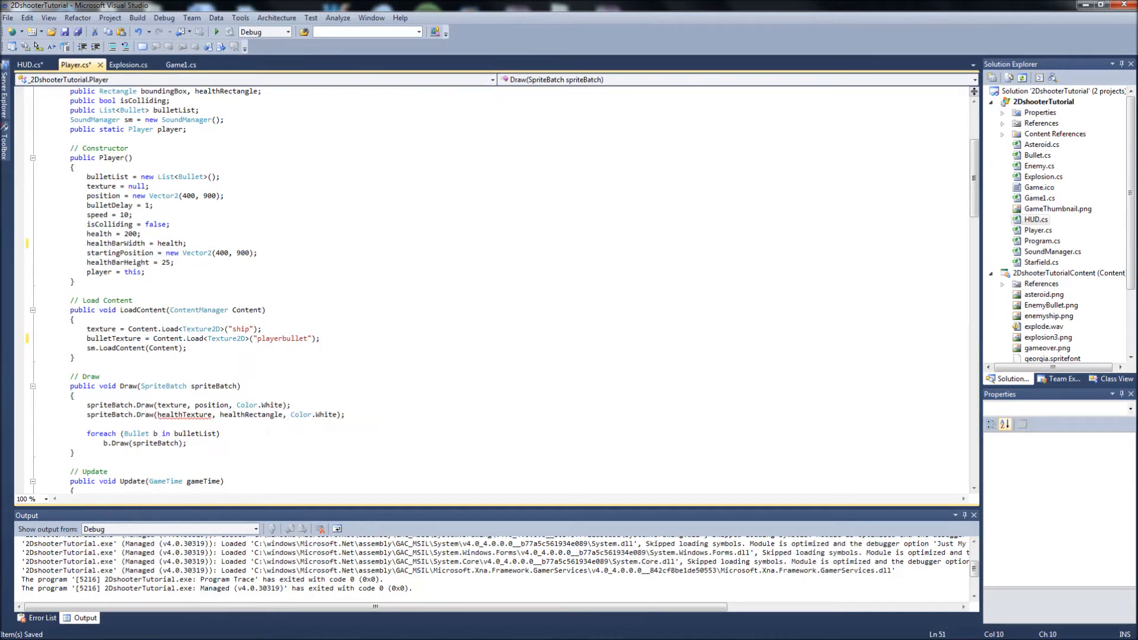
pyautogui.moveTo(159, 405); pyautogui.dragTo(341, 414)
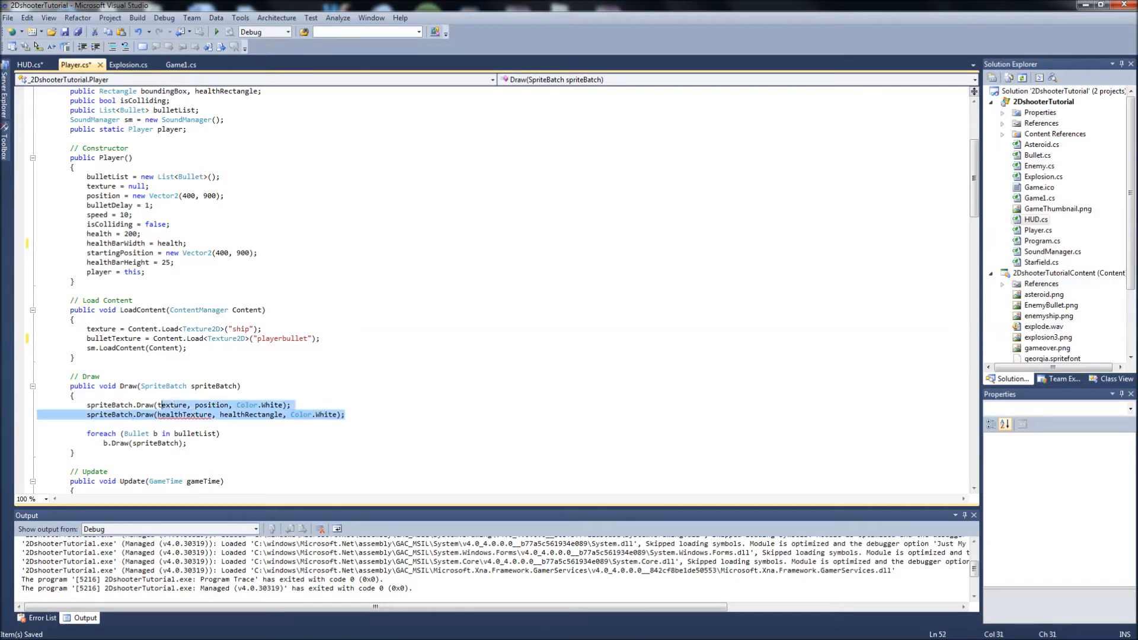
pyautogui.click(214, 414)
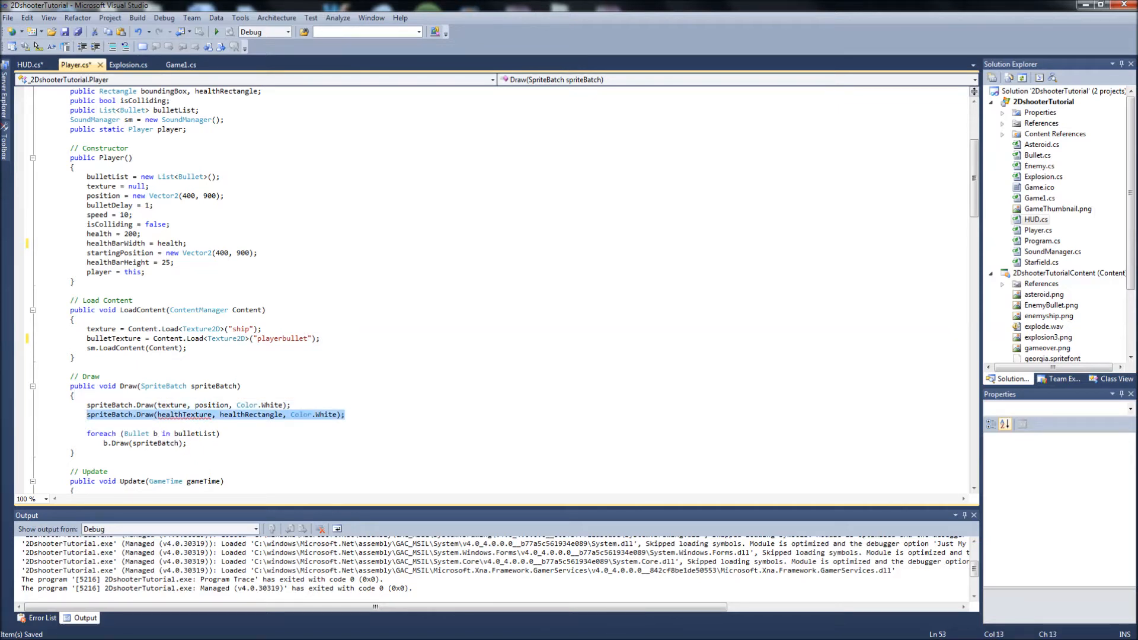
pyautogui.press('Delete')
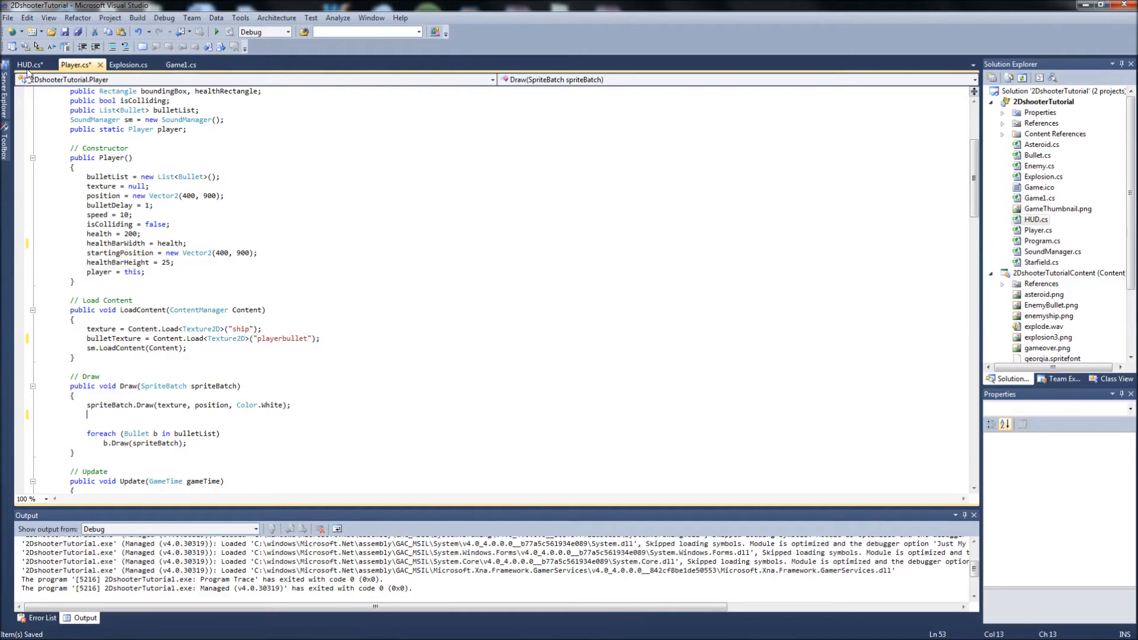
pyautogui.click(28, 65)
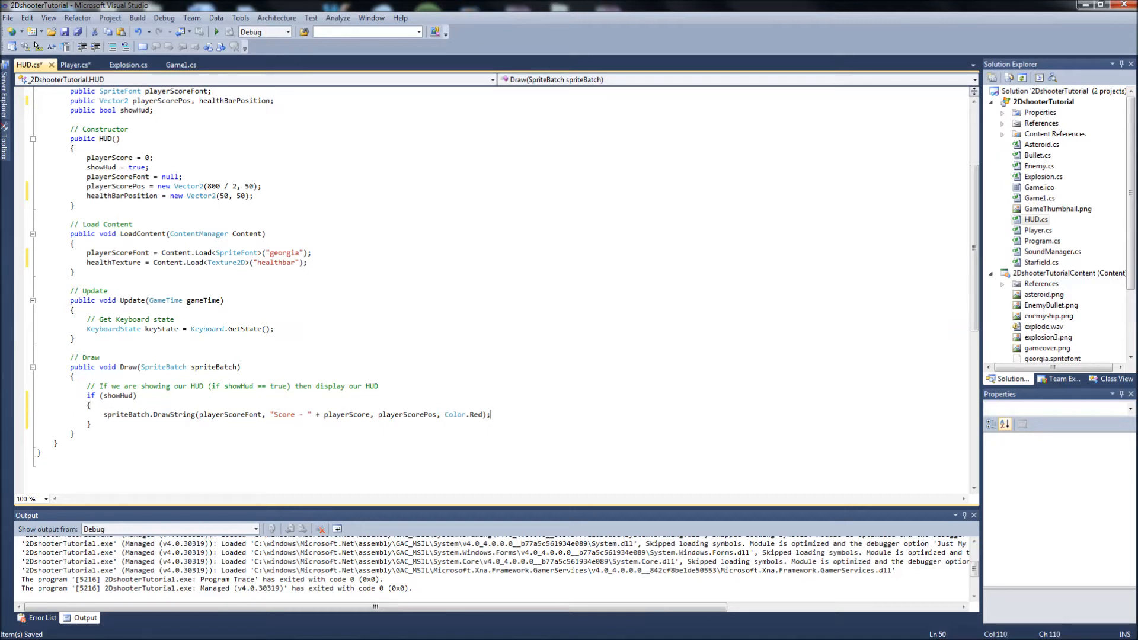
pyautogui.write('spriteBatch.Draw(healthTexture, healthRectangle, Color.White);')
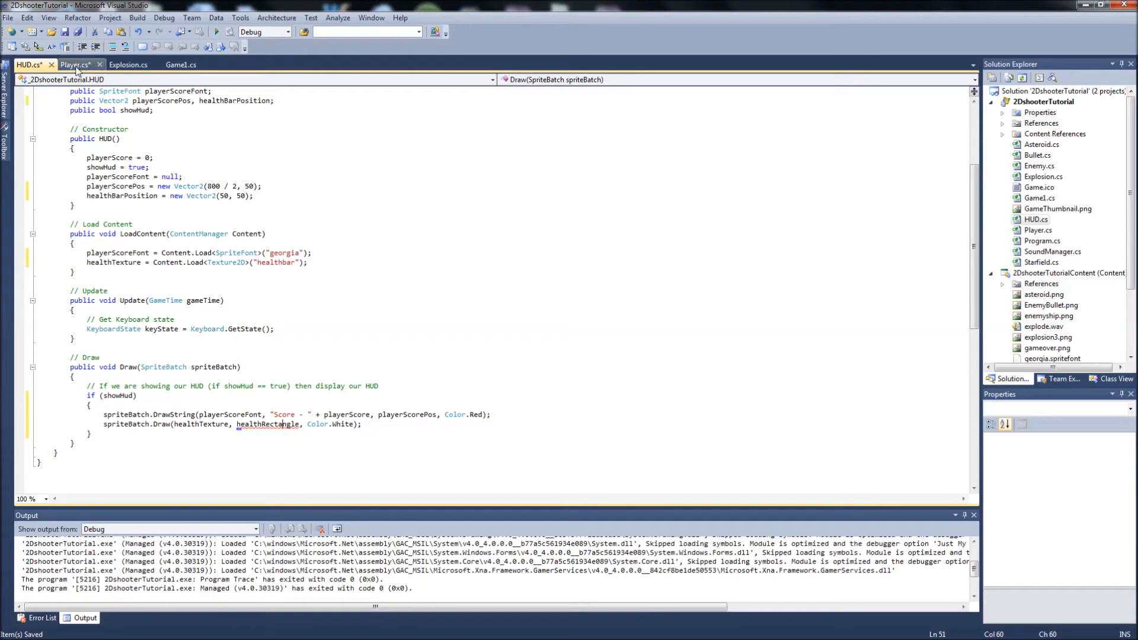
pyautogui.click(76, 64)
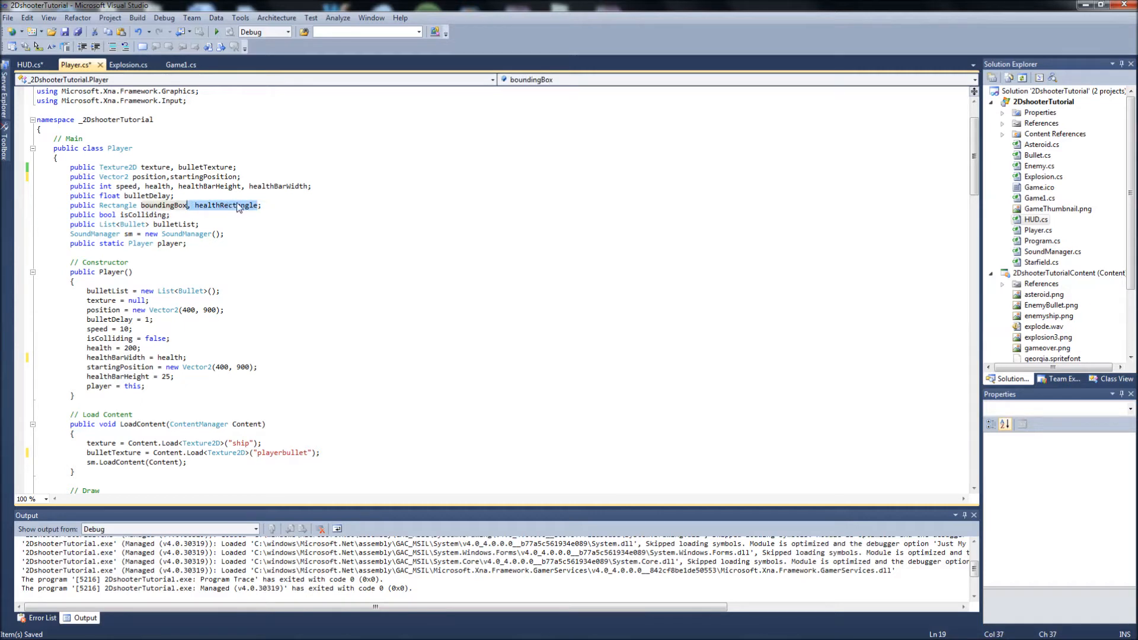
# Move the healthRectangle declaration from Player into HUD.cs
pyautogui.press('Delete')
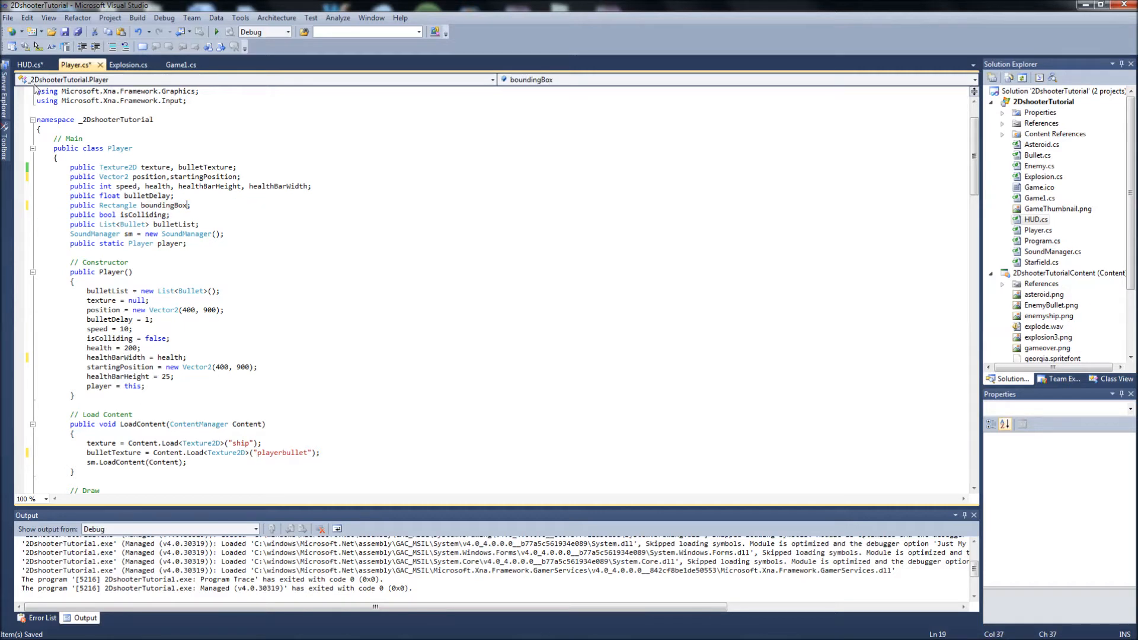
pyautogui.click(28, 65)
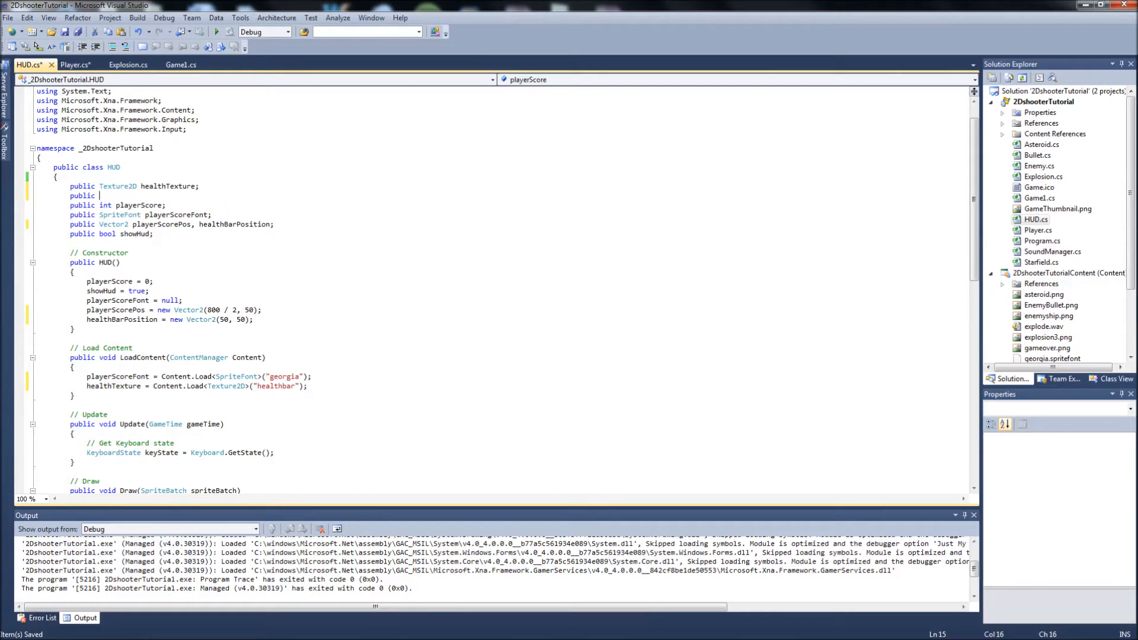
pyautogui.write('Rectangle')
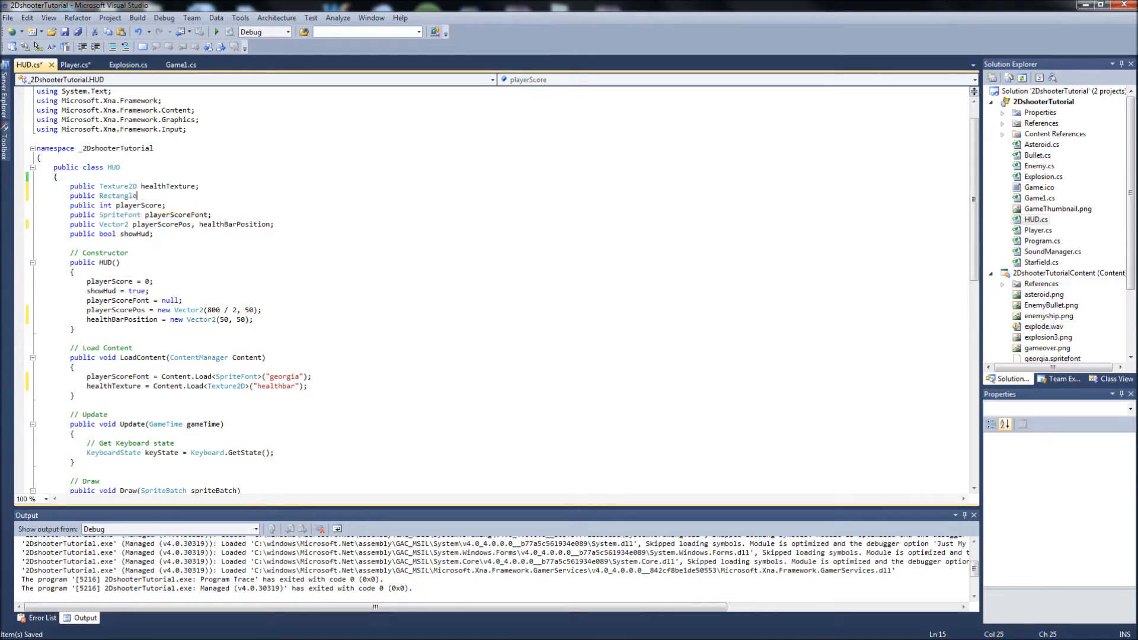
pyautogui.write('healthRec')
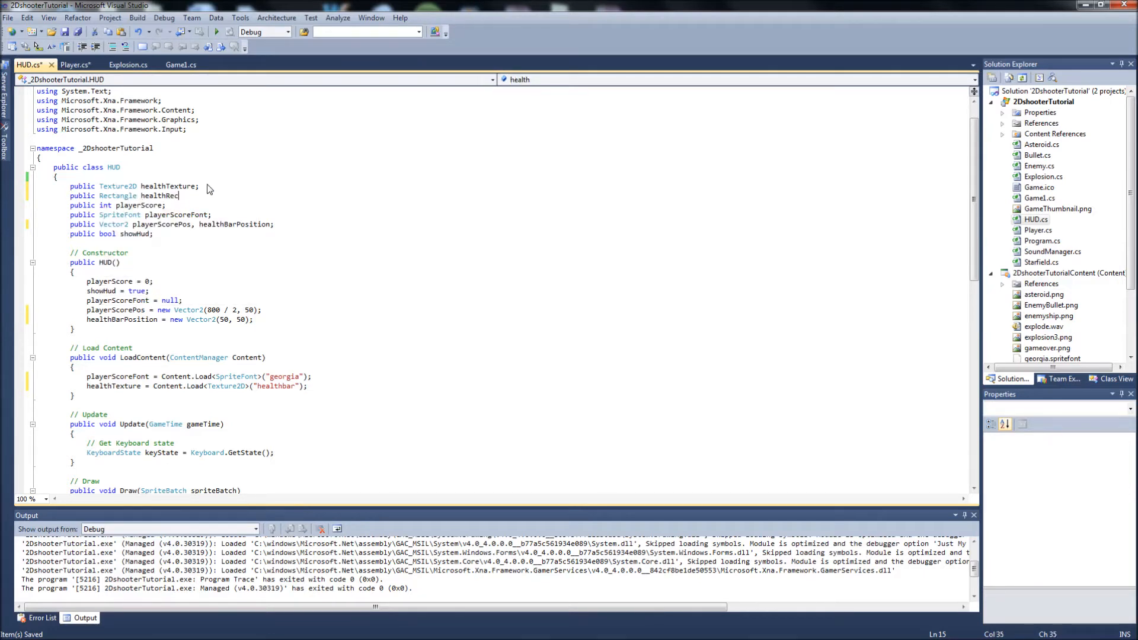
pyautogui.write('tangle')
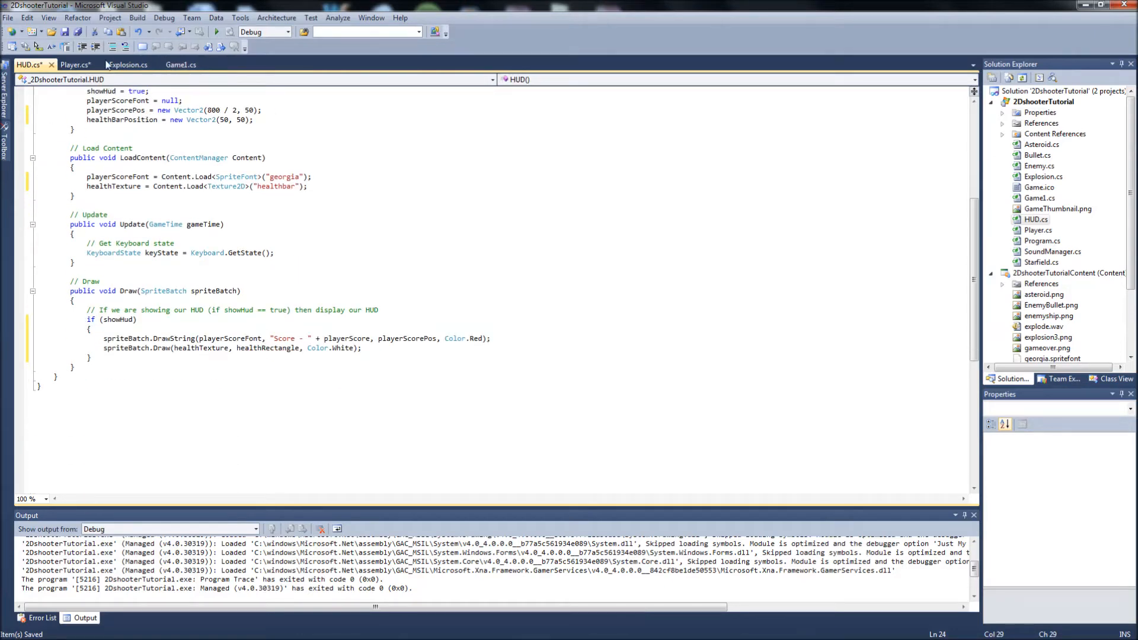
pyautogui.click(76, 65)
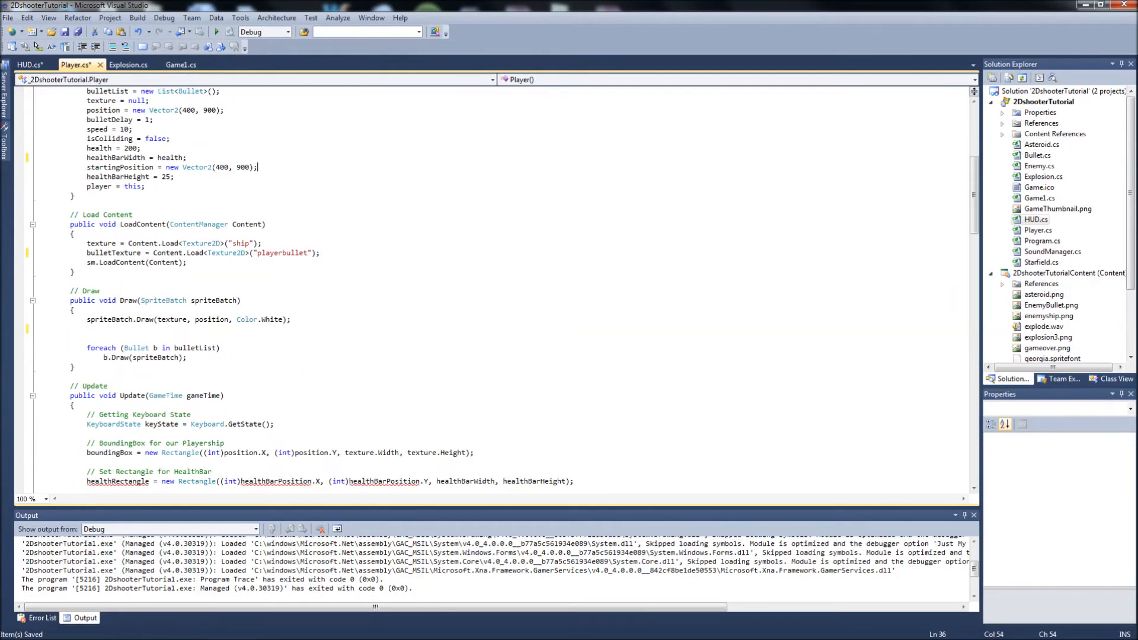
# Remove the health bar rectangle setup lines from Player's Update
pyautogui.scroll(-3)
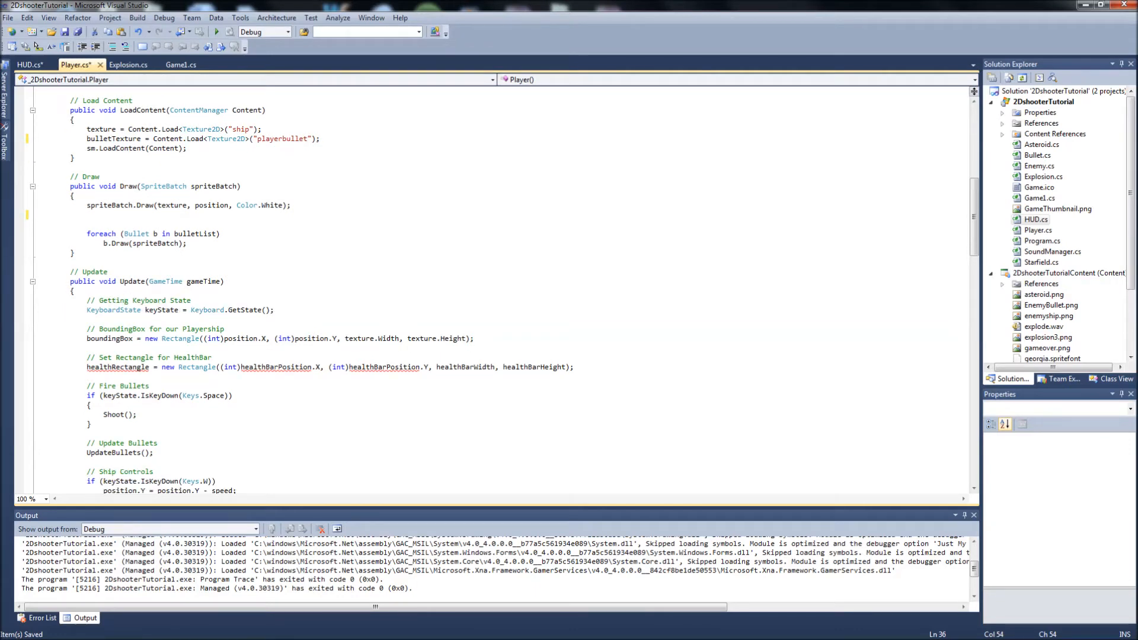
pyautogui.click(575, 367)
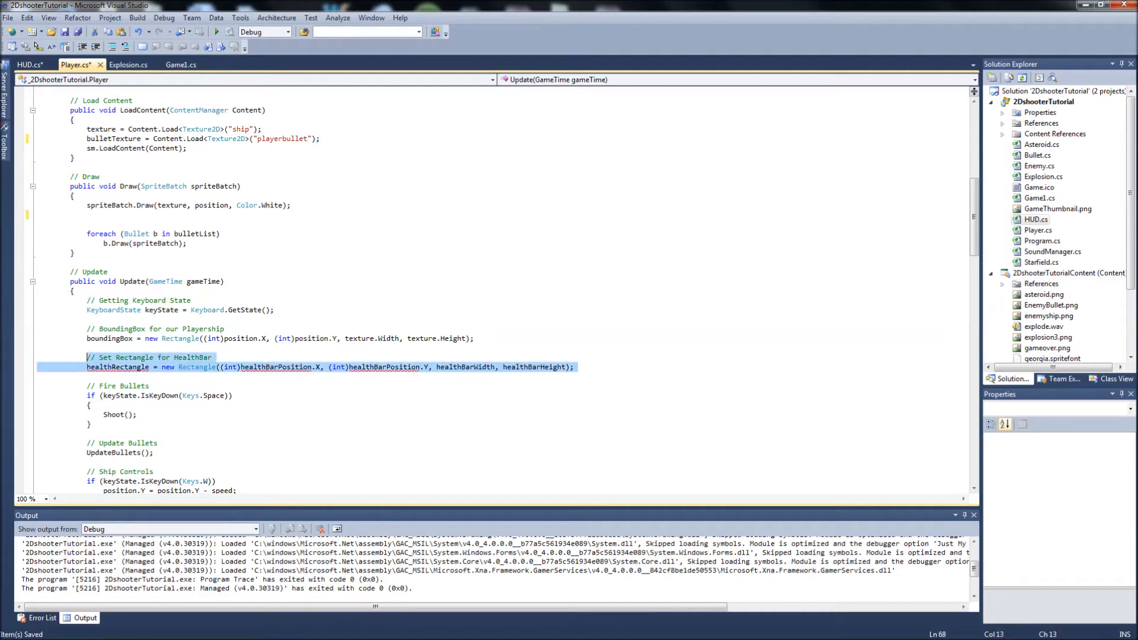
pyautogui.press('Delete')
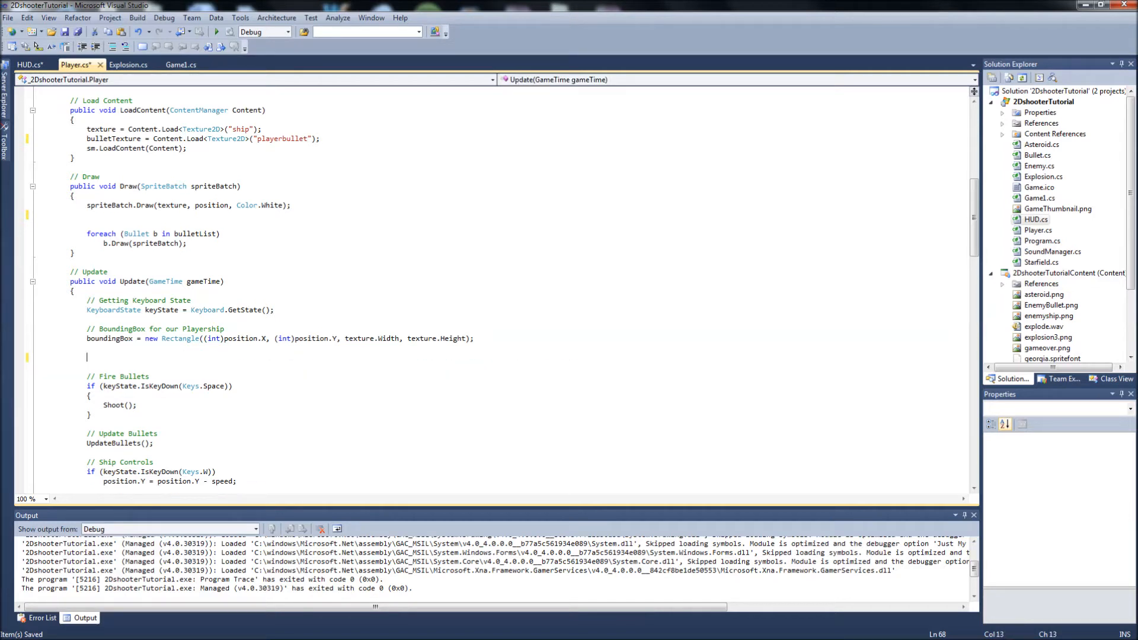
pyautogui.click(37, 356)
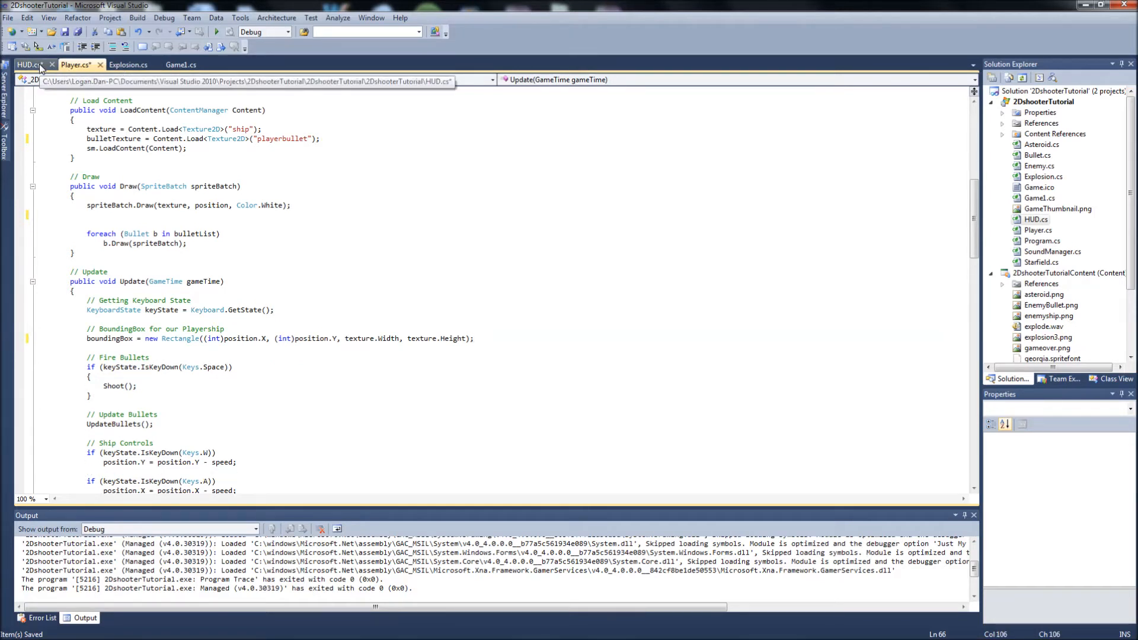
pyautogui.click(29, 65)
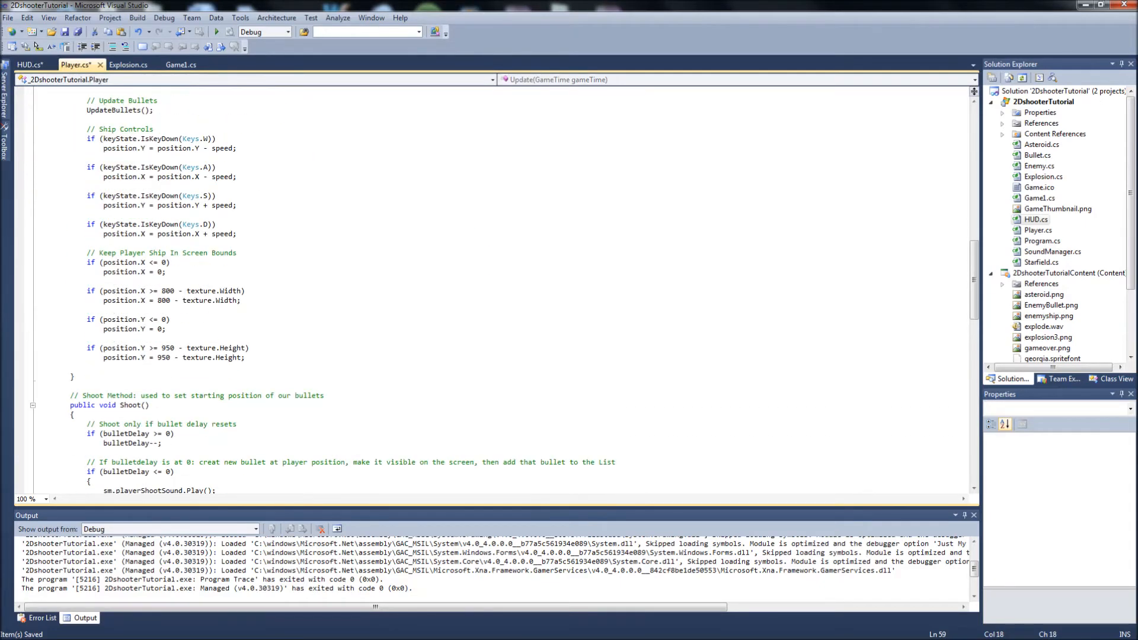
# Fix the missing-field error by moving healthBarHeight and healthBarWidth into HUD's int declaration
pyautogui.scroll(-3)
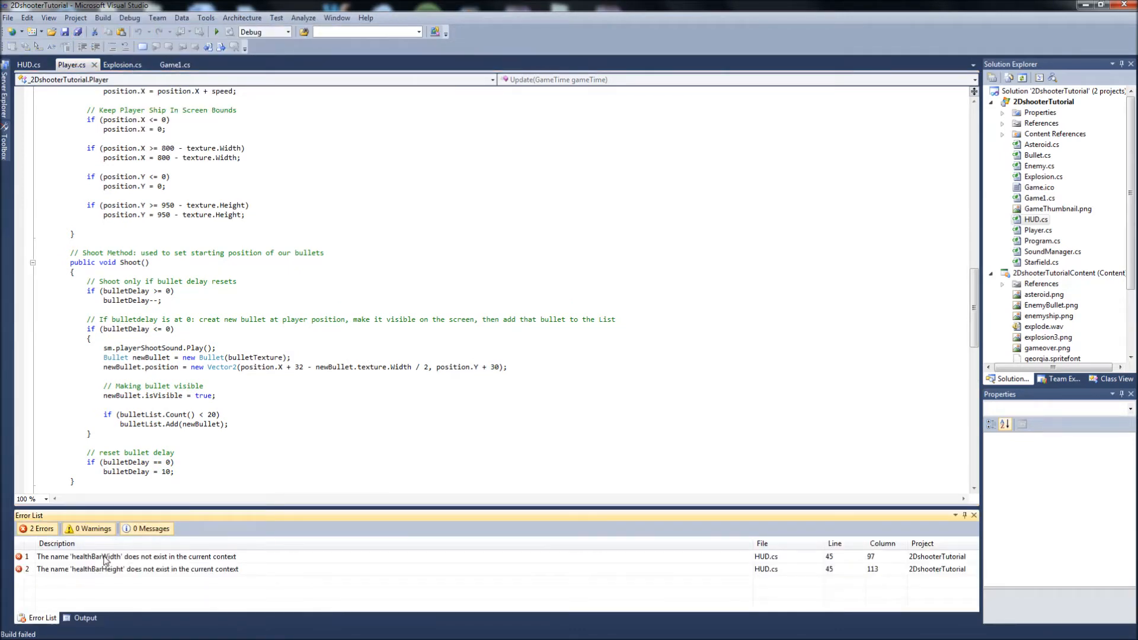
pyautogui.doubleClick(137, 557)
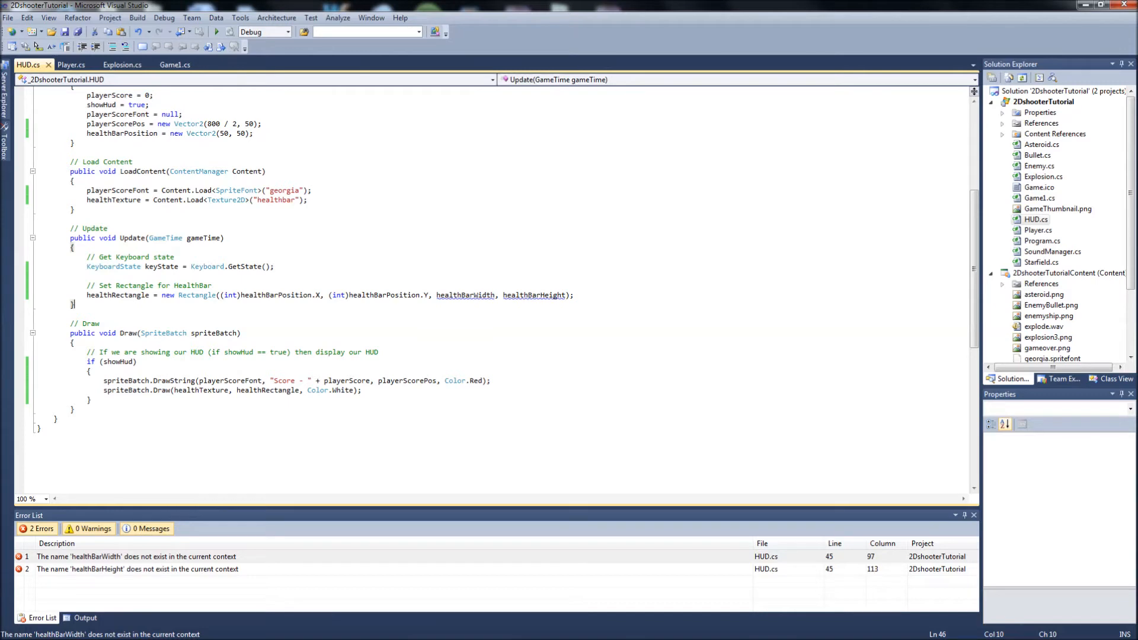
pyautogui.click(71, 64)
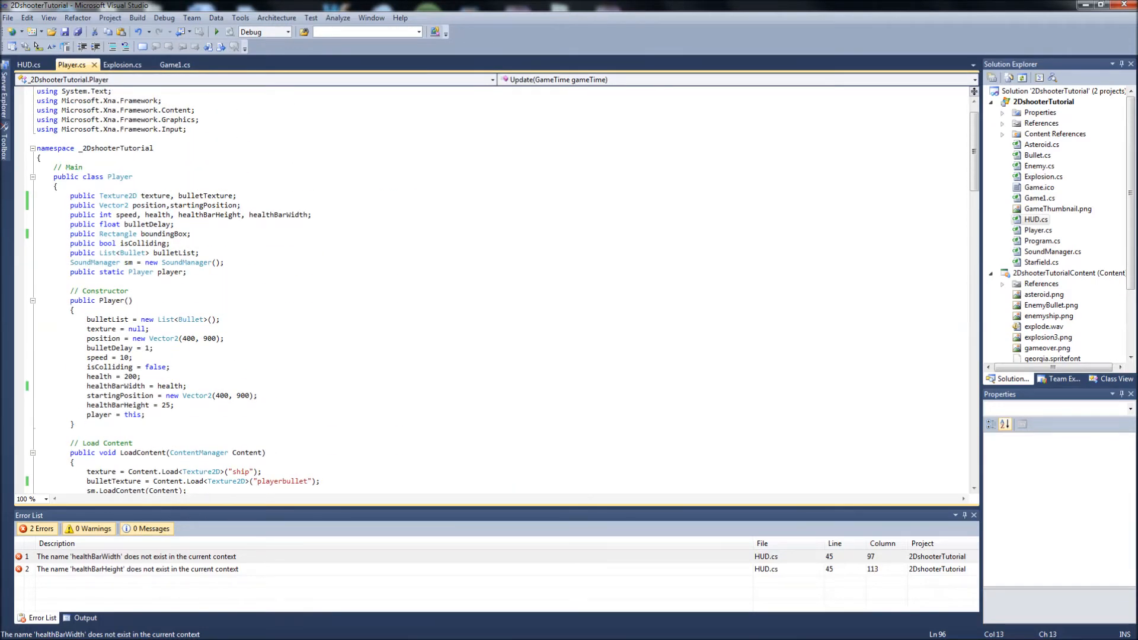
pyautogui.doubleClick(289, 215)
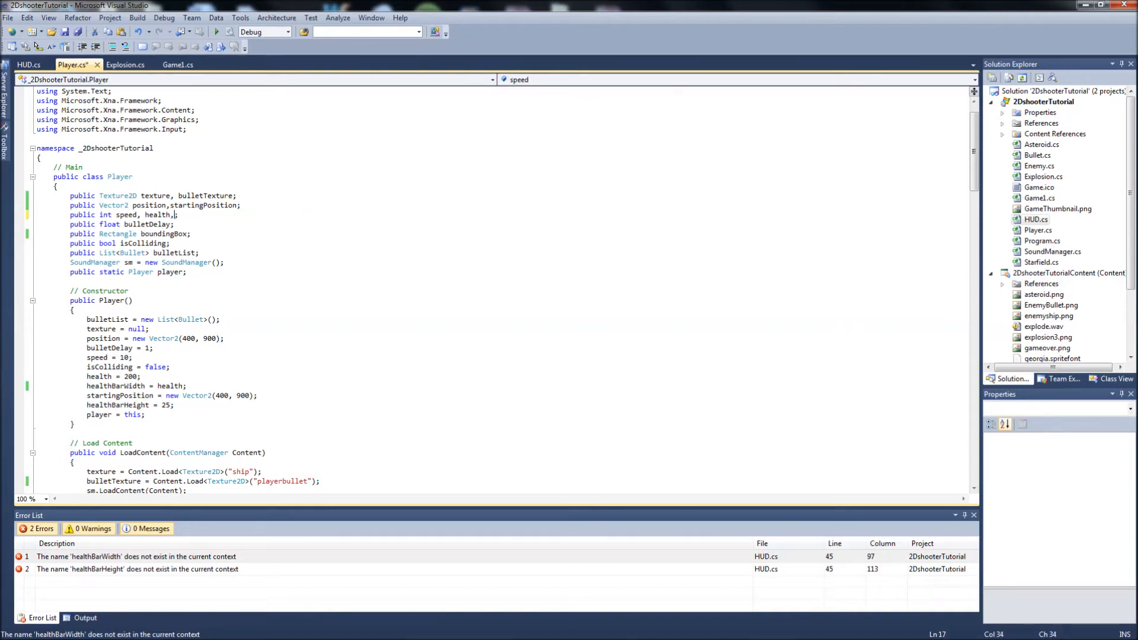
pyautogui.click(29, 64)
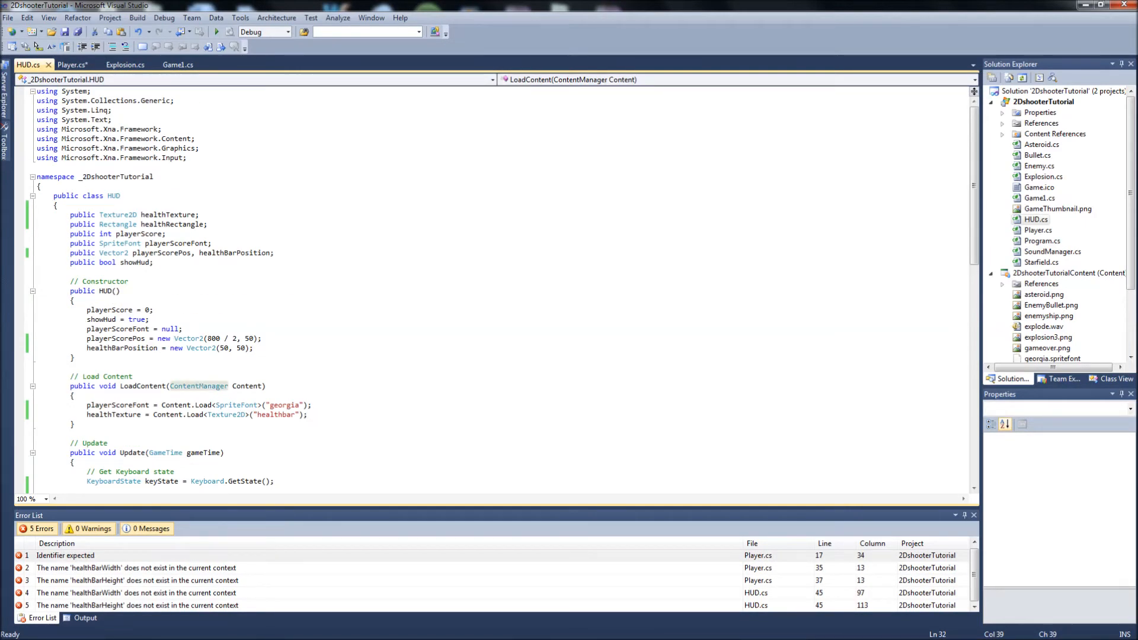
pyautogui.write('healthBarHeight, healthBarWidth')
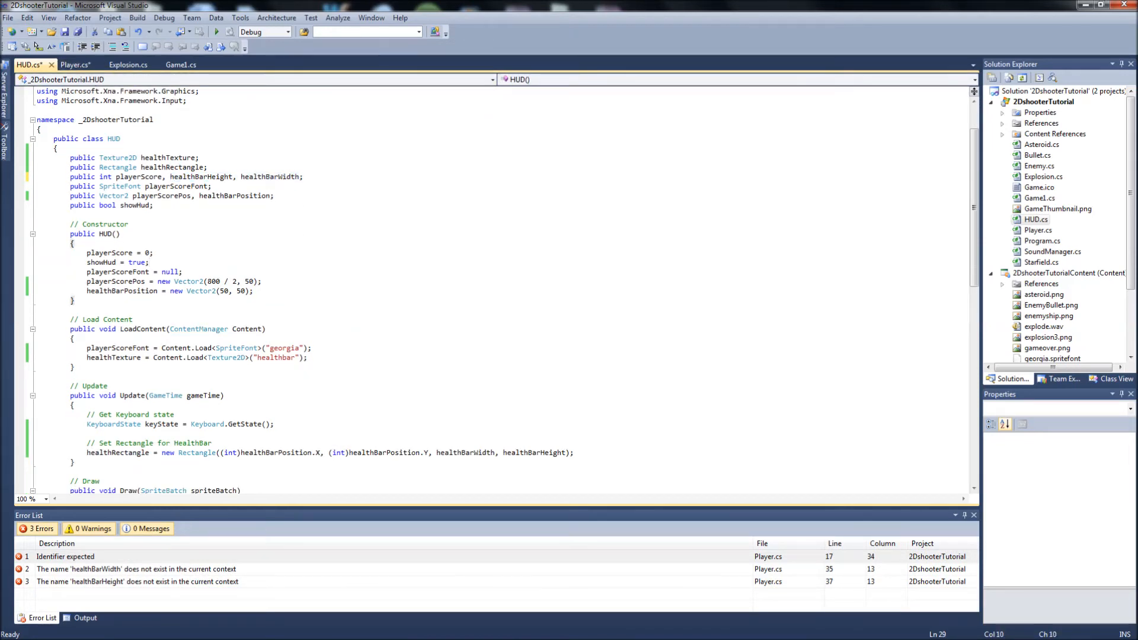
# Add 'healthBarWidth = health;' to the HUD constructor
pyautogui.click(75, 65)
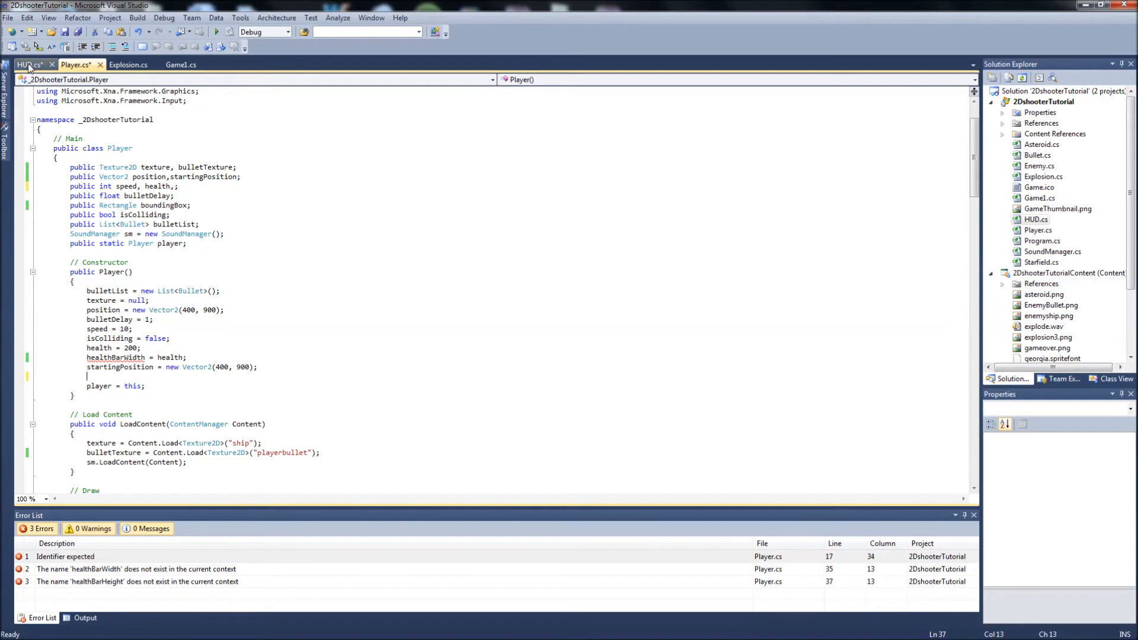
pyautogui.click(29, 65)
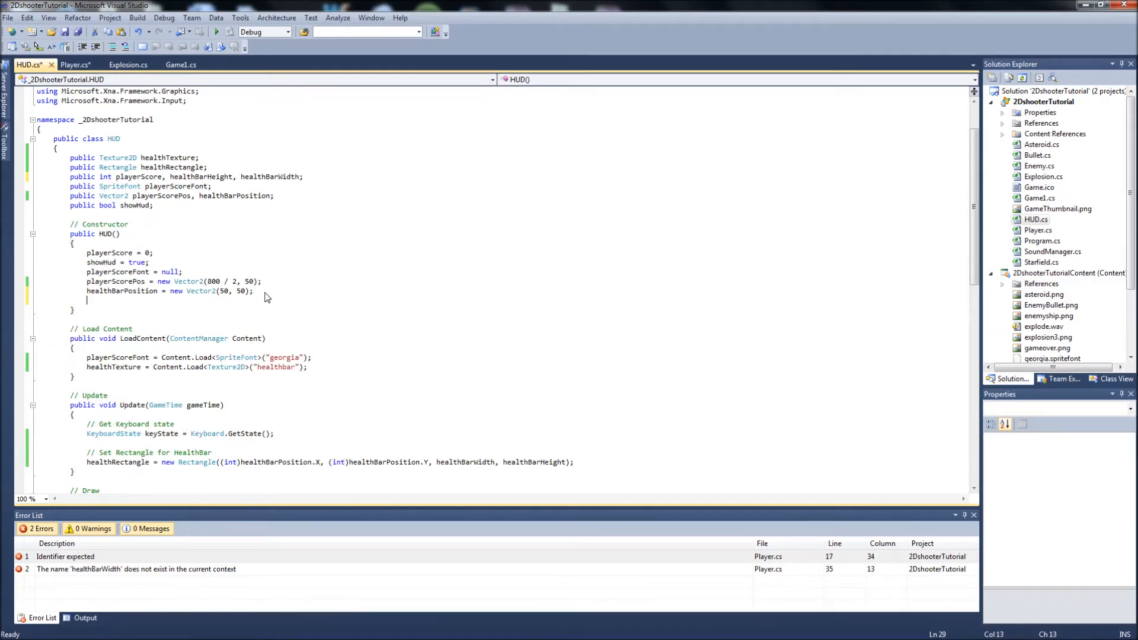
pyautogui.click(75, 65)
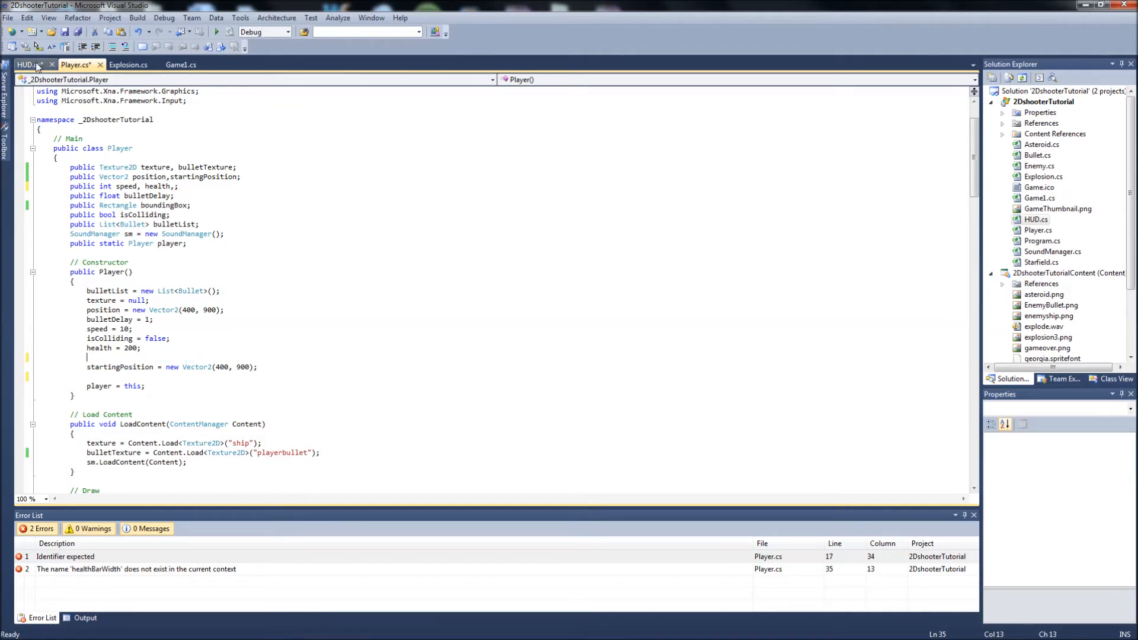
pyautogui.click(27, 65)
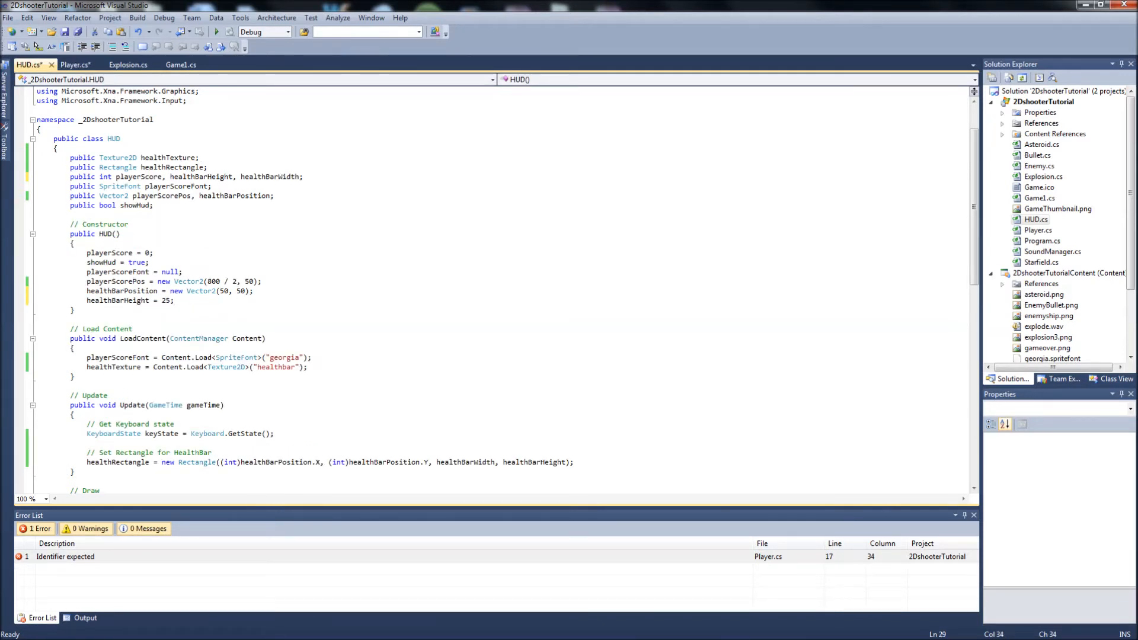
pyautogui.write('healthBarWidth = health;')
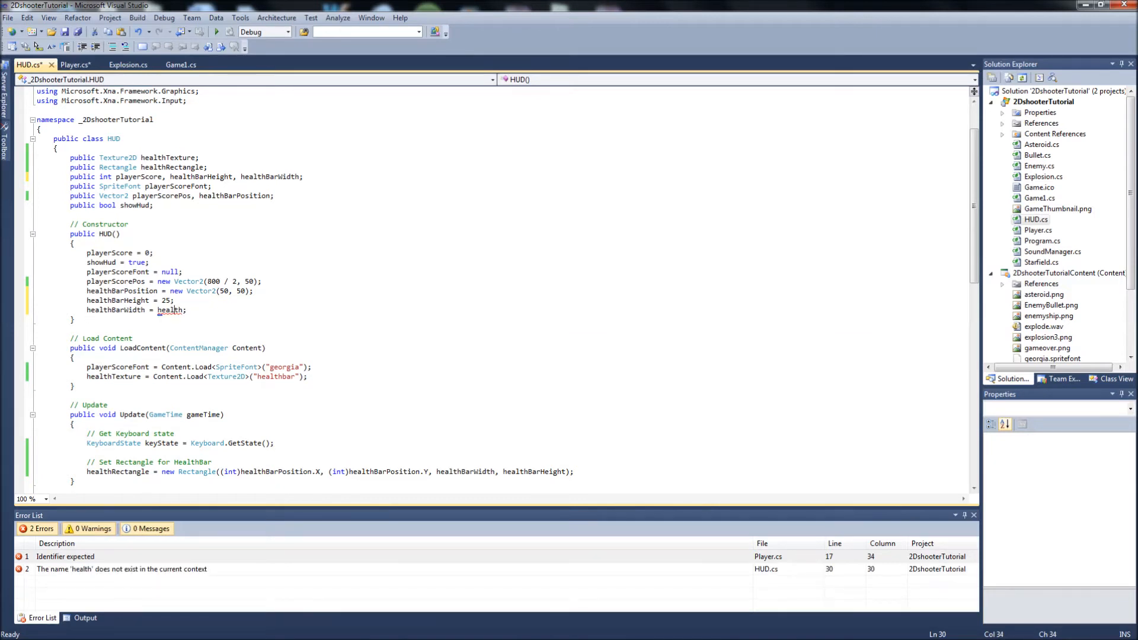
# Move the health field from Player into HUD's int fields
pyautogui.click(75, 64)
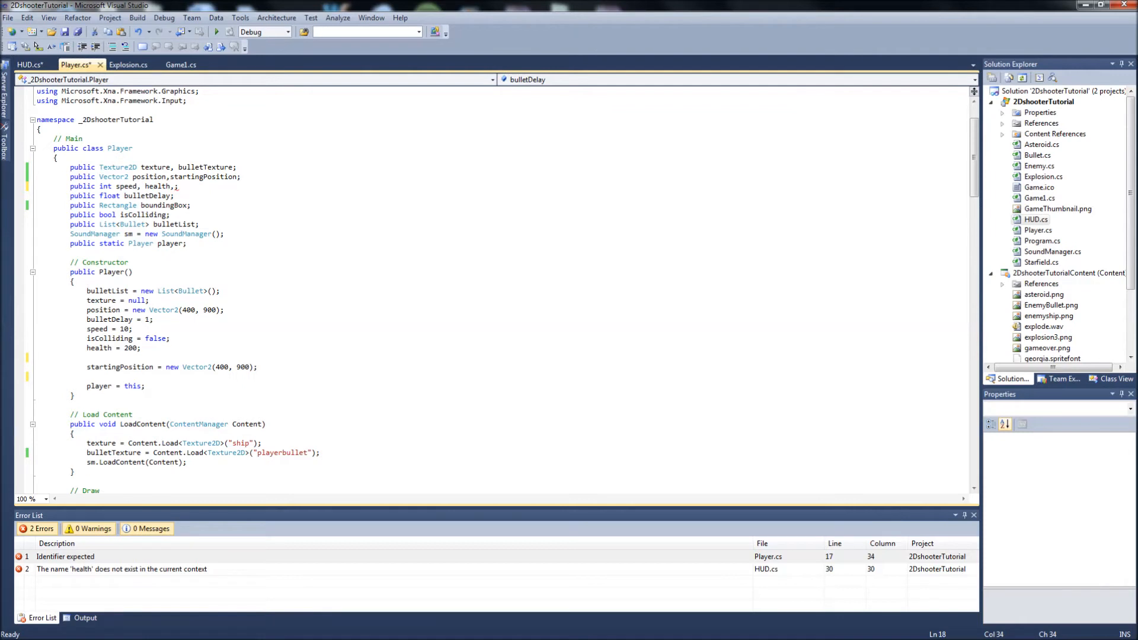
pyautogui.doubleClick(158, 185)
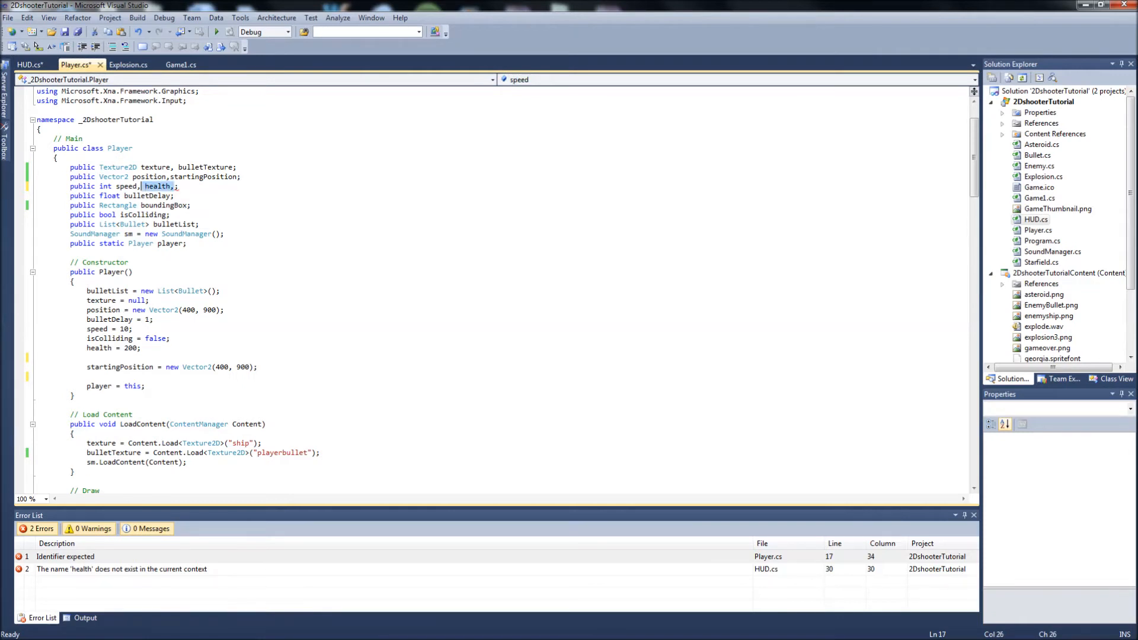
pyautogui.press('Delete')
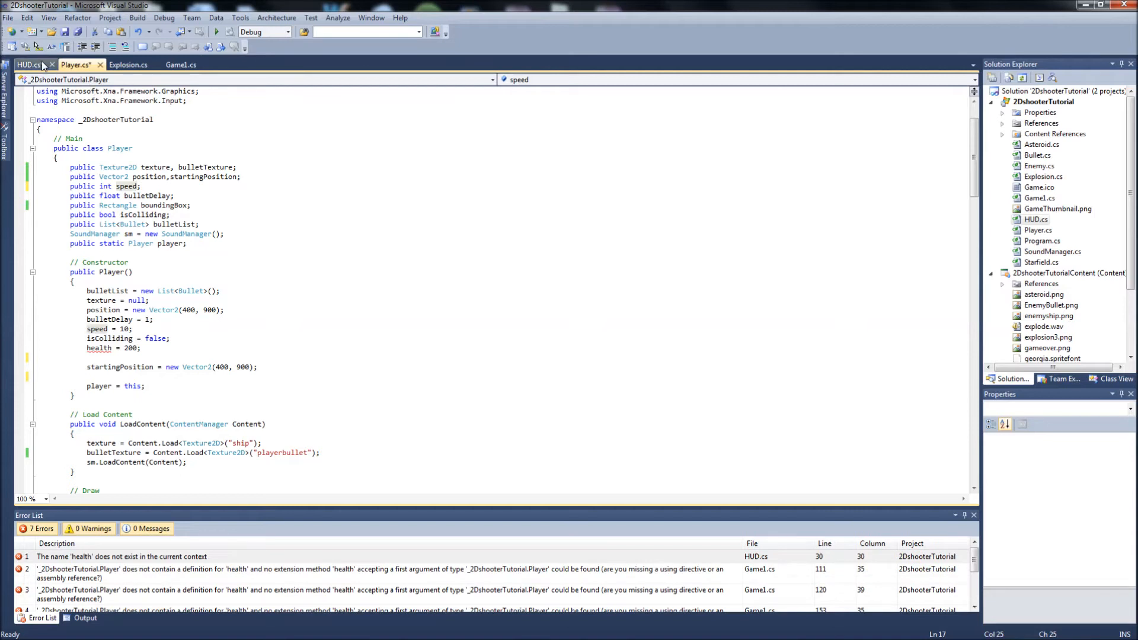
pyautogui.click(29, 65)
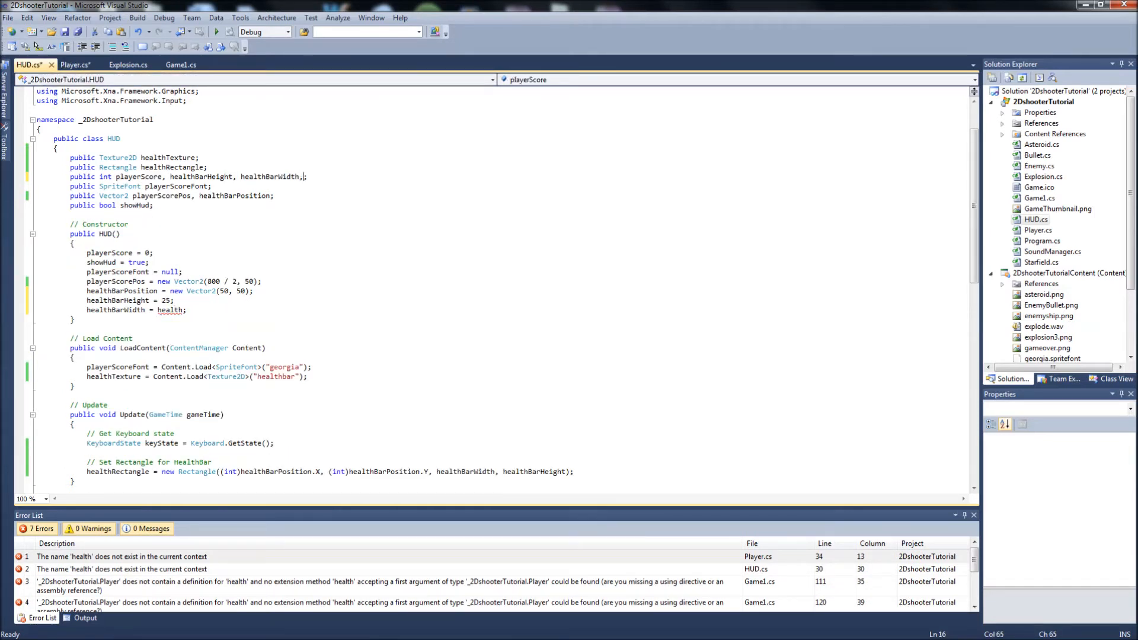
pyautogui.write('health')
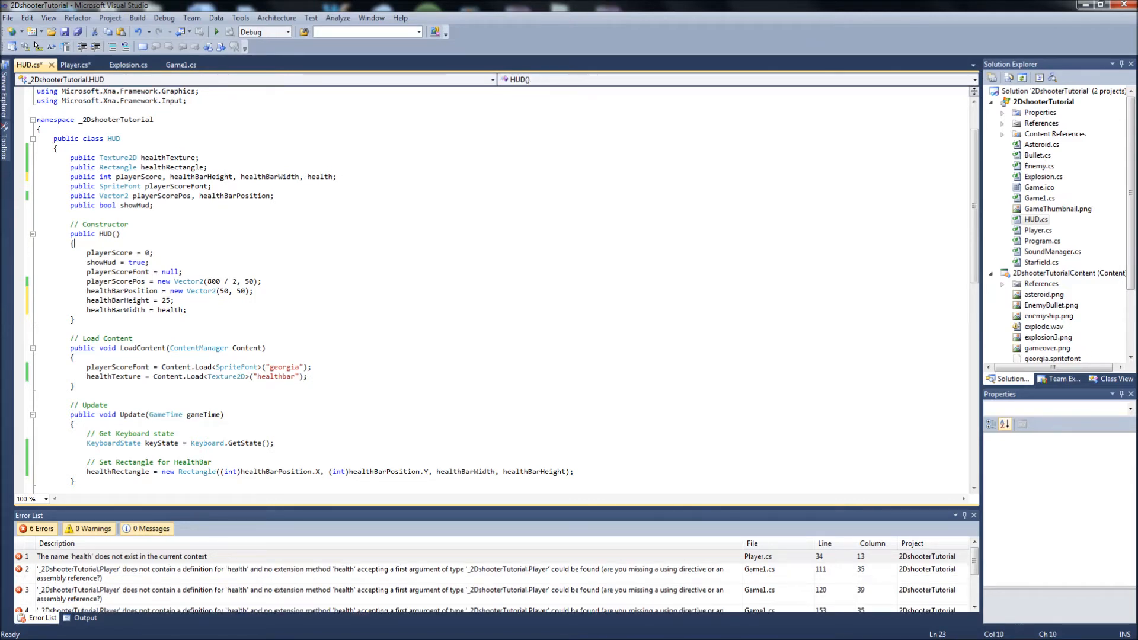
pyautogui.click(75, 64)
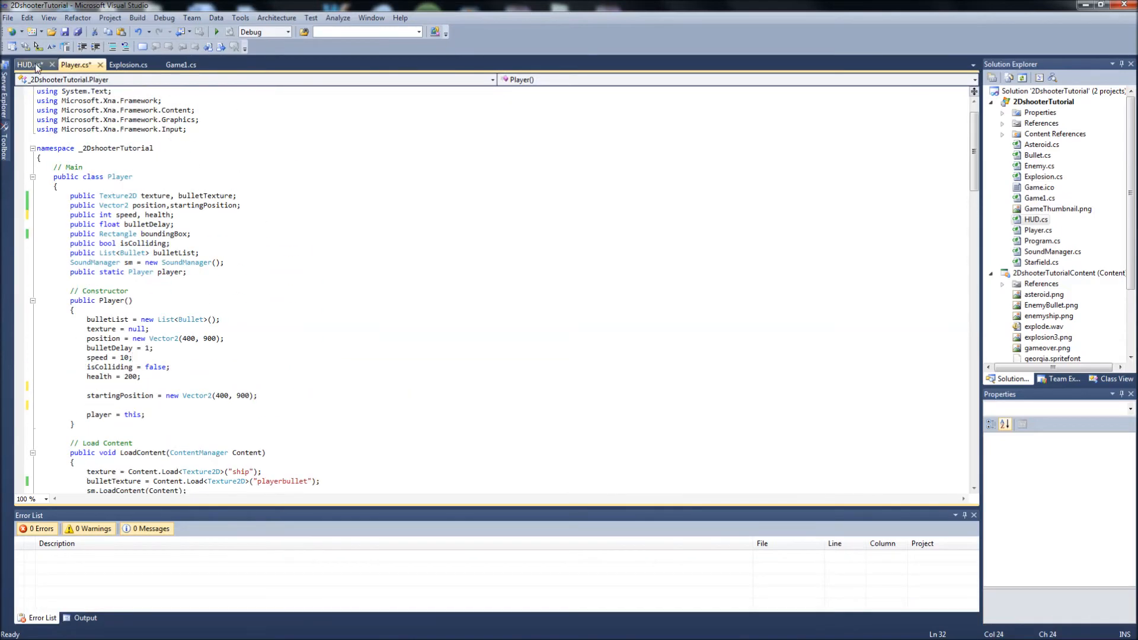
# Change the HUD constructor's width assignment to healthBarWidth = 200
pyautogui.click(26, 65)
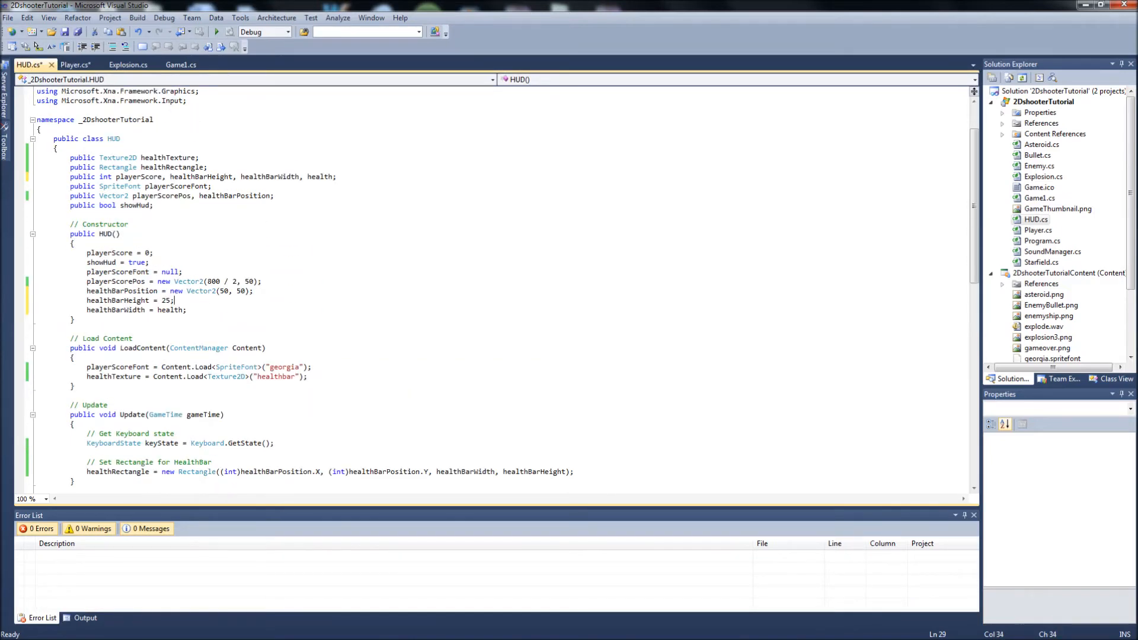
pyautogui.doubleClick(171, 310)
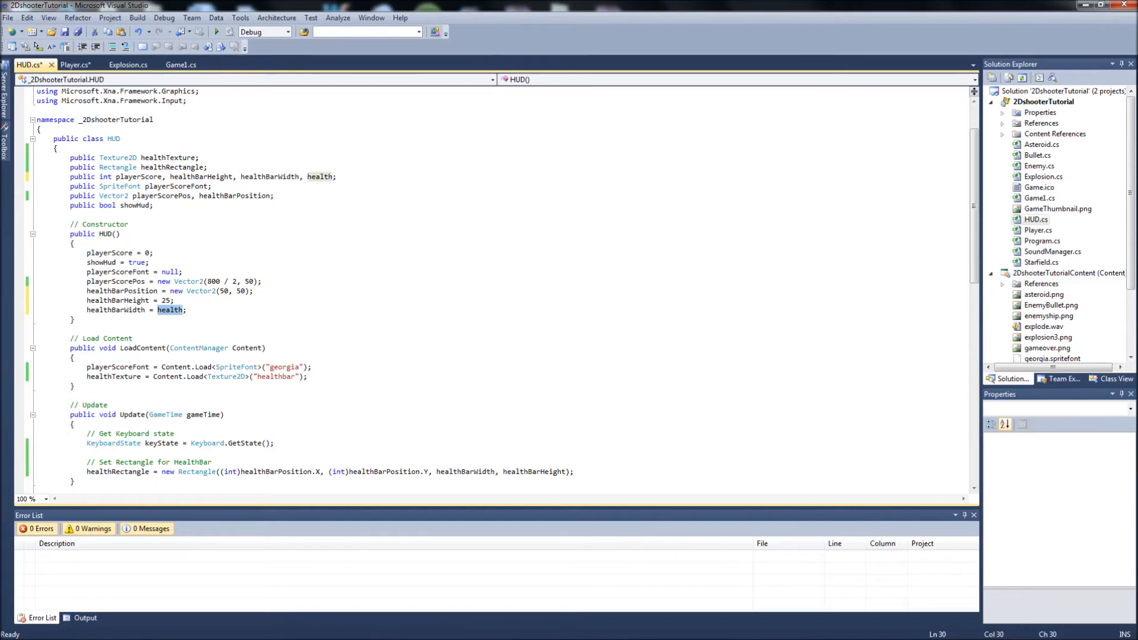
pyautogui.write('200')
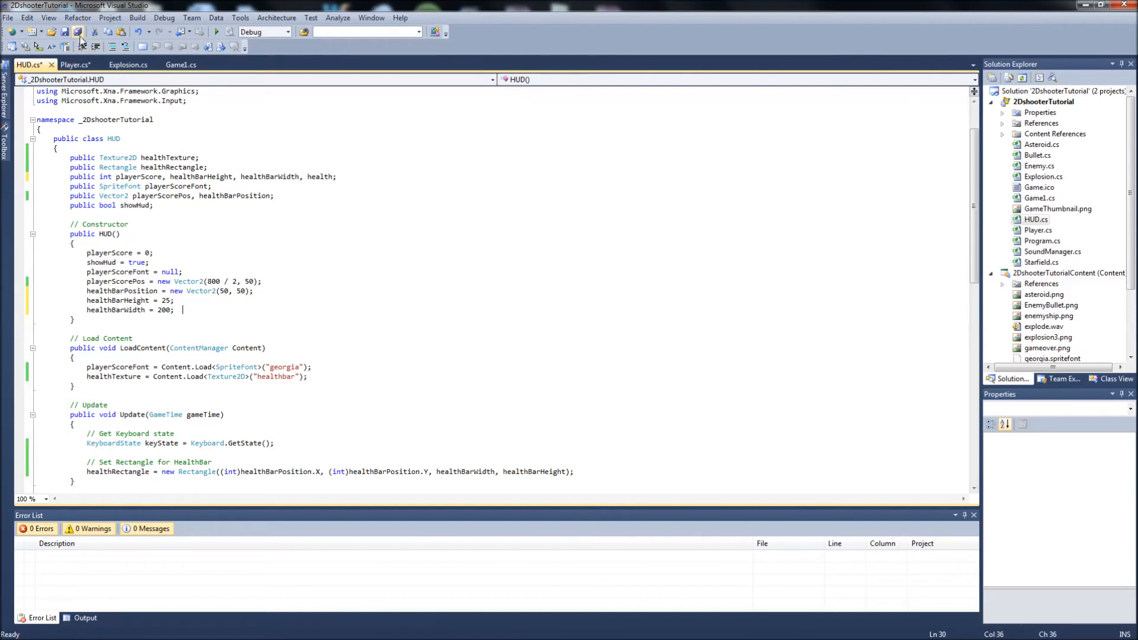
# Save all files, build the solution and run the game
pyautogui.click(72, 64)
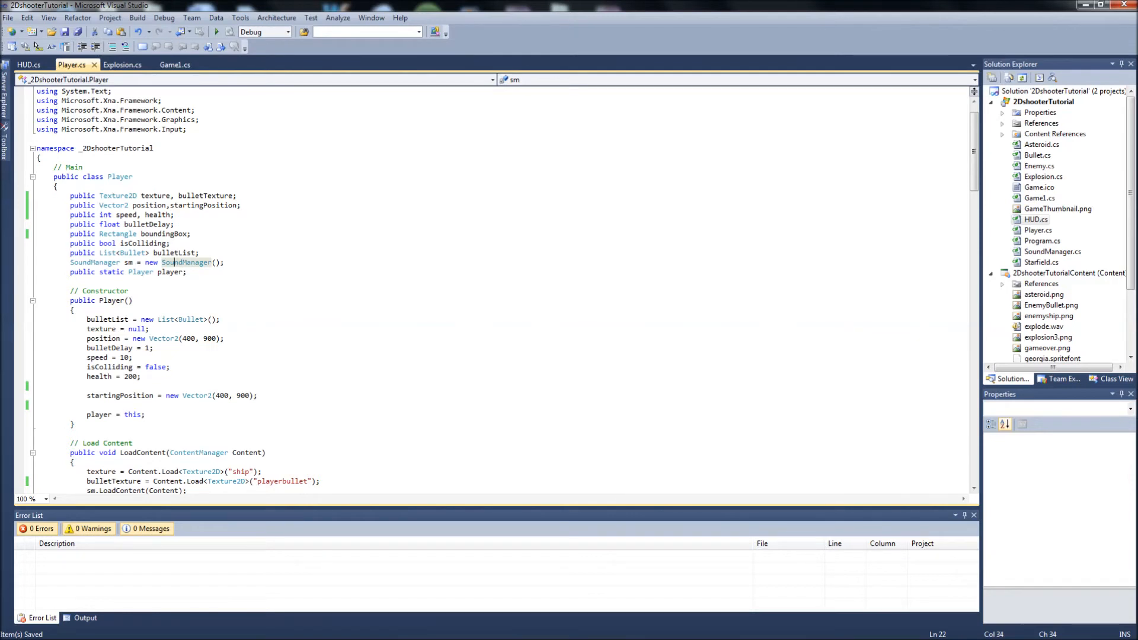
pyautogui.click(29, 65)
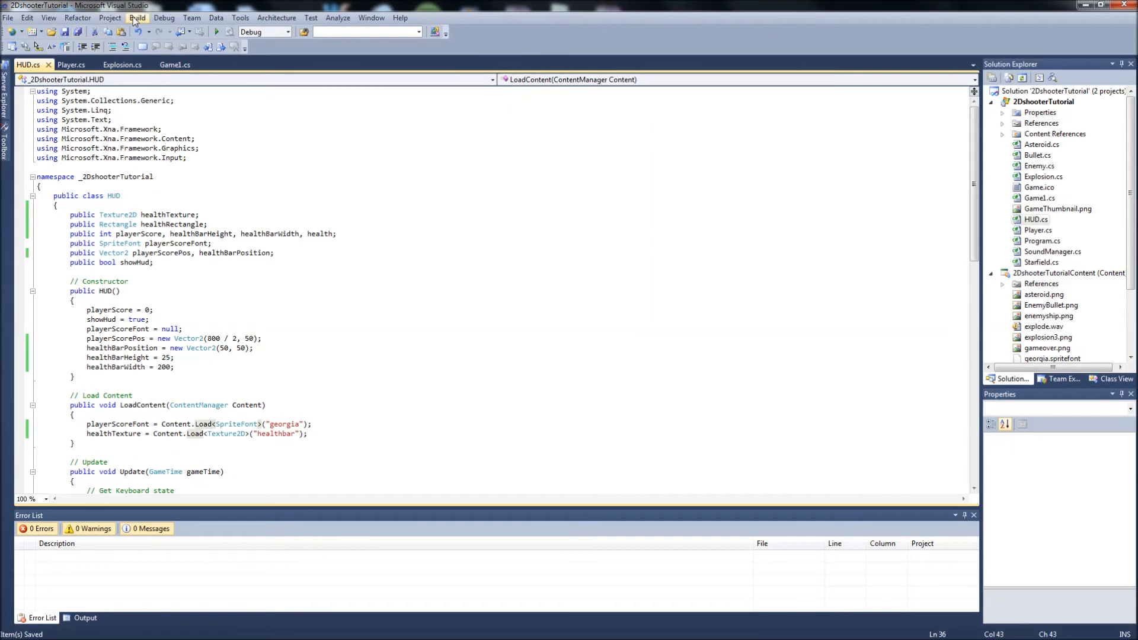
pyautogui.click(136, 17)
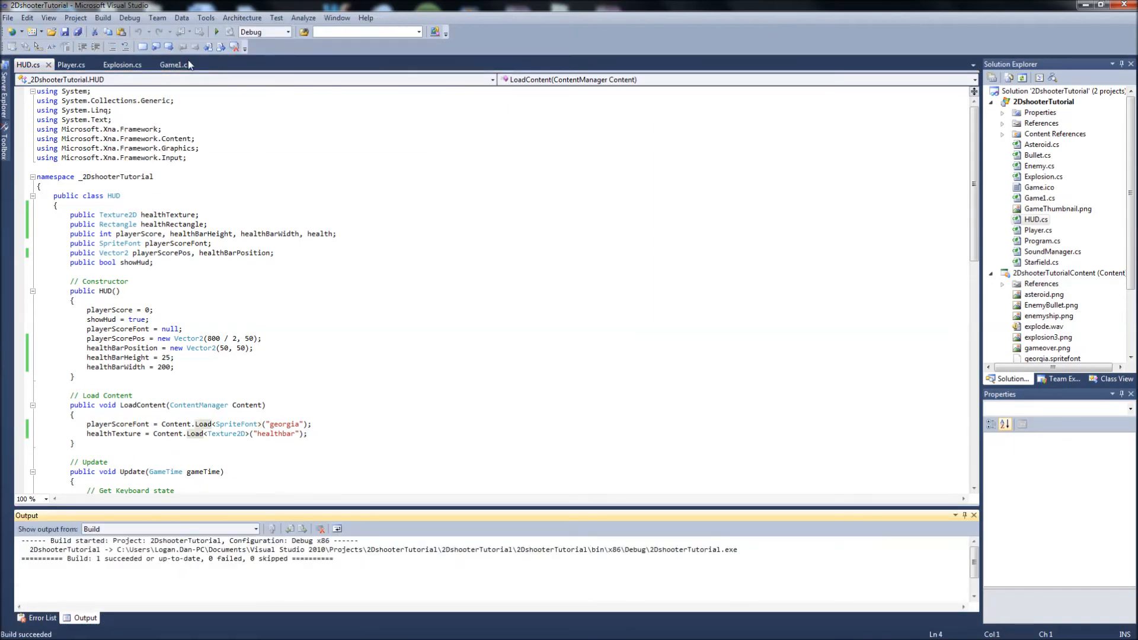
pyautogui.click(218, 32)
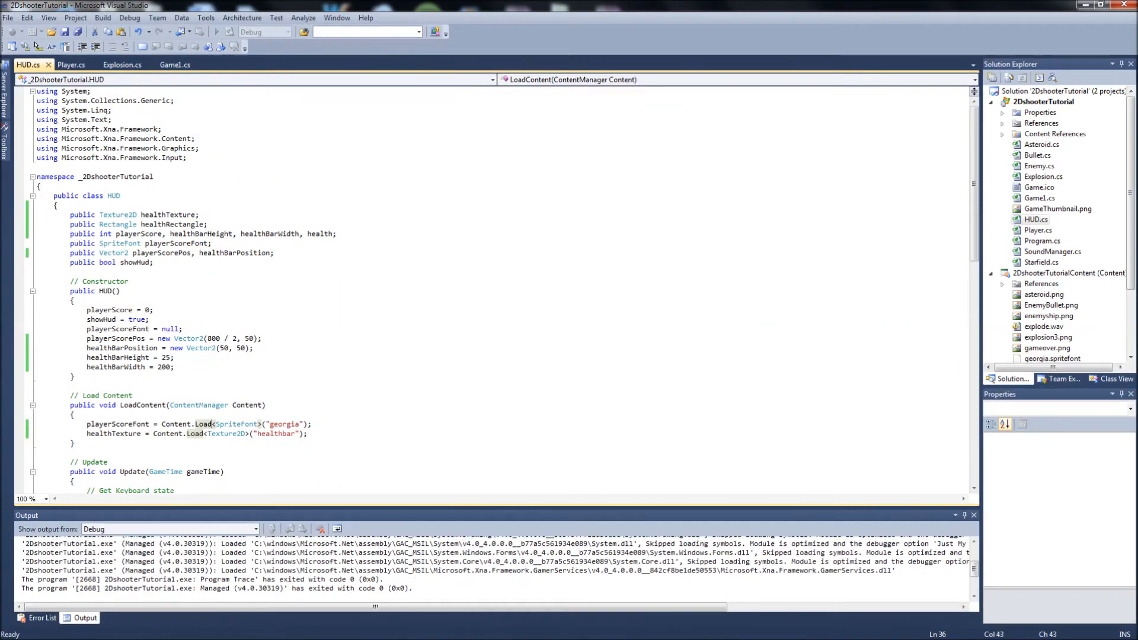
pyautogui.click(71, 65)
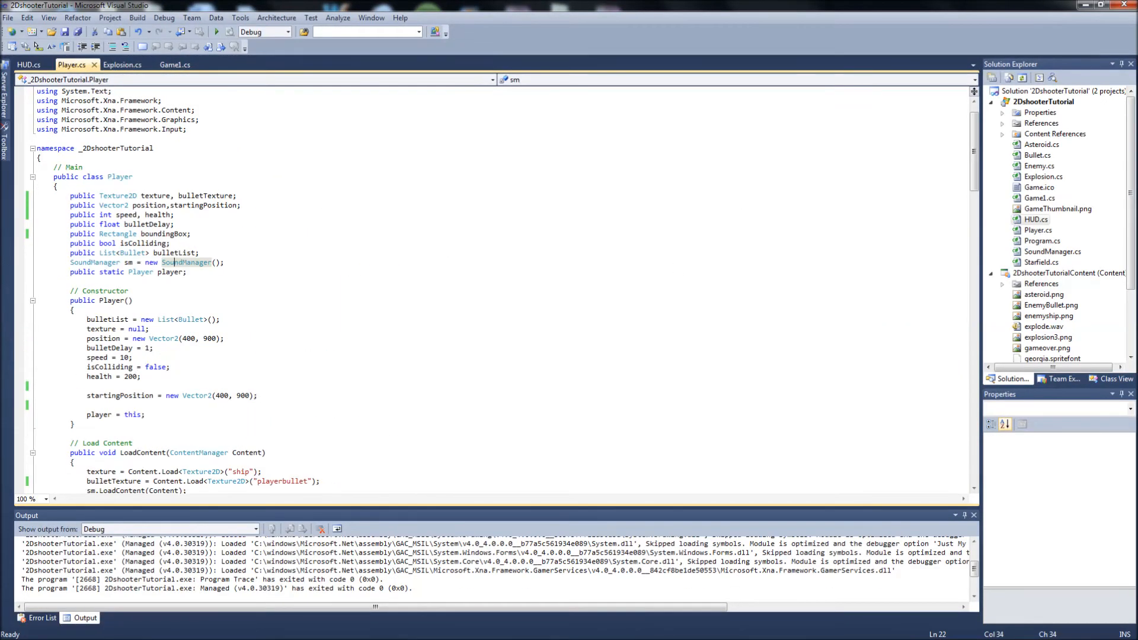
pyautogui.scroll(-3)
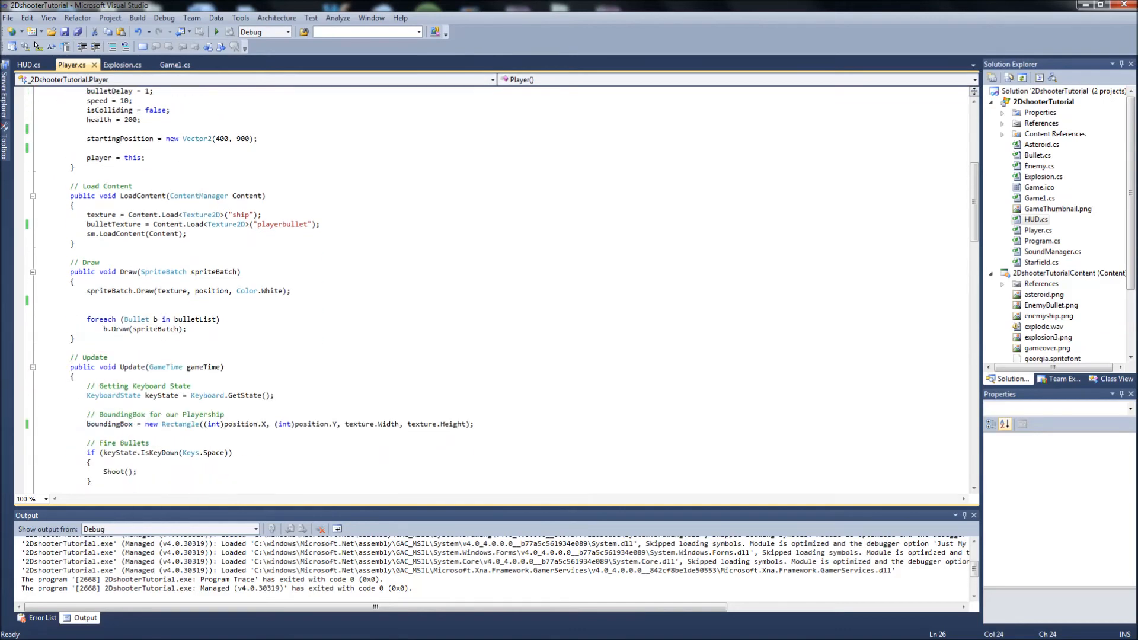
# Review the health bar draw call in HUD.cs
pyautogui.click(175, 65)
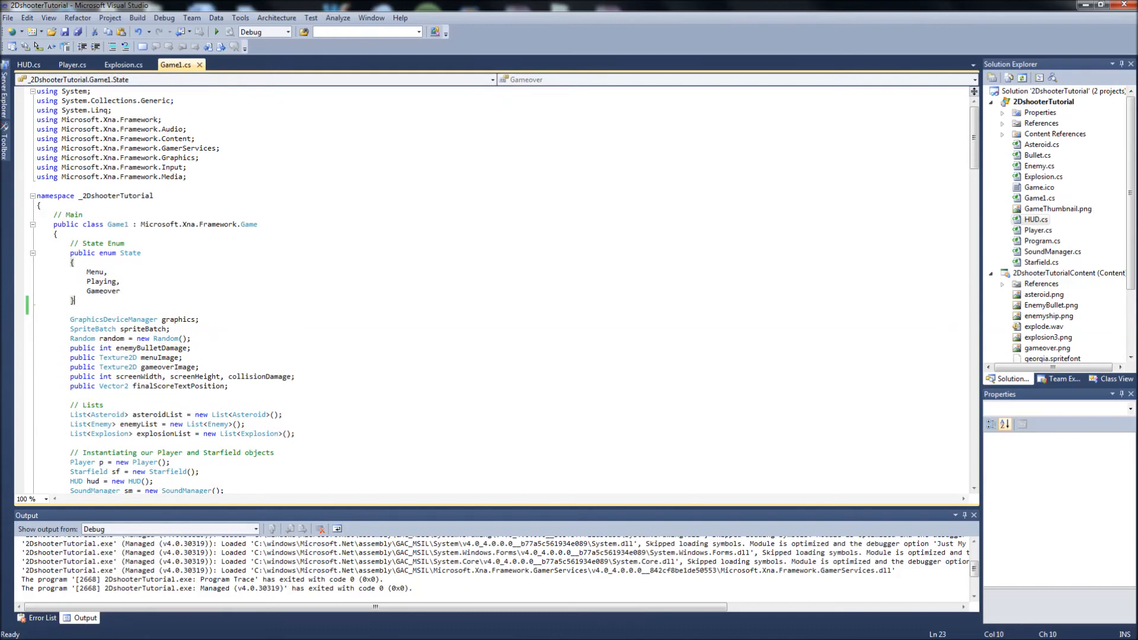
pyautogui.click(30, 65)
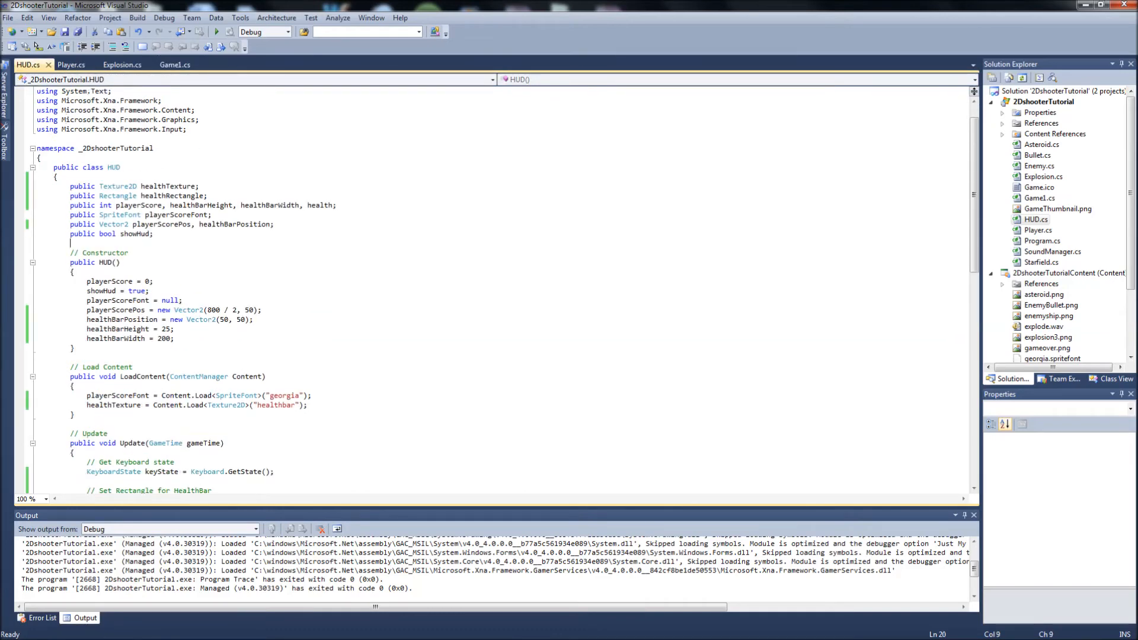
pyautogui.scroll(-3)
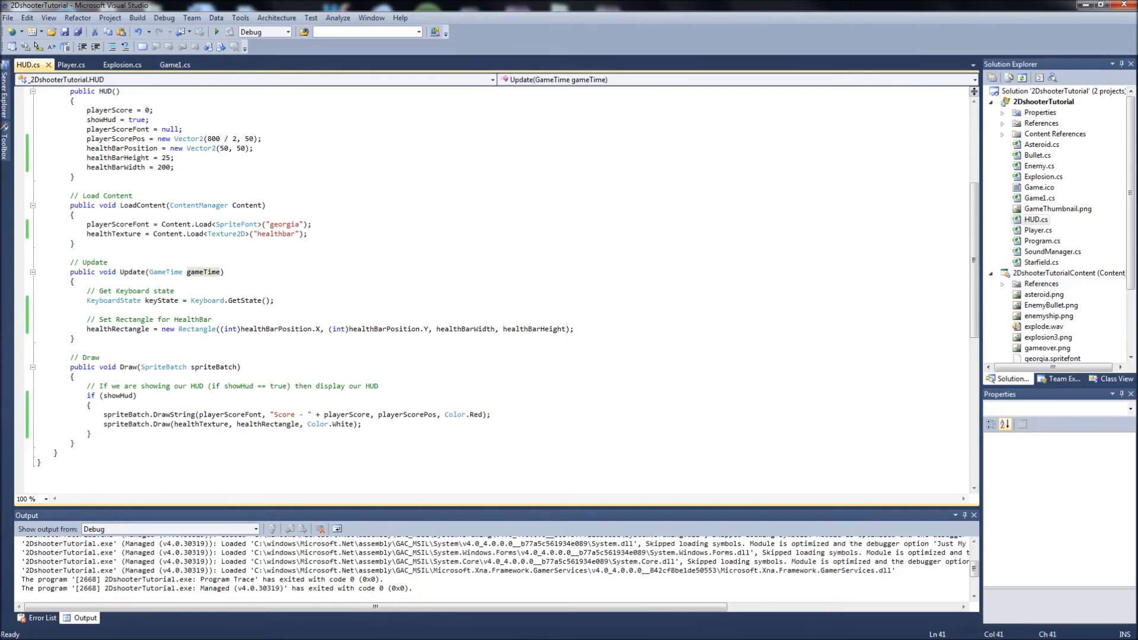
pyautogui.click(204, 272)
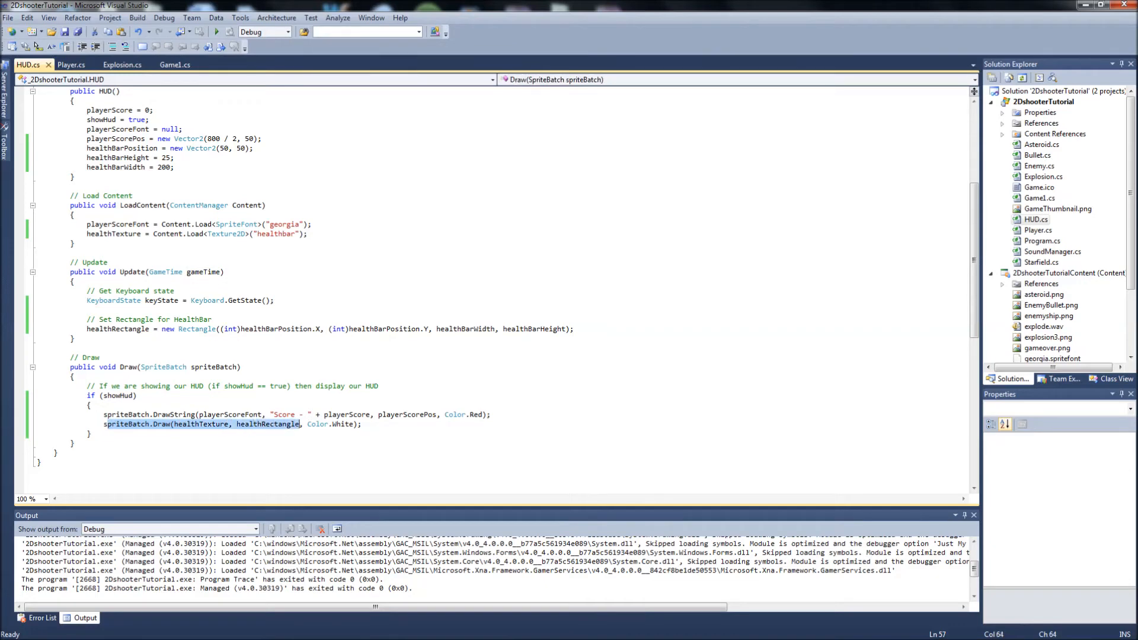
pyautogui.click(362, 424)
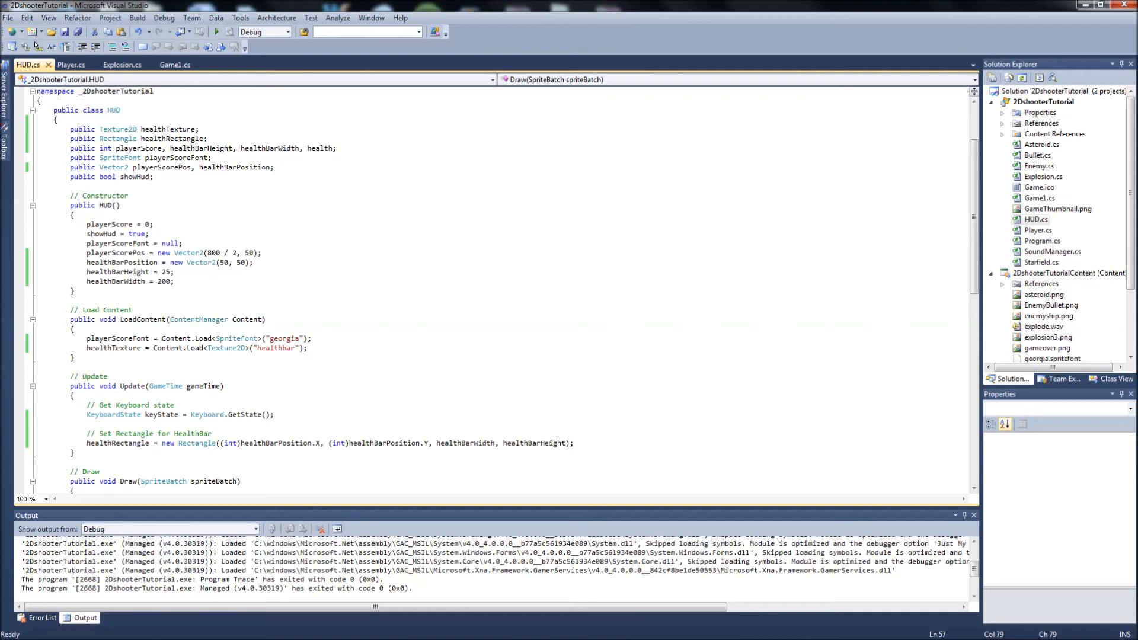
pyautogui.scroll(-3)
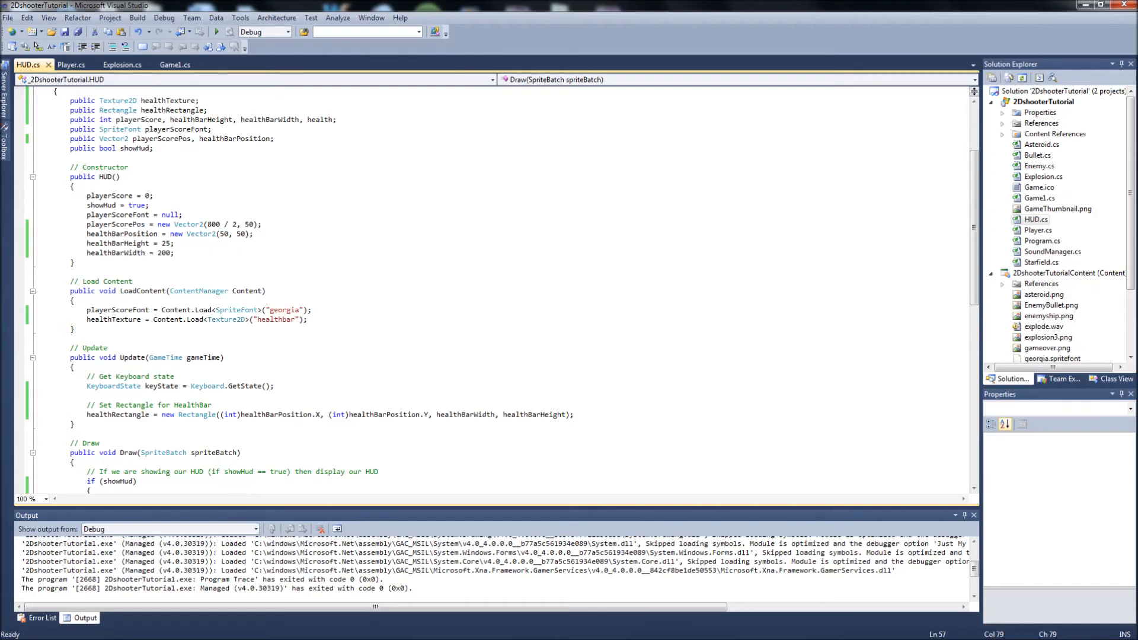
pyautogui.click(172, 243)
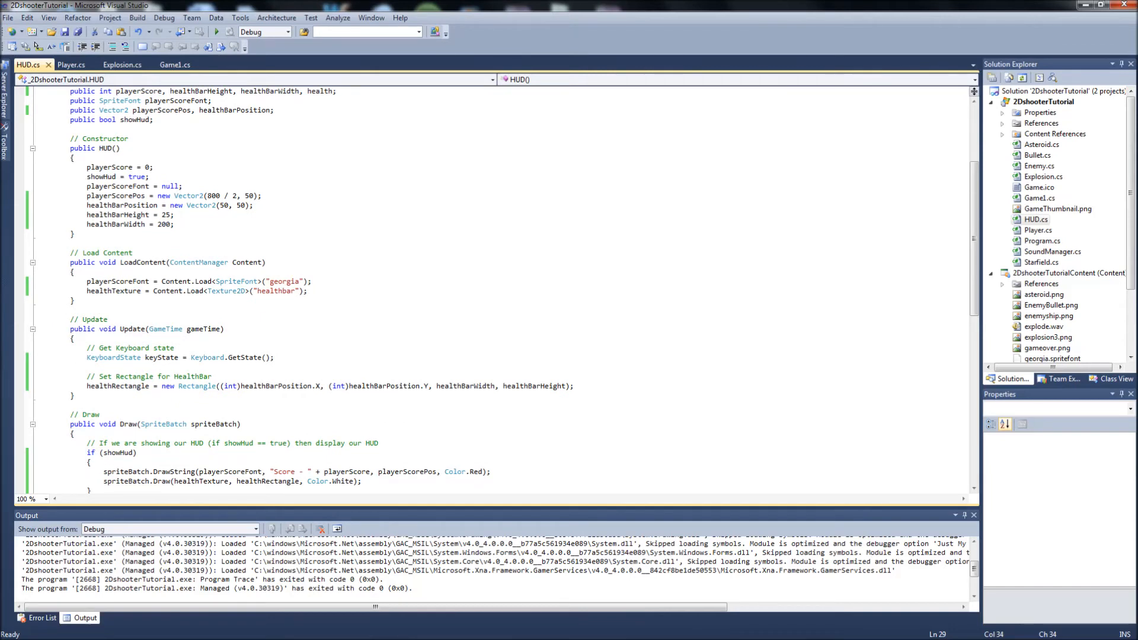
# Inspect the healthbar.png asset, then view Player.cs's static player and health fields
pyautogui.click(1036, 219)
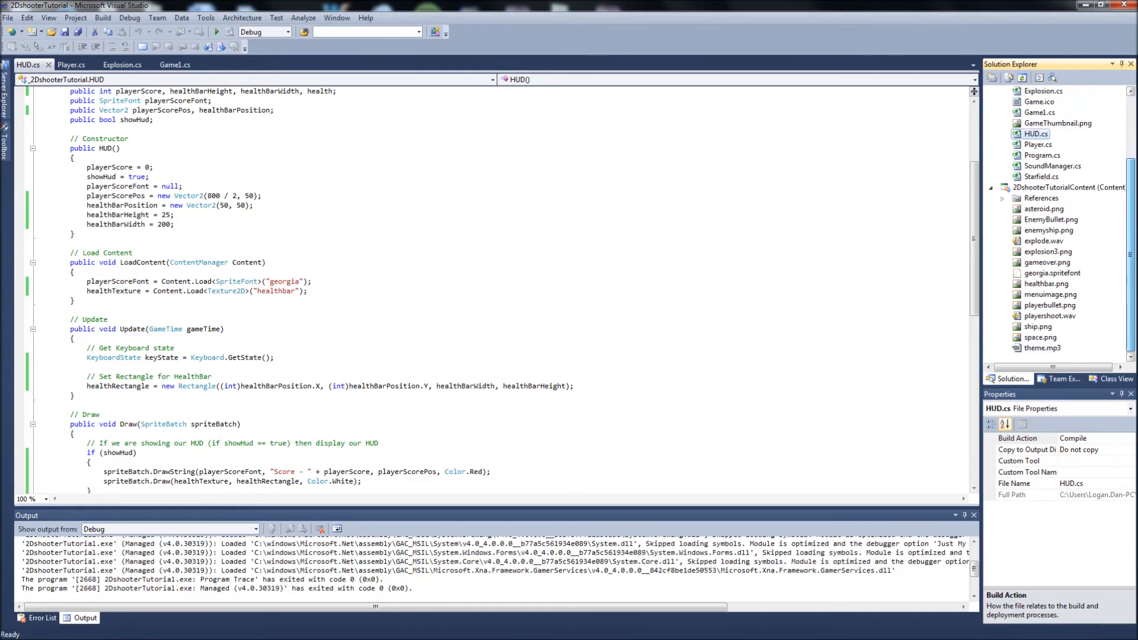
pyautogui.click(1046, 284)
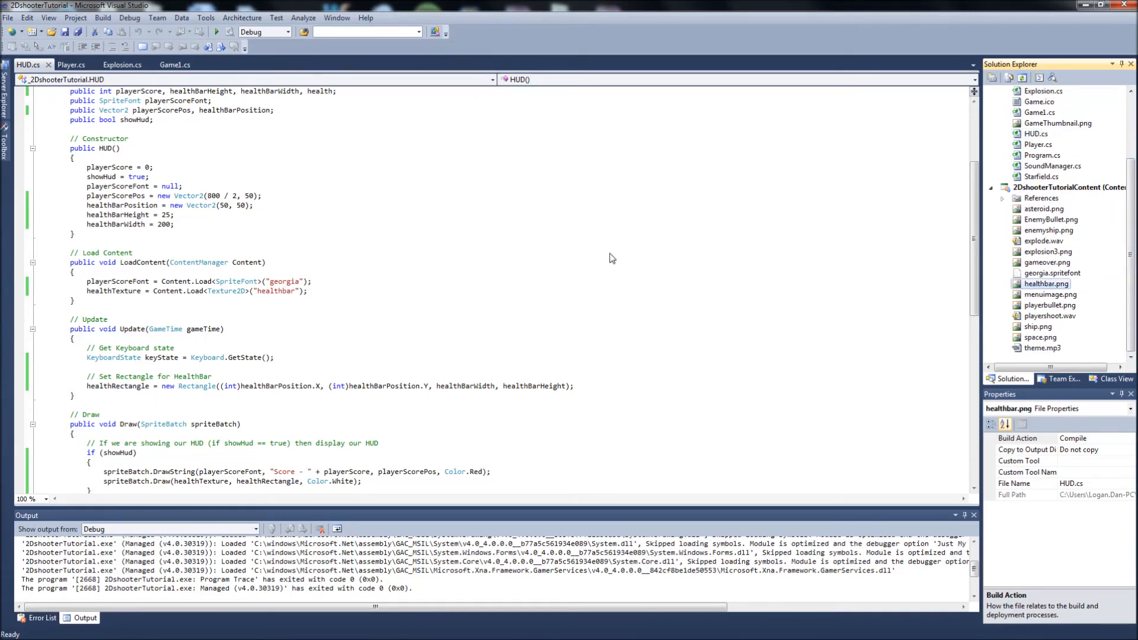
pyautogui.moveTo(259, 392)
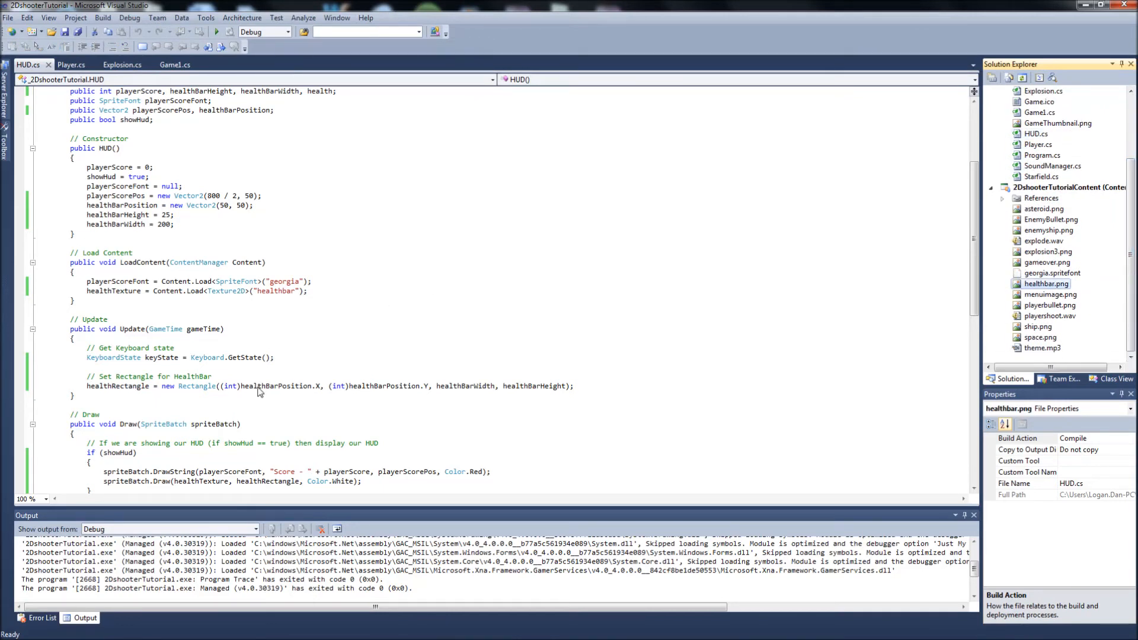
pyautogui.click(257, 385)
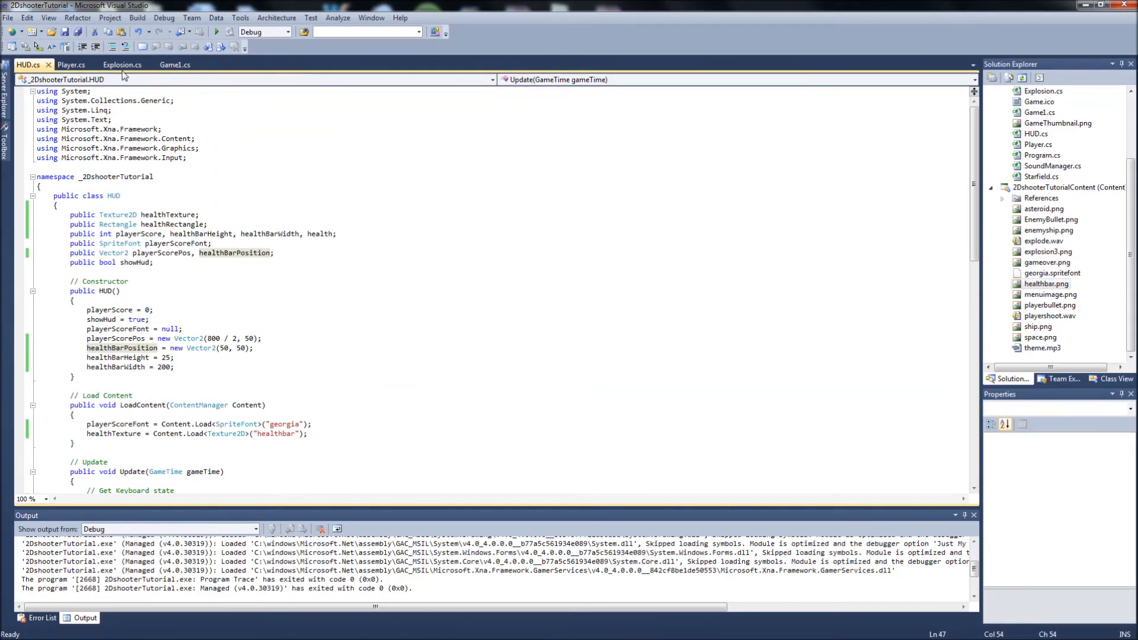
pyautogui.click(71, 65)
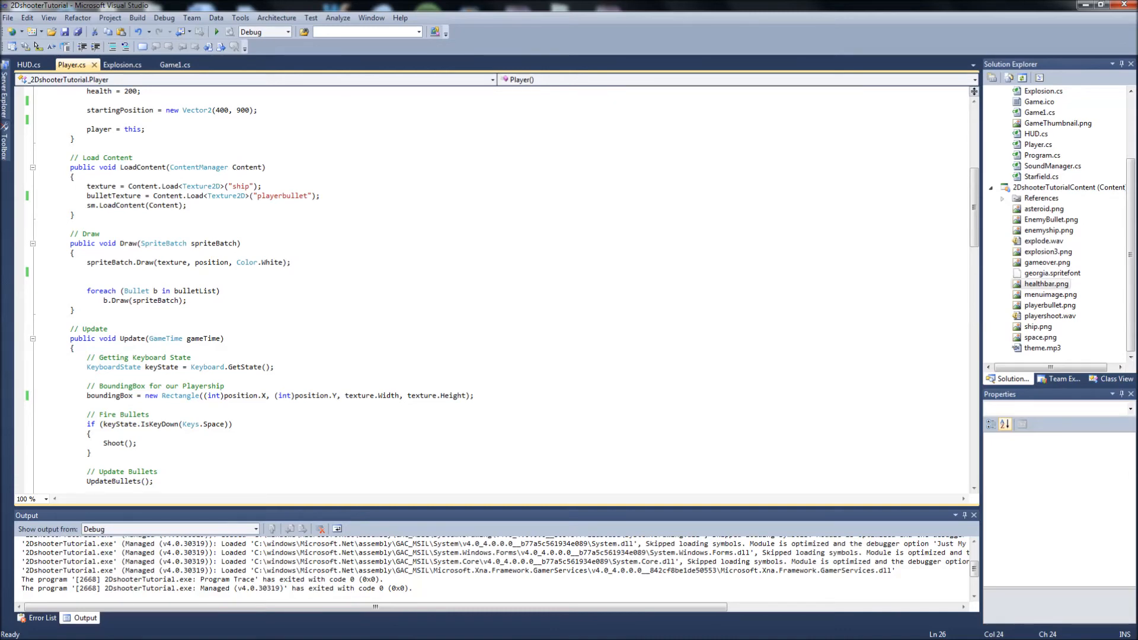
pyautogui.scroll(-3)
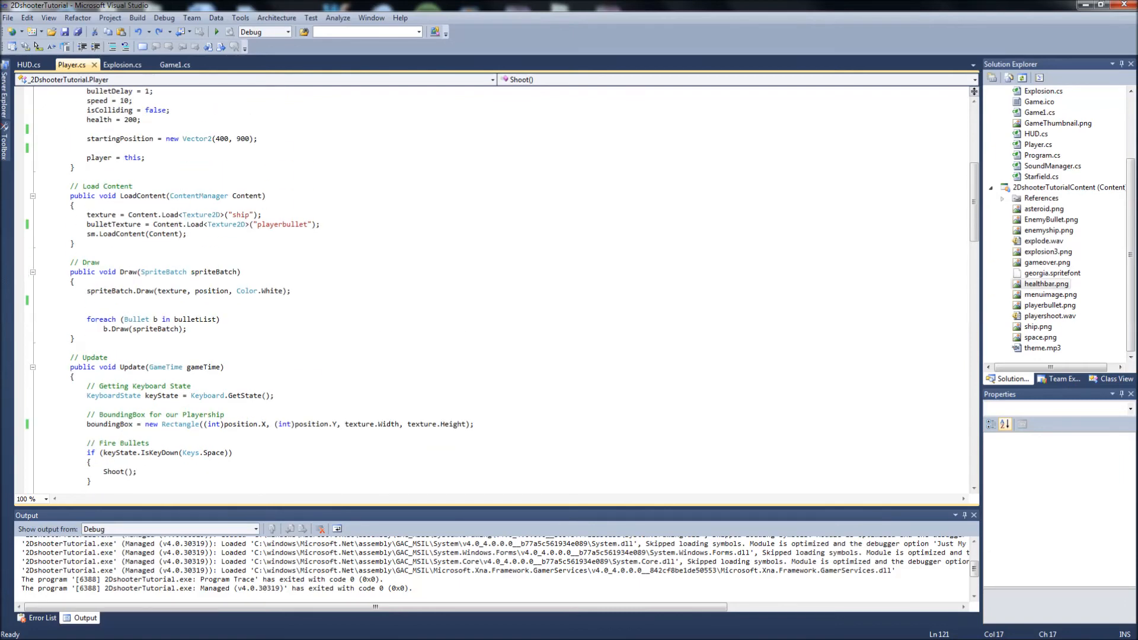
pyautogui.scroll(3)
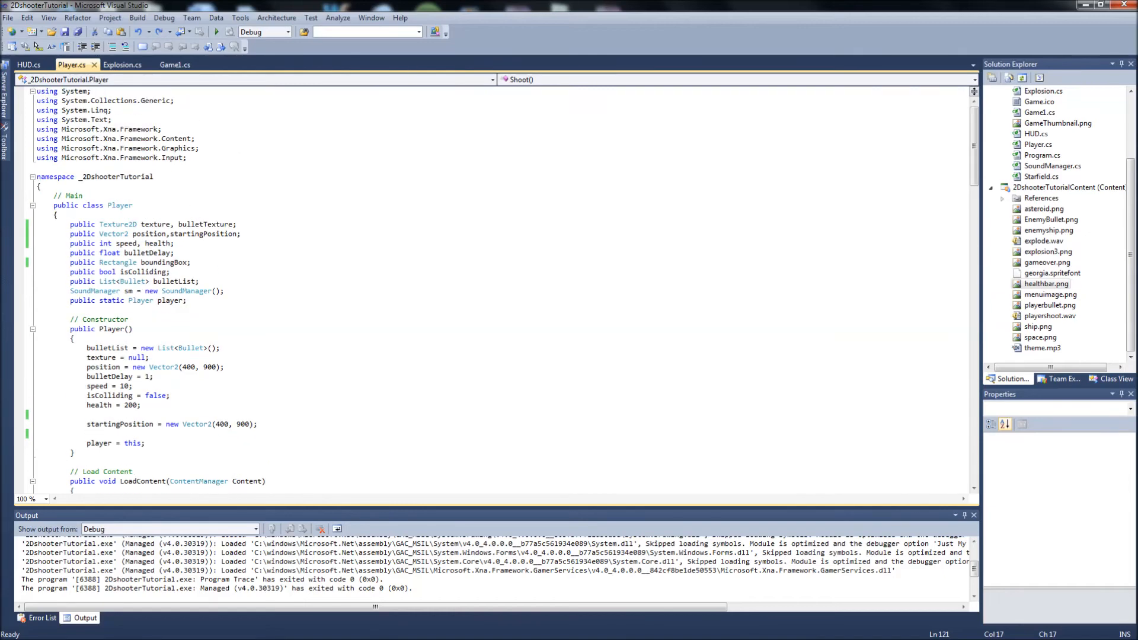
# Delete 'healthBarWidth = 200;' and pass Player.player.health as the rectangle width
pyautogui.moveTo(71, 224); pyautogui.dragTo(186, 300)
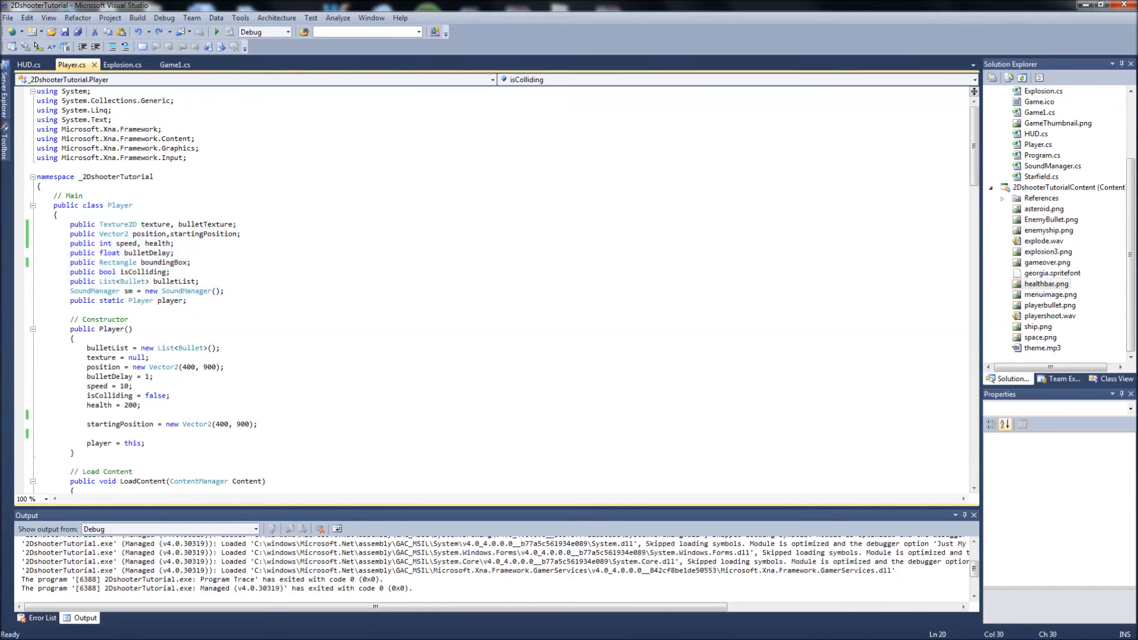
pyautogui.click(28, 64)
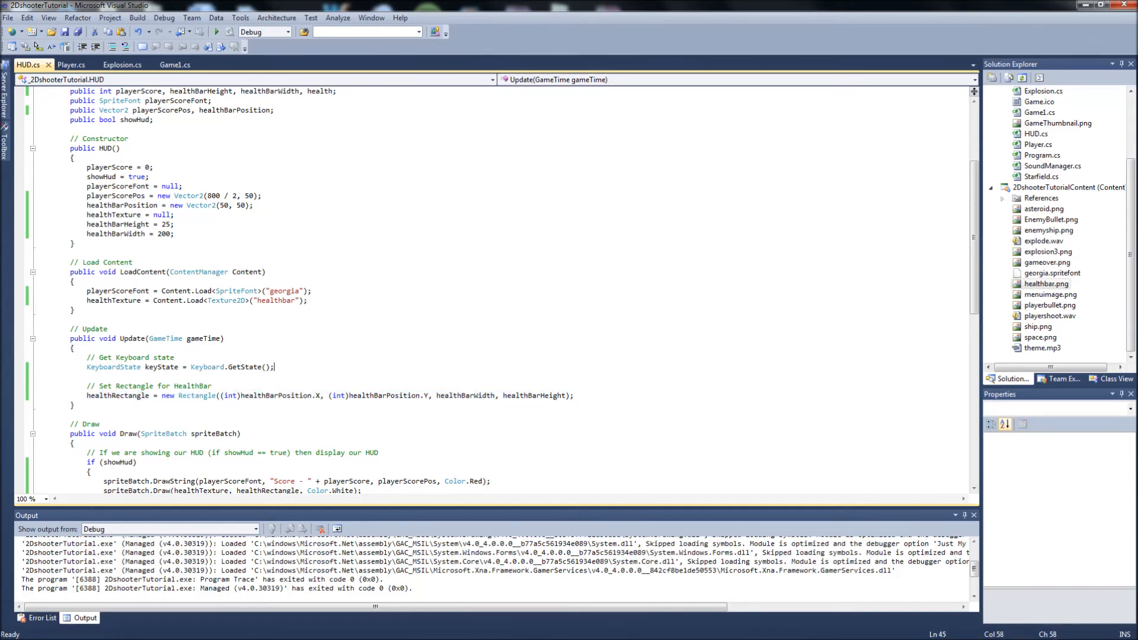
pyautogui.click(133, 233)
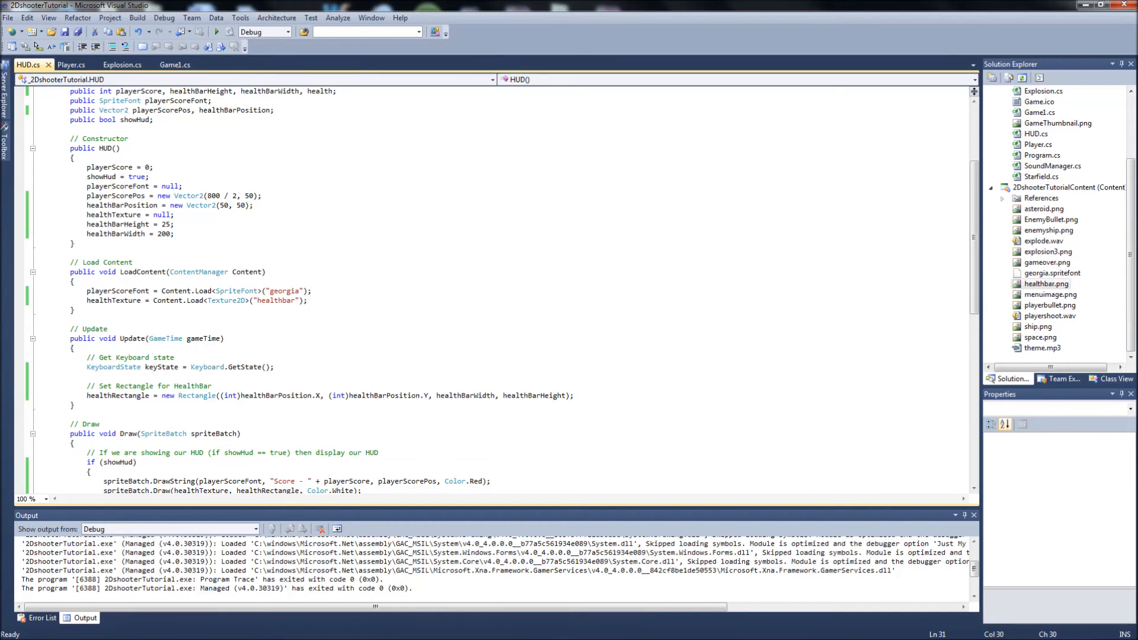
pyautogui.click(117, 233)
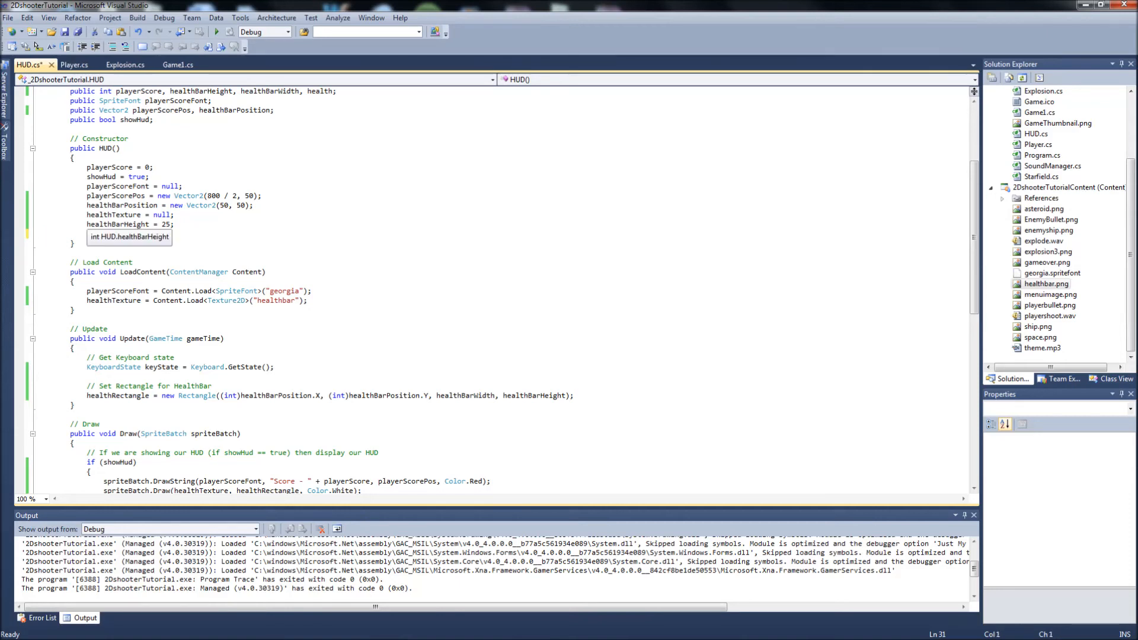
pyautogui.doubleClick(464, 386)
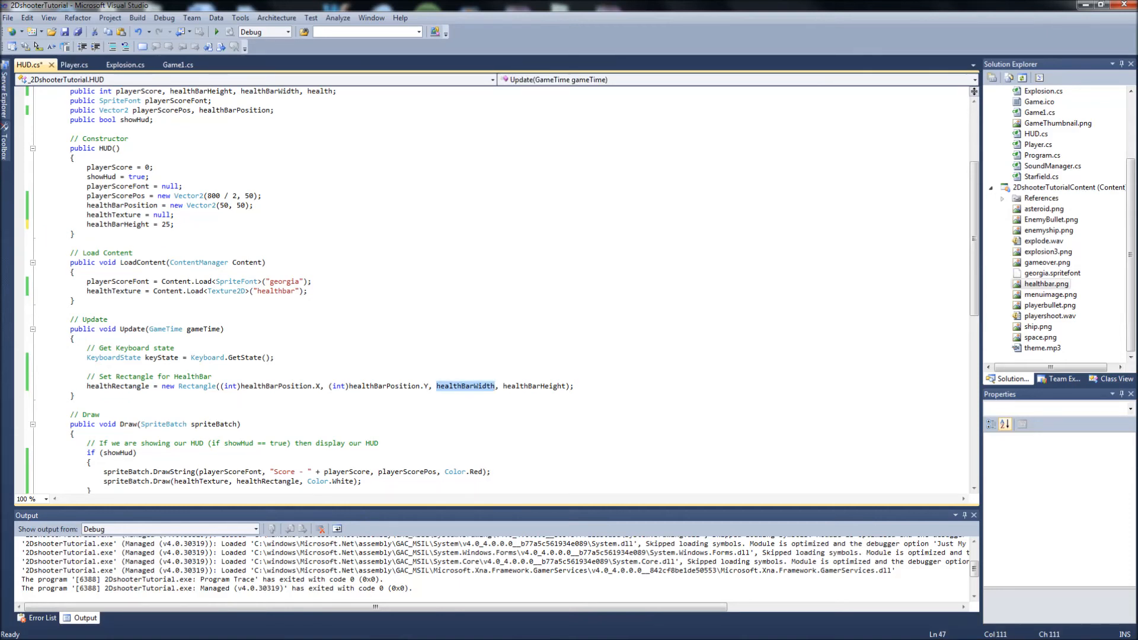
pyautogui.write('Player.player.')
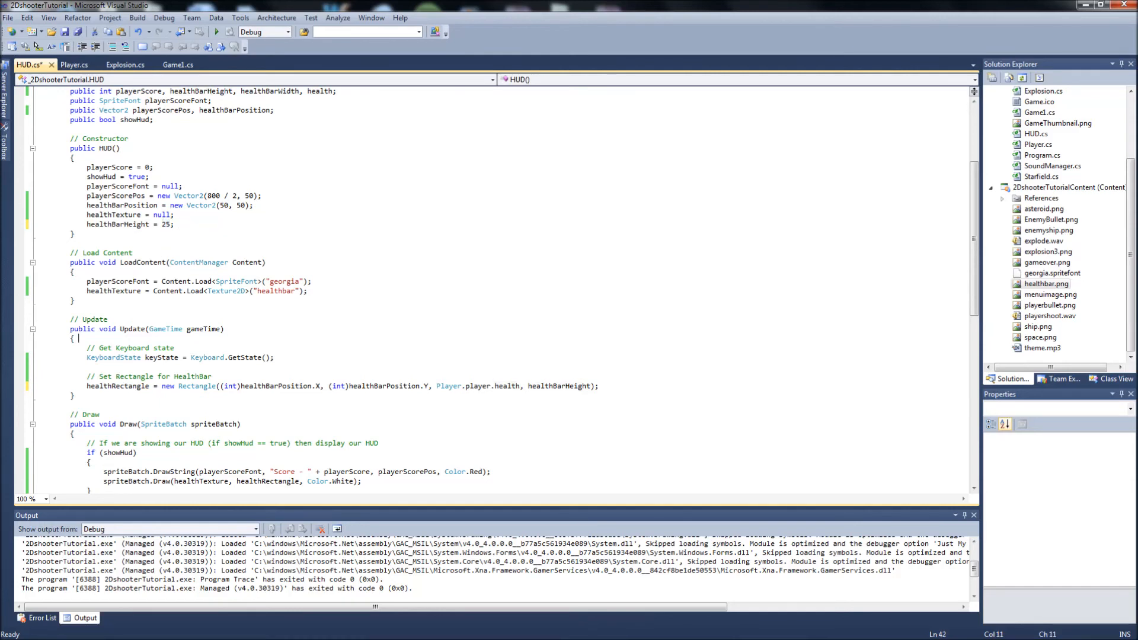
pyautogui.click(178, 65)
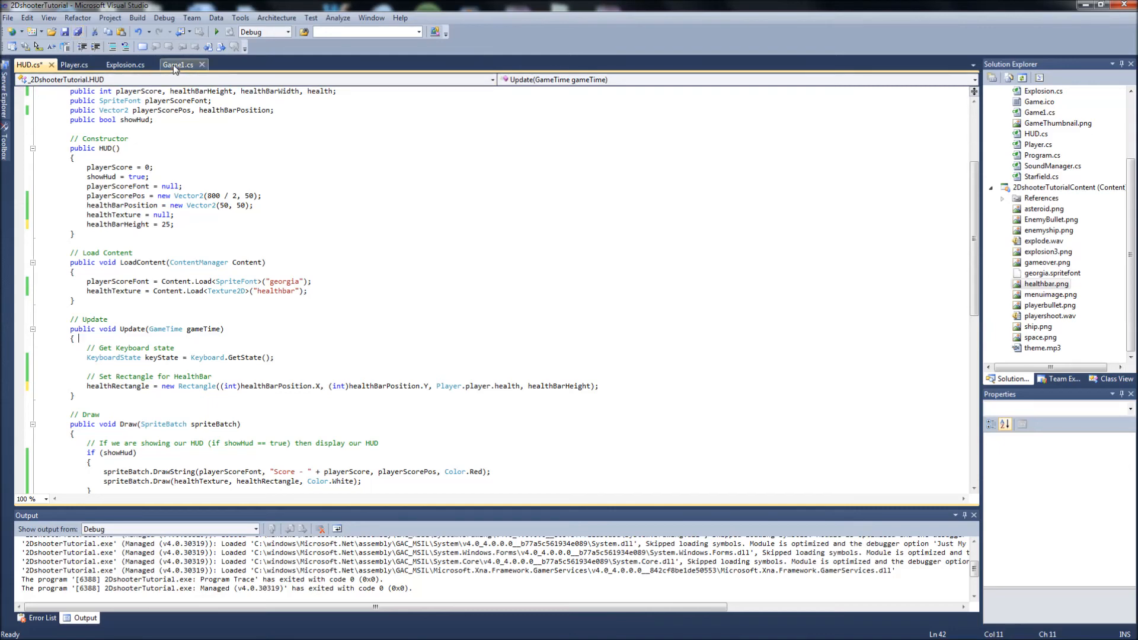
# In Game1.cs's Playing case, add 'hud.Update(gameTime);' below the enemy update
pyautogui.click(177, 65)
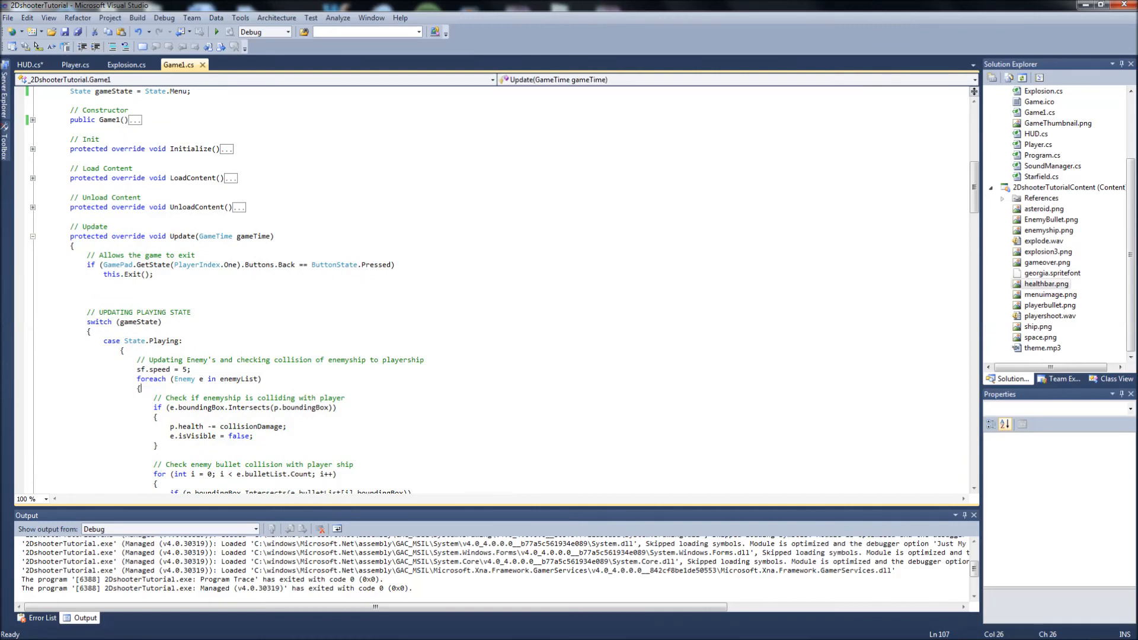
pyautogui.scroll(-3)
pyautogui.write('e.Update(gameTime);')
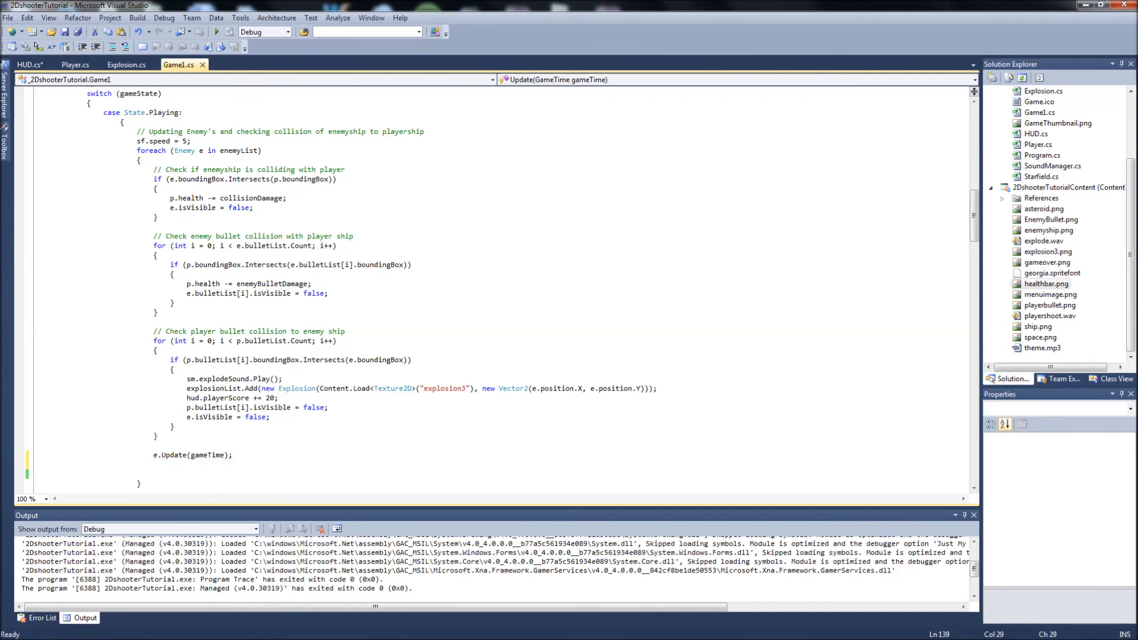
pyautogui.write('hud.Update')
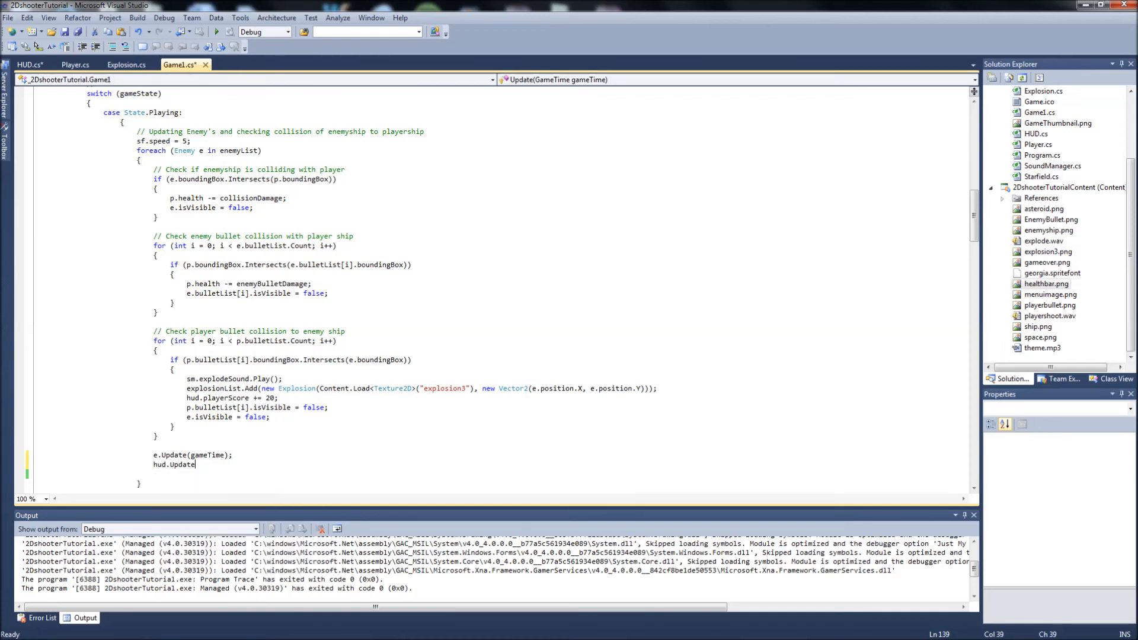
pyautogui.write('(gameti')
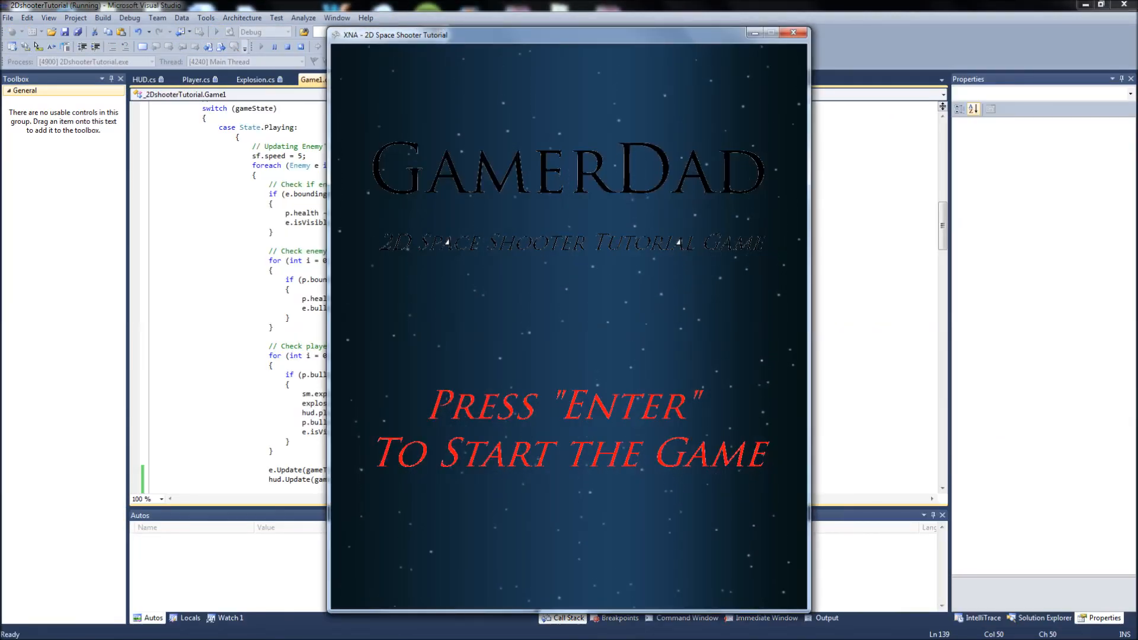
pyautogui.press('enter')
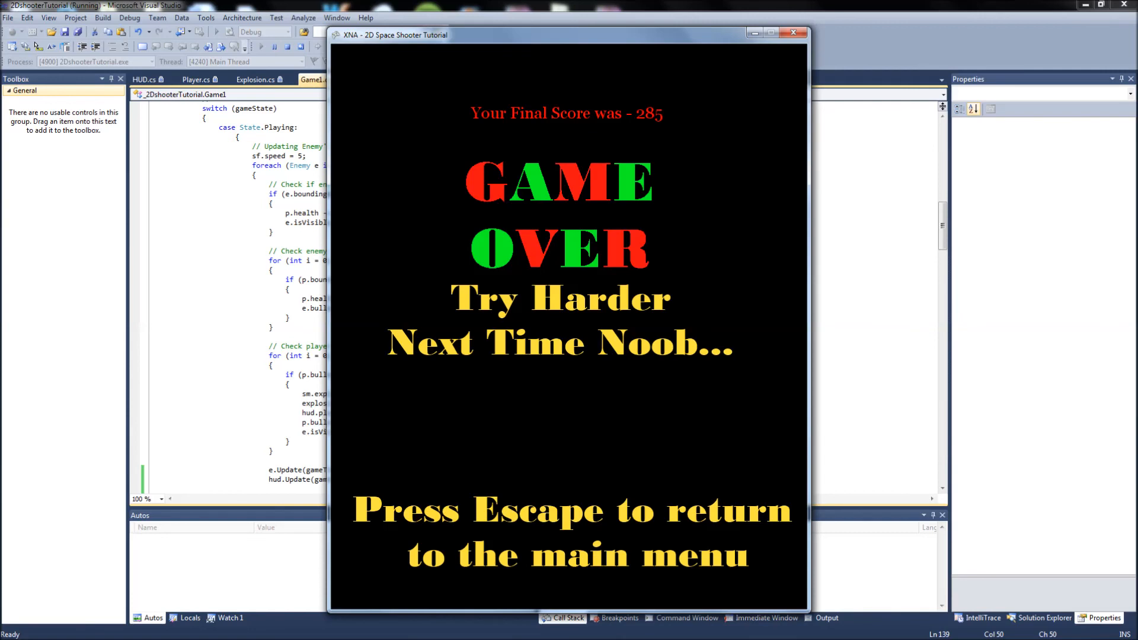
pyautogui.press('escape')
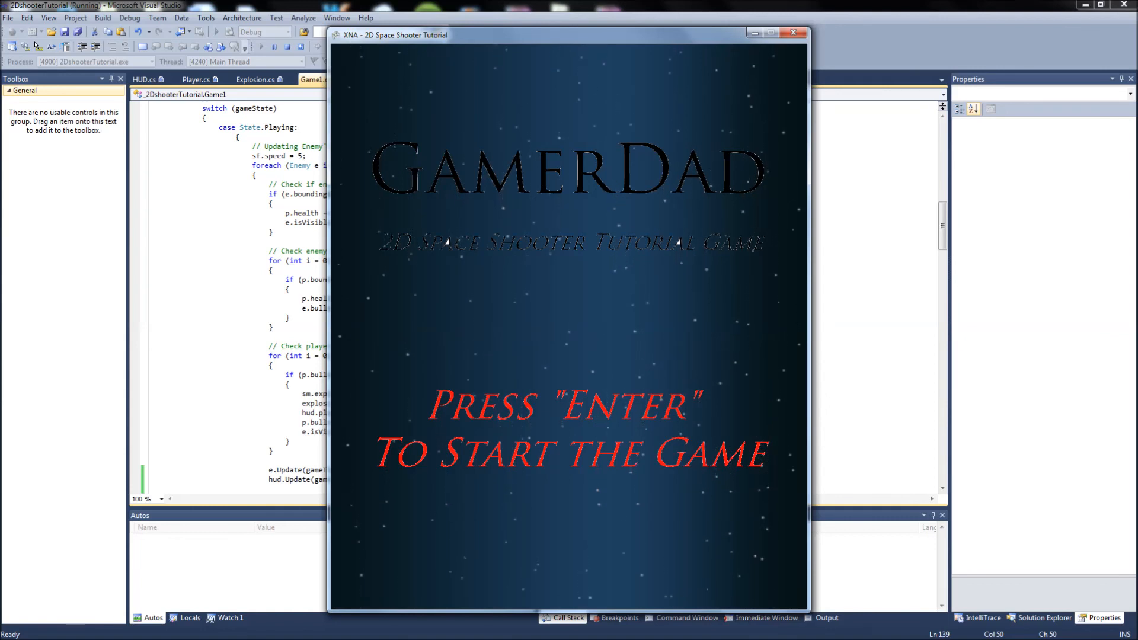
pyautogui.press('enter')
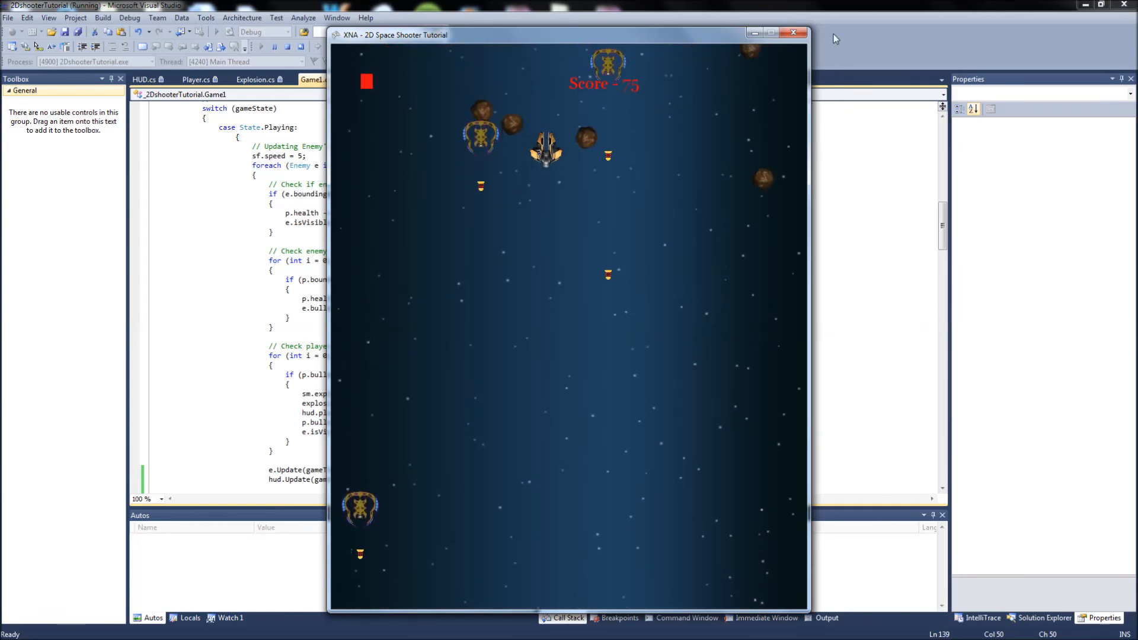
pyautogui.click(794, 33)
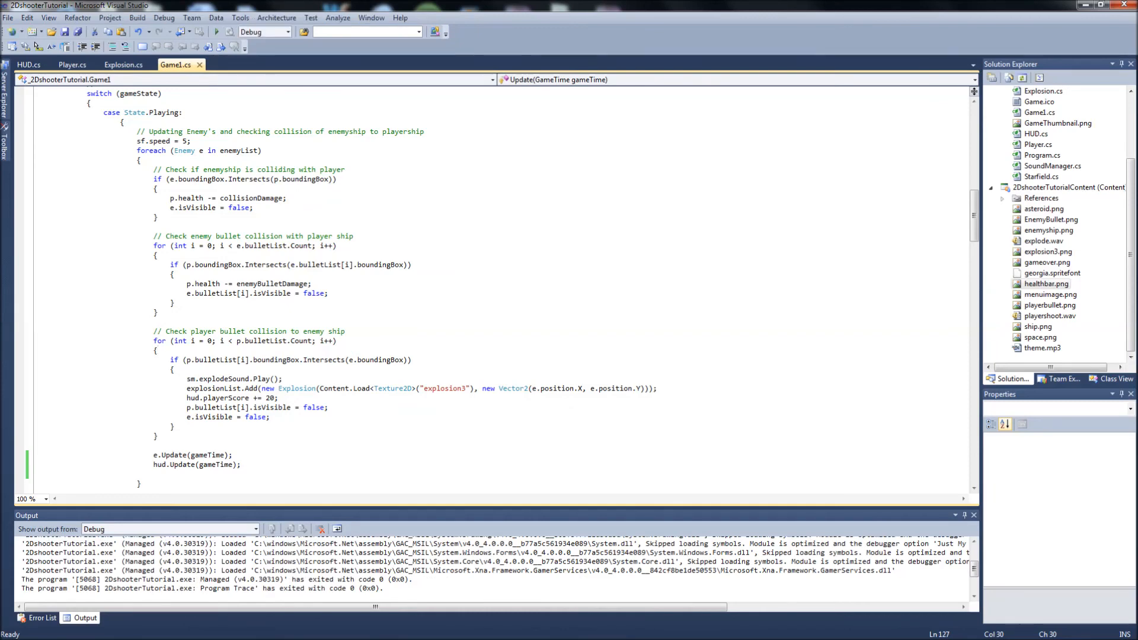
# Return to HUD.cs and select the LoadContent method loading the georgia font and healthbar texture
pyautogui.scroll(3)
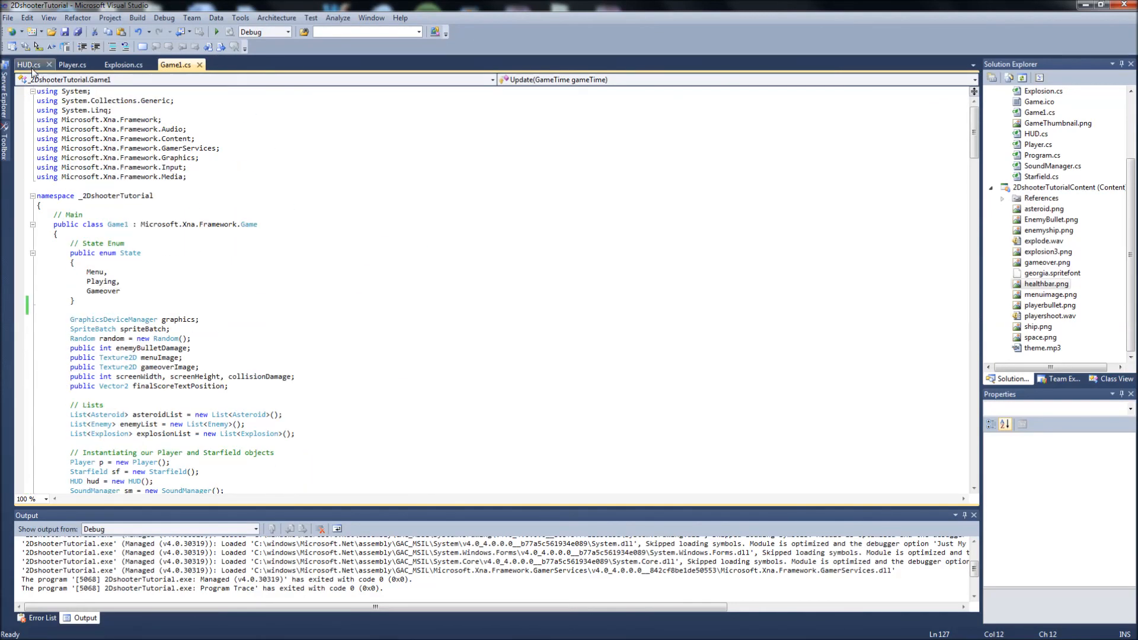
pyautogui.click(27, 64)
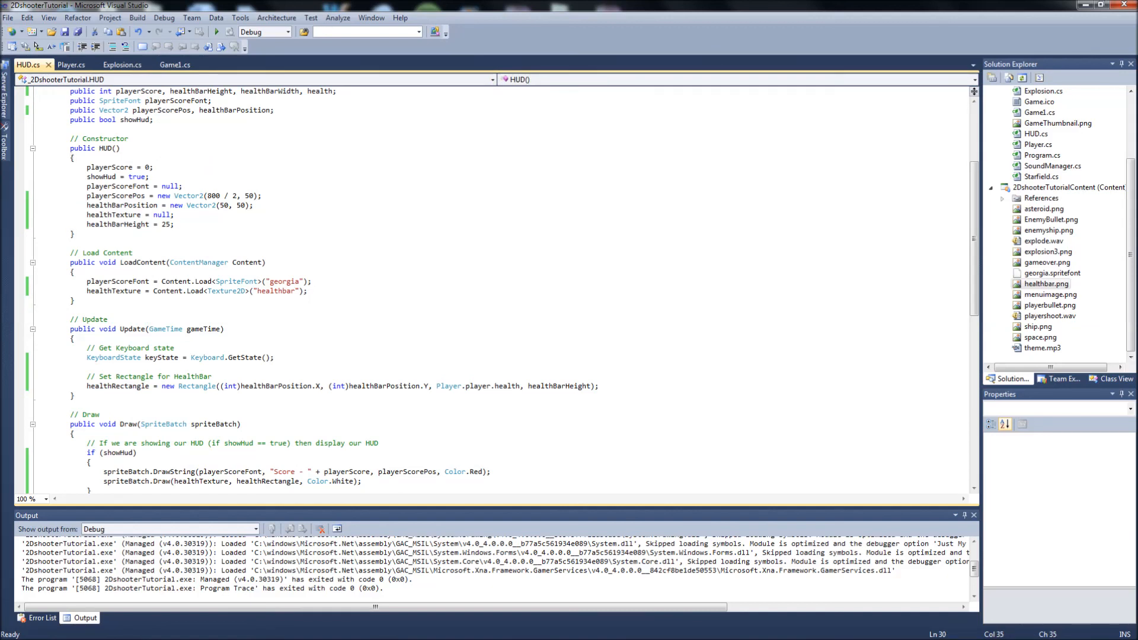
pyautogui.click(177, 224)
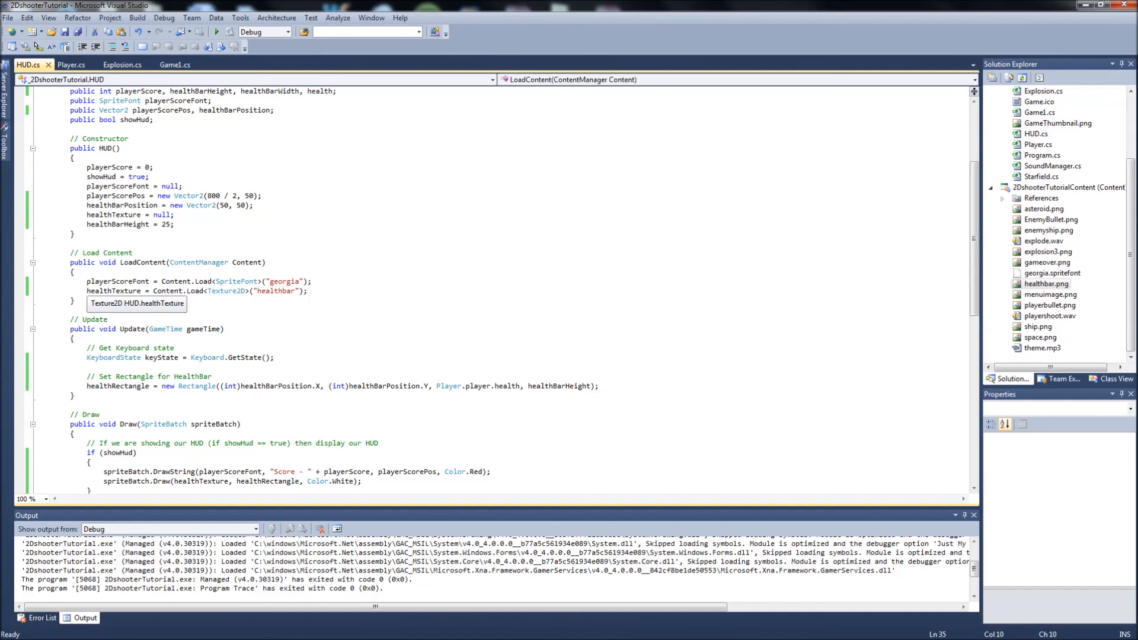
pyautogui.moveTo(69, 253); pyautogui.dragTo(75, 300)
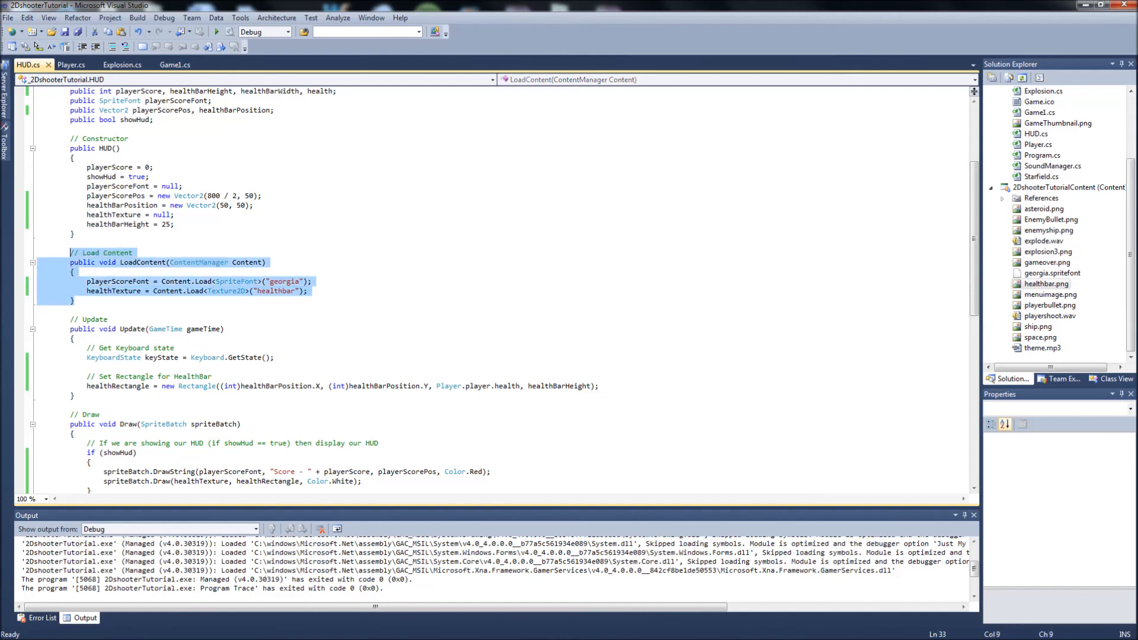